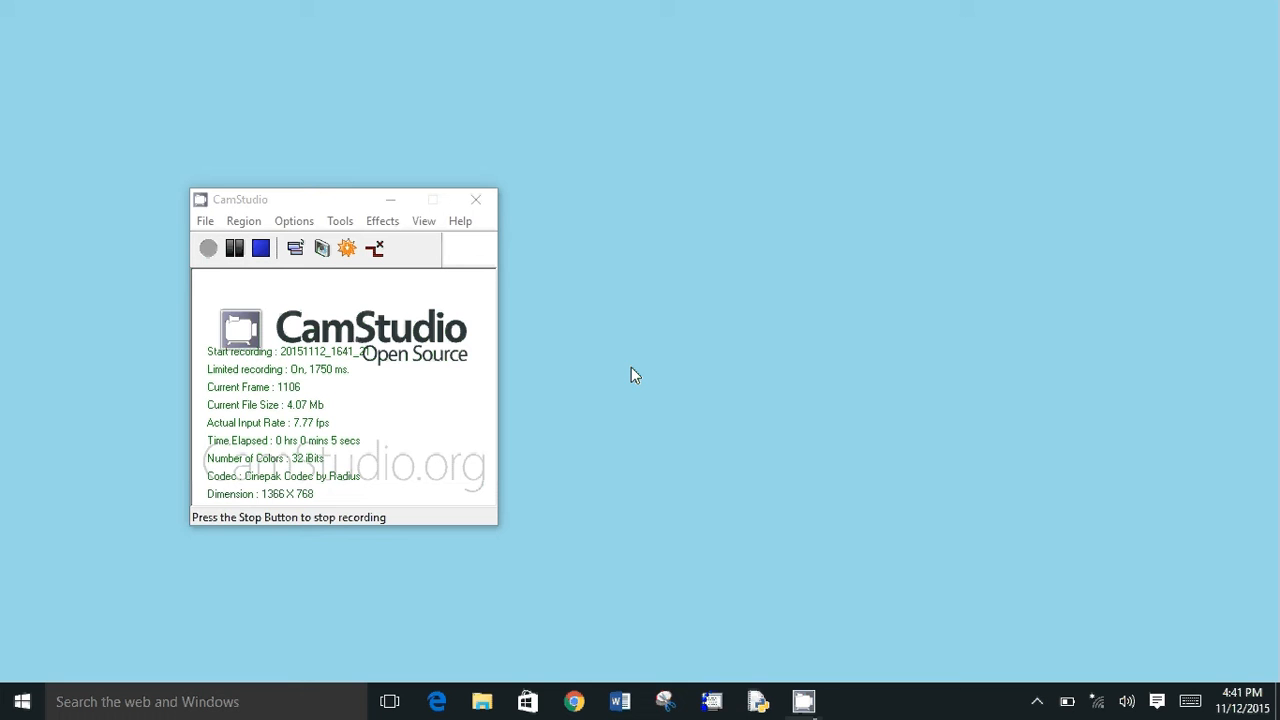
mouse_move(755, 451)
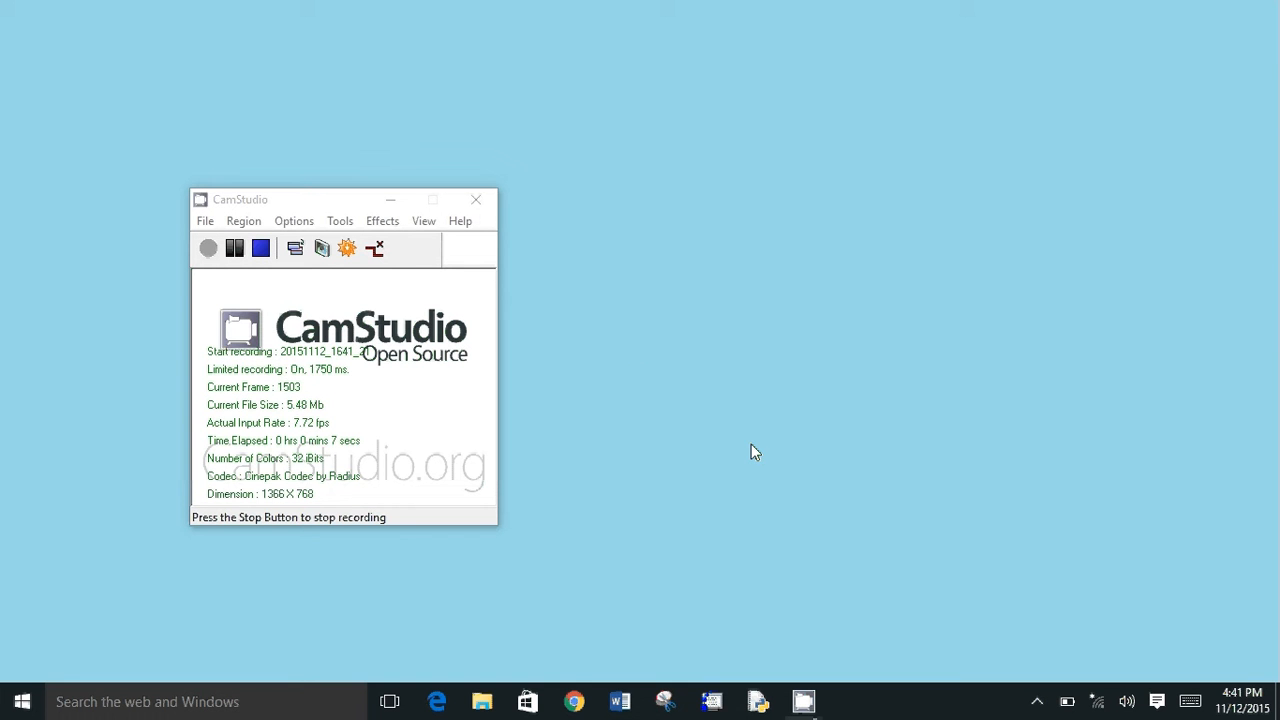
mouse_move(917, 541)
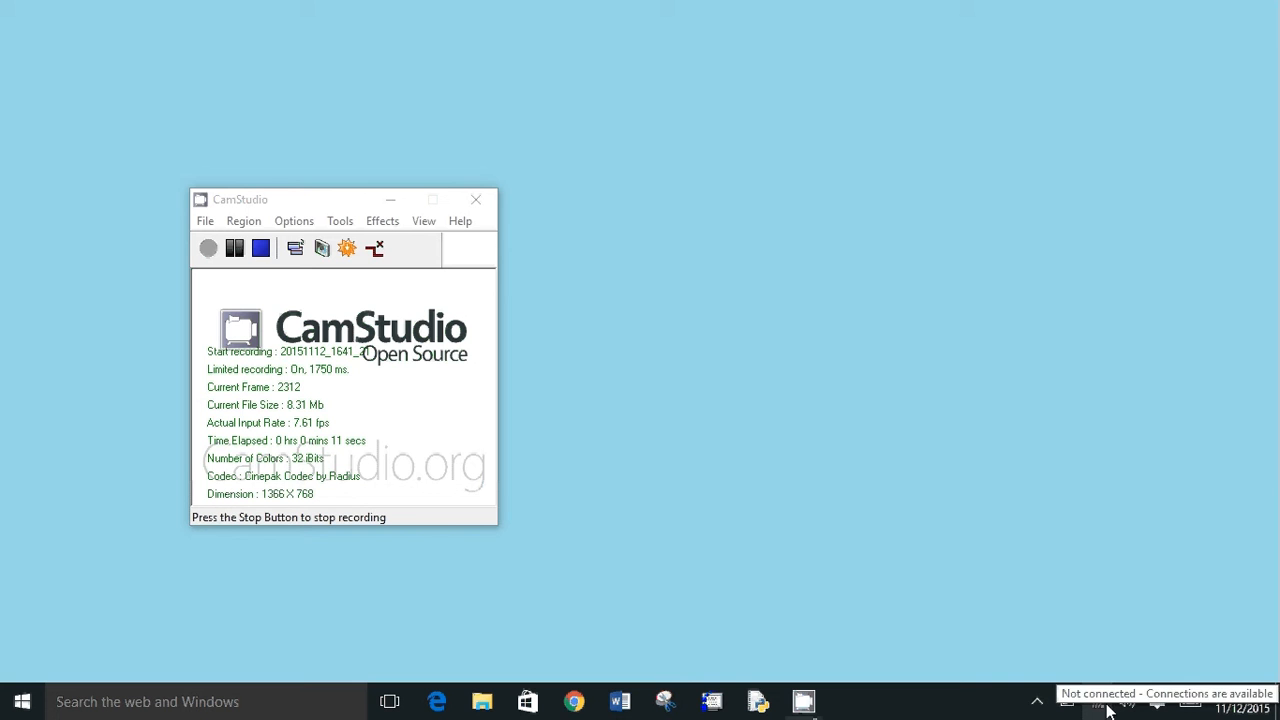
- Join the RACHEL Wi-Fi network and confirm it shows Limited access
left_click(1098, 701)
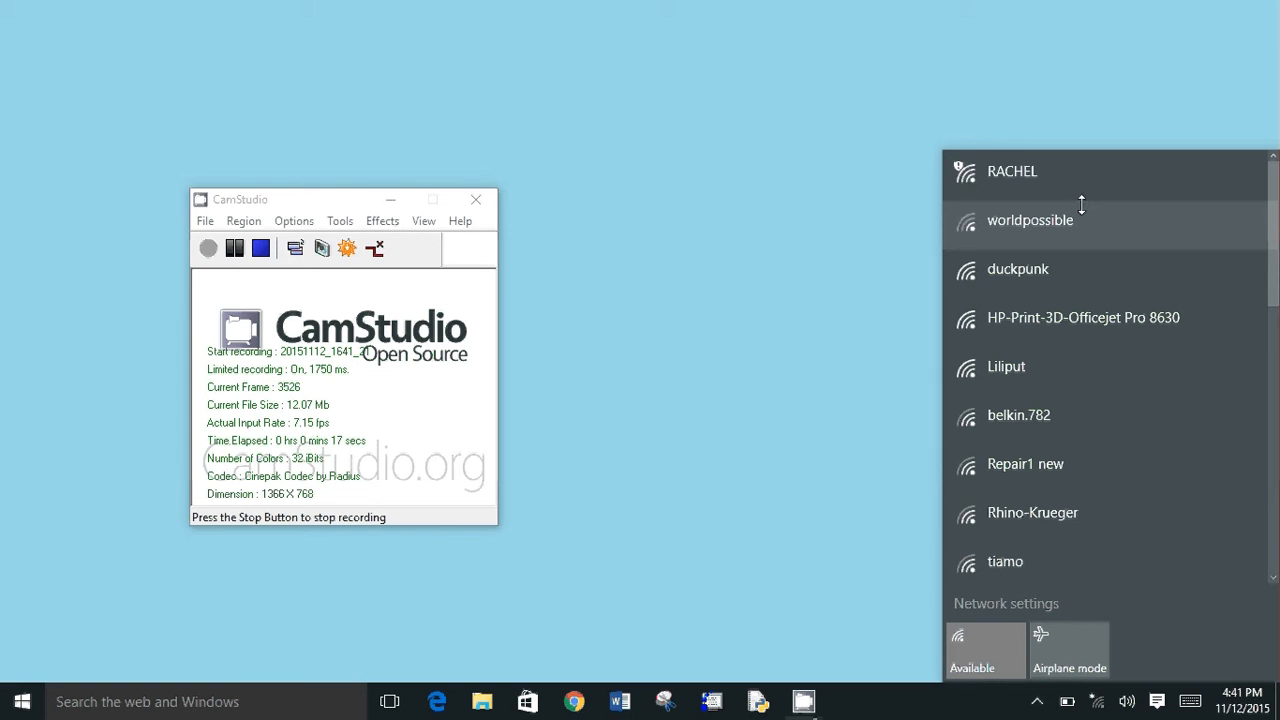
mouse_move(1037, 463)
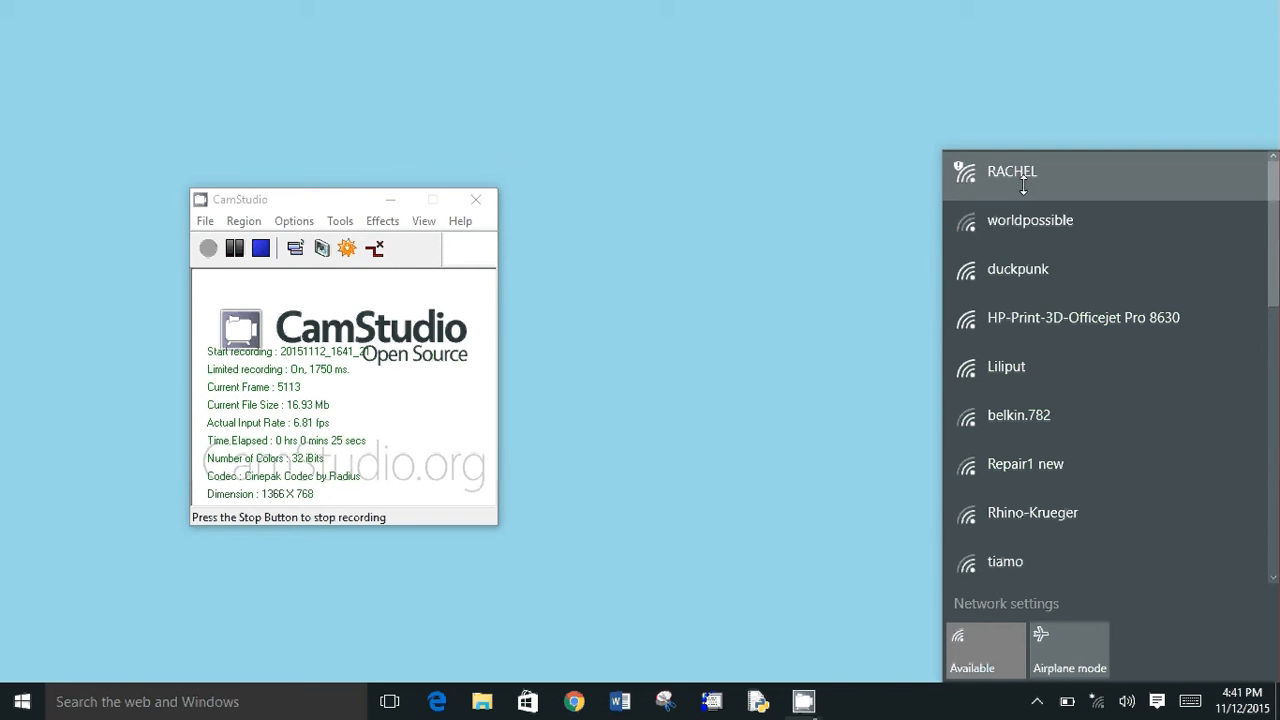
left_click(1011, 171)
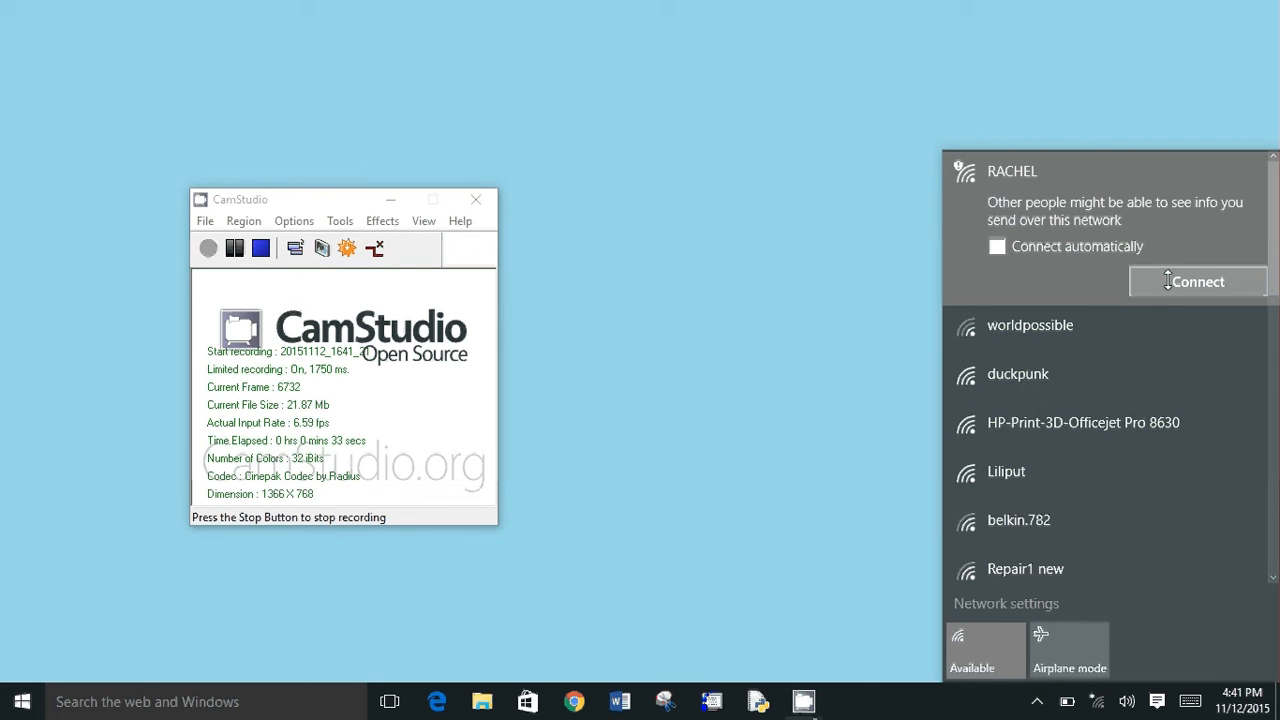
left_click(1197, 281)
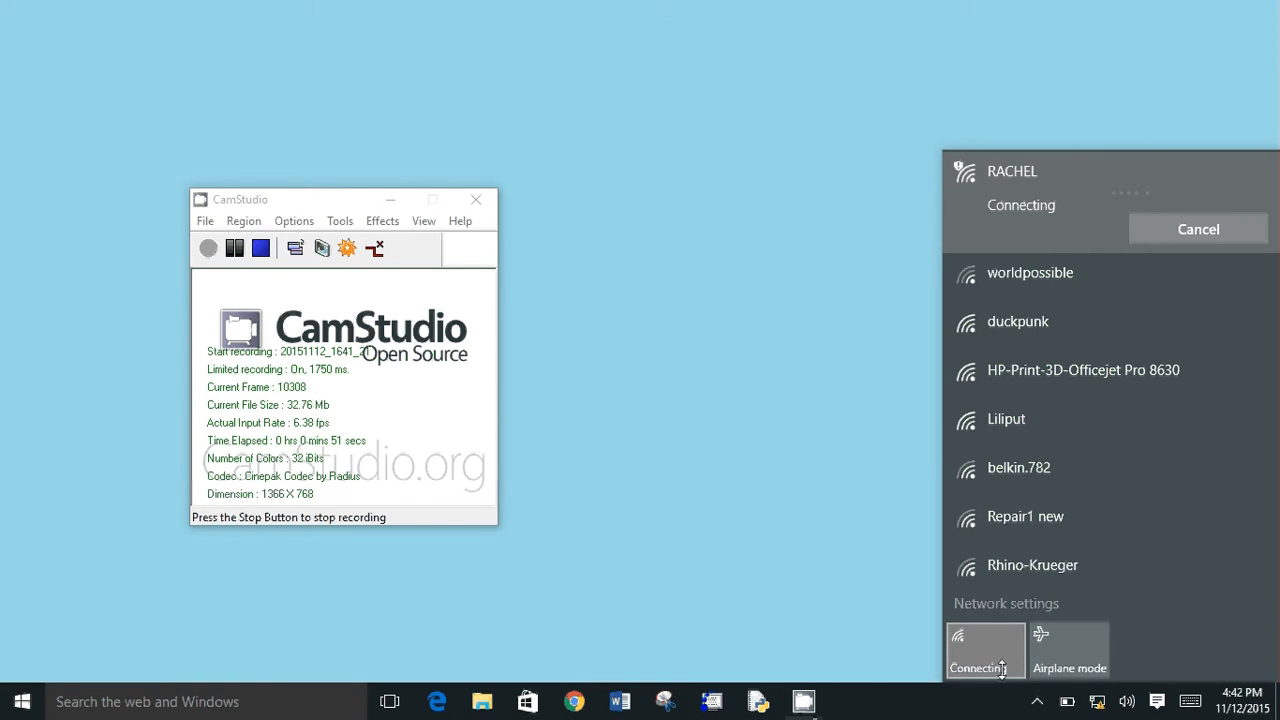
left_click(1097, 701)
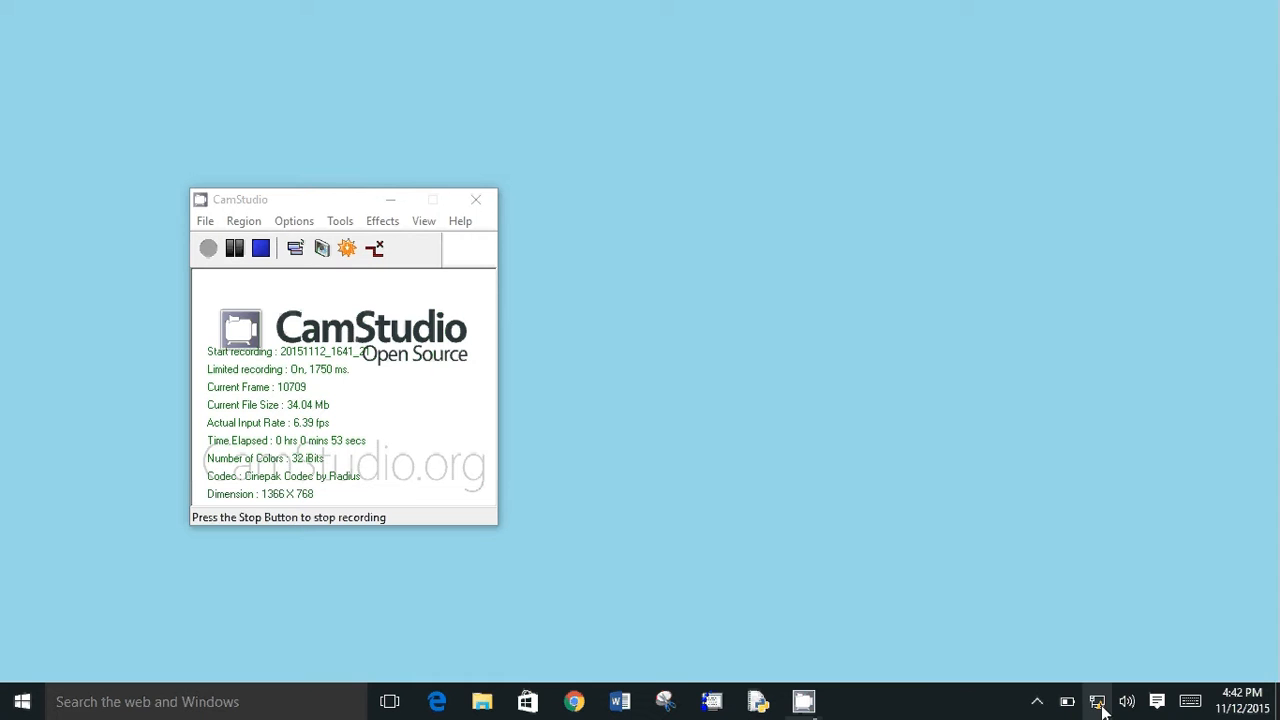
left_click(1096, 701)
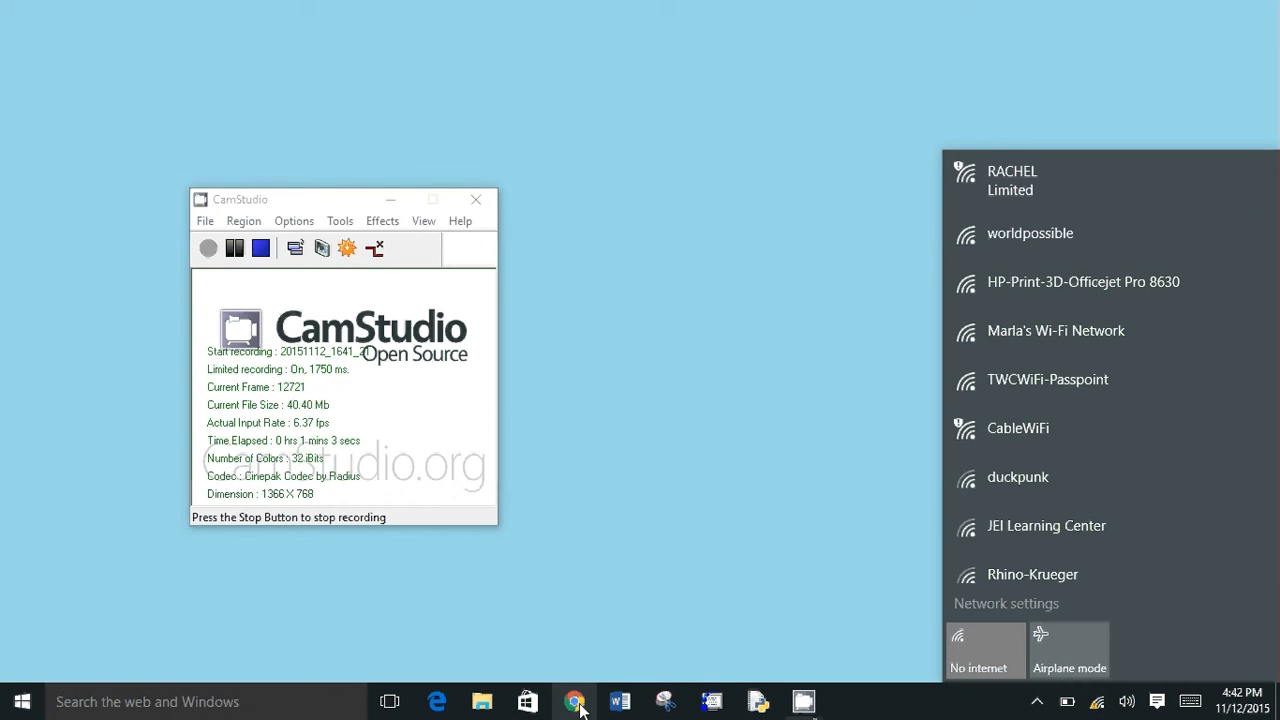
- Launch Chrome, which loads the RACHEL welcome page at my.content
left_click(574, 700)
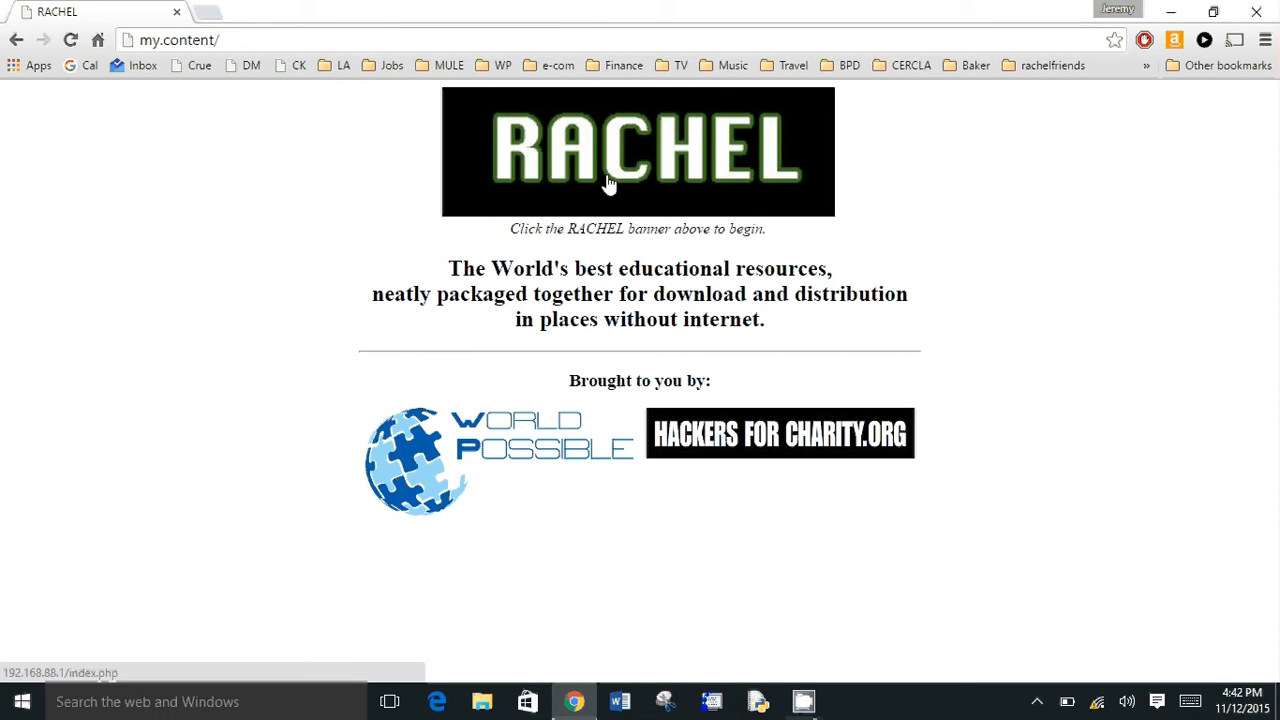
- Enter the RACHEL home page, browse its resource modules, and open offline Wikipedia
left_click(638, 152)
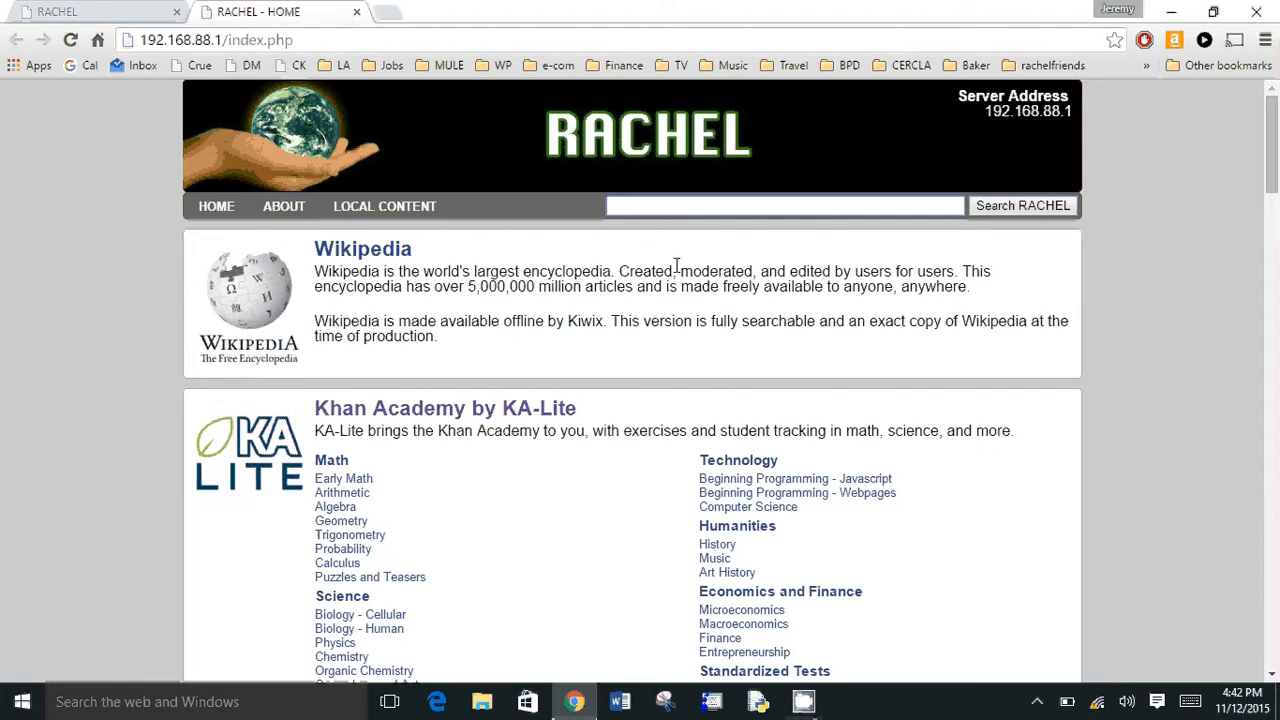
scroll("down", 3)
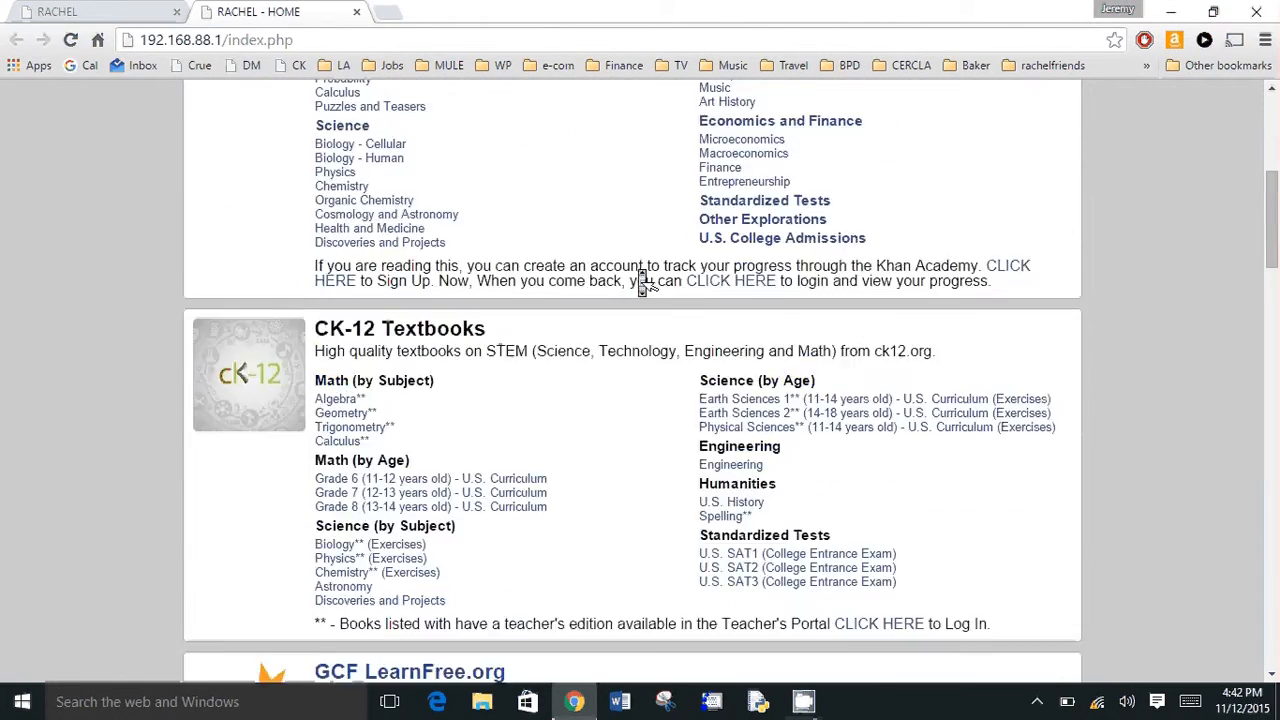
scroll("down", 3)
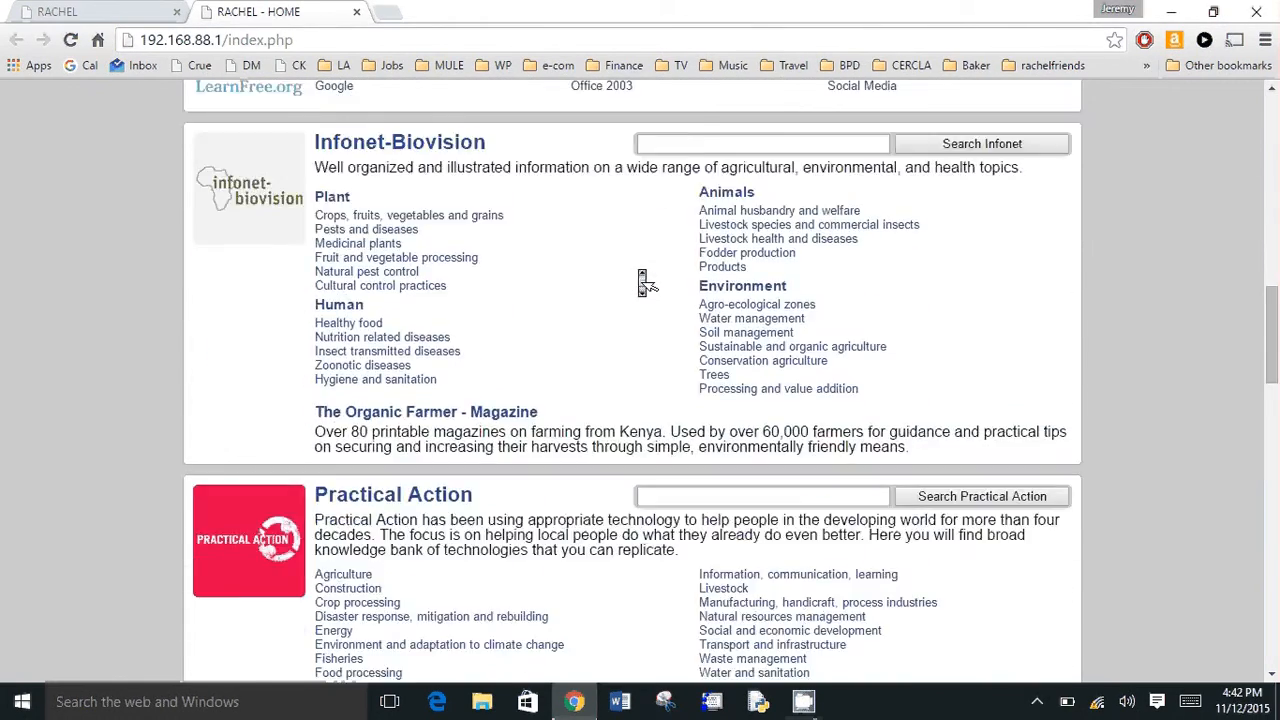
scroll("down", 3)
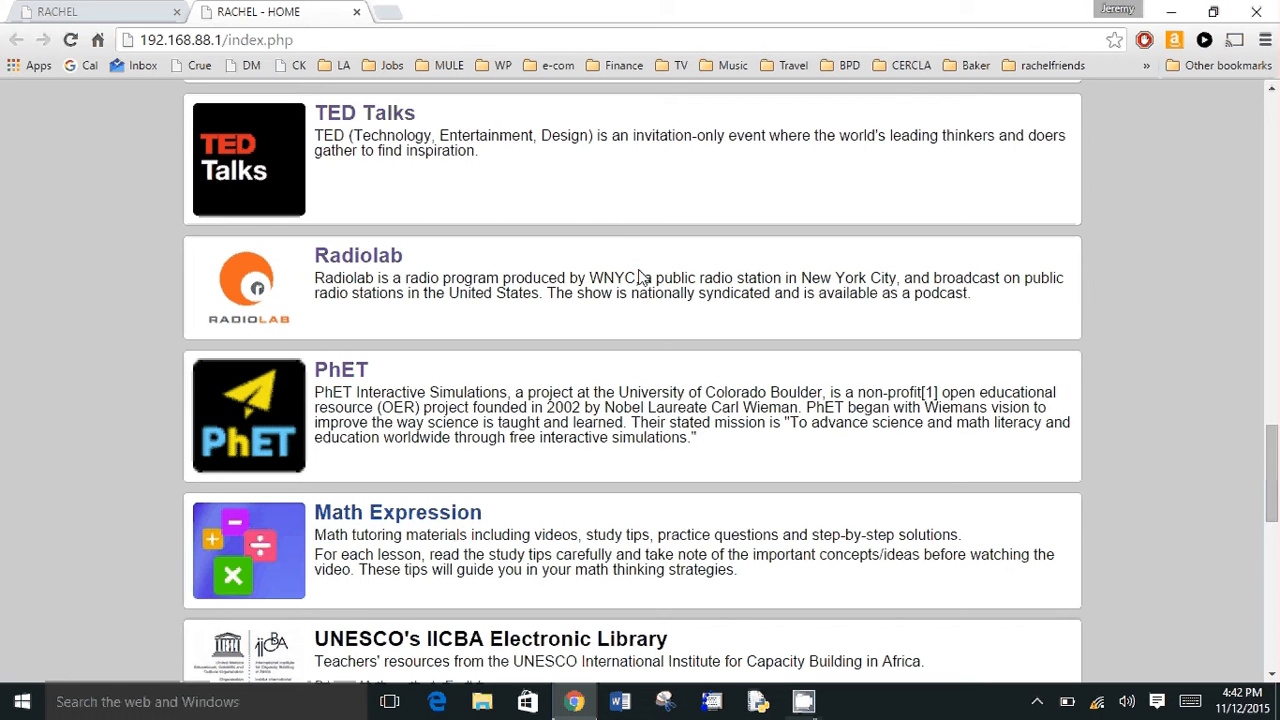
mouse_move(1010, 261)
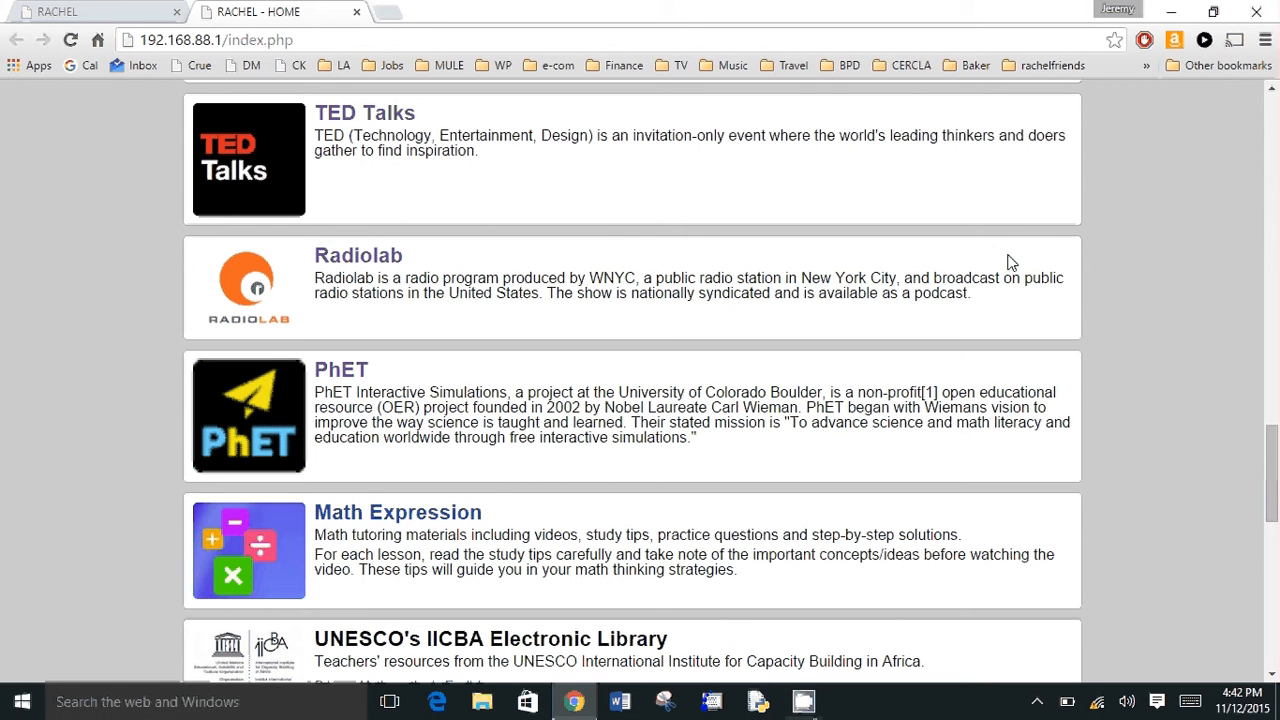
mouse_move(558, 294)
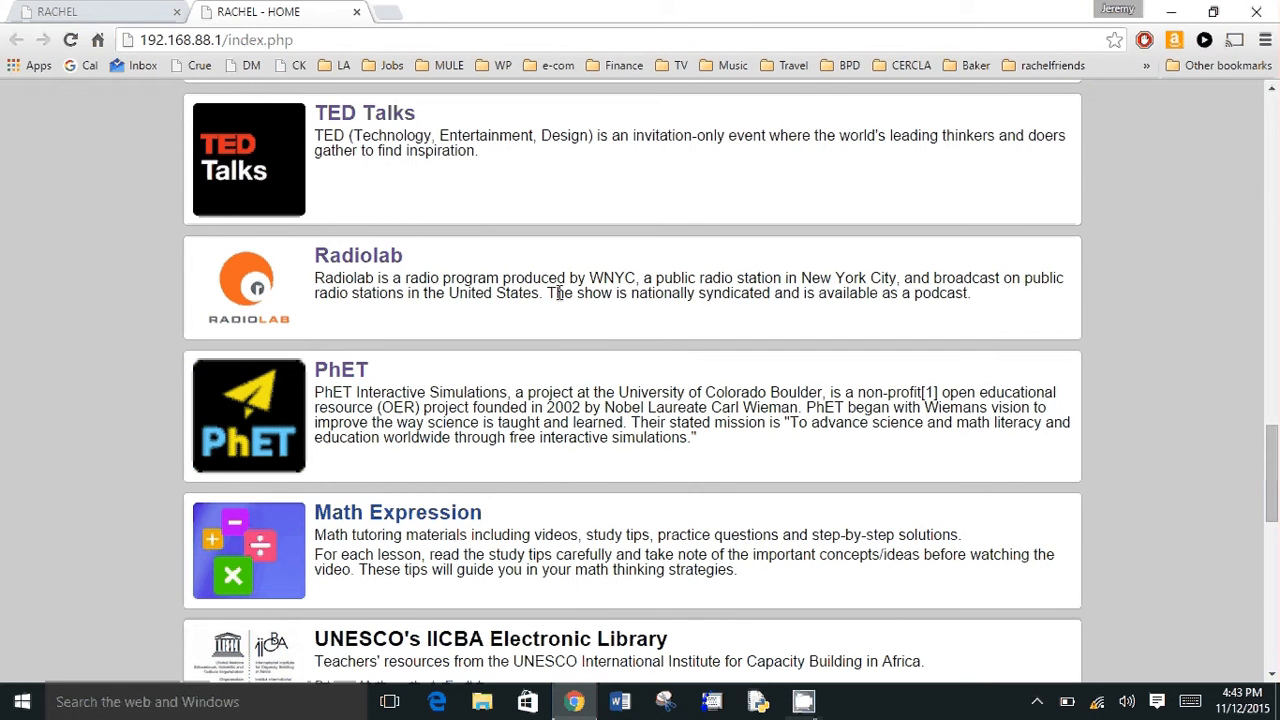
scroll("down", 3)
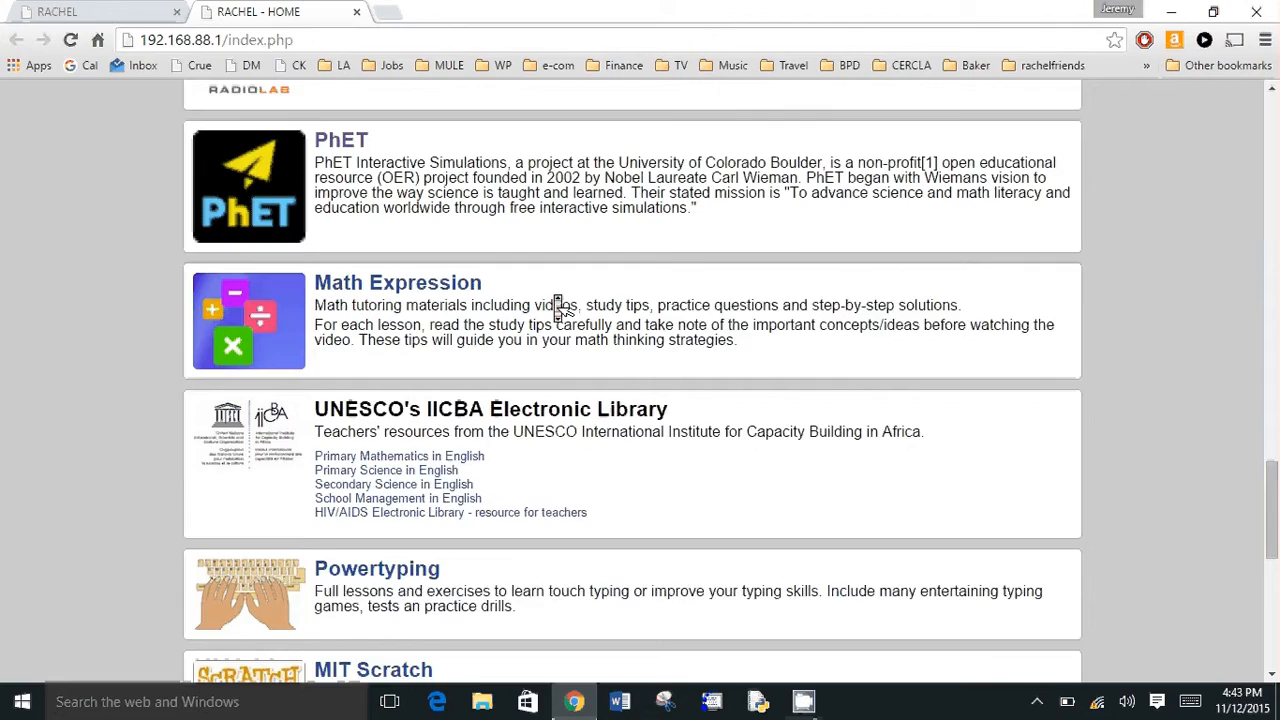
scroll("down", 3)
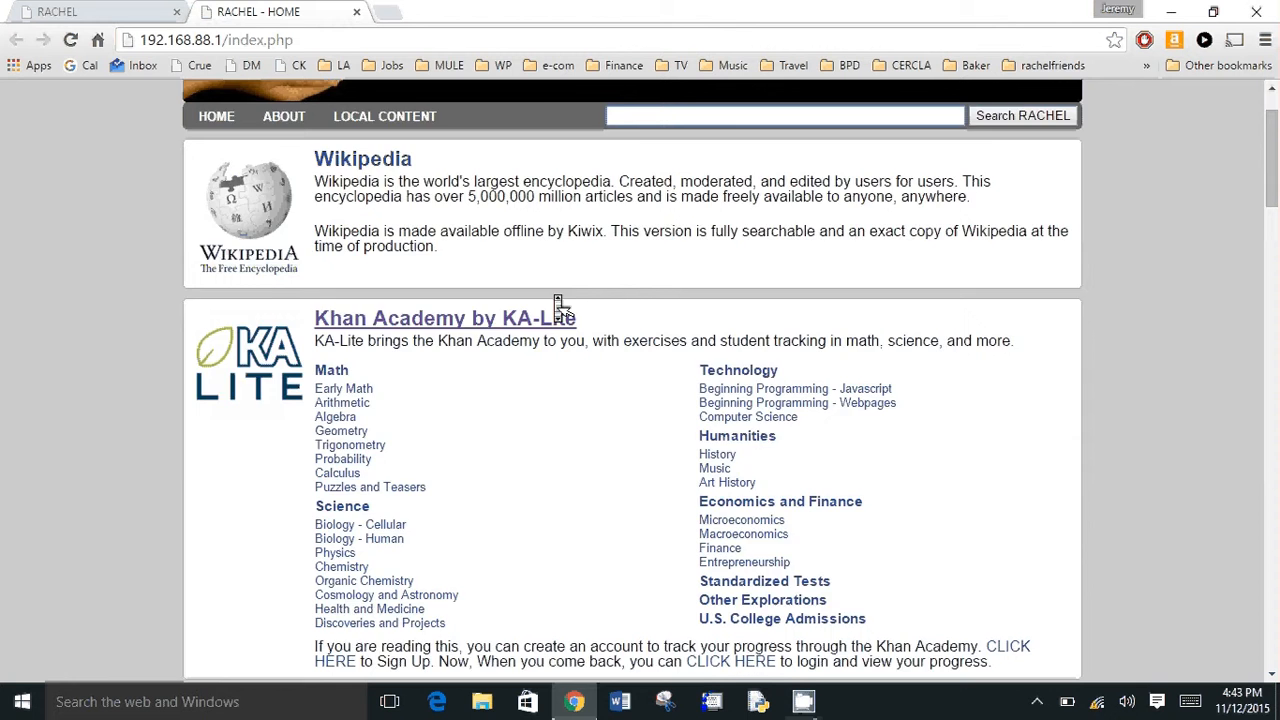
scroll("up", 3)
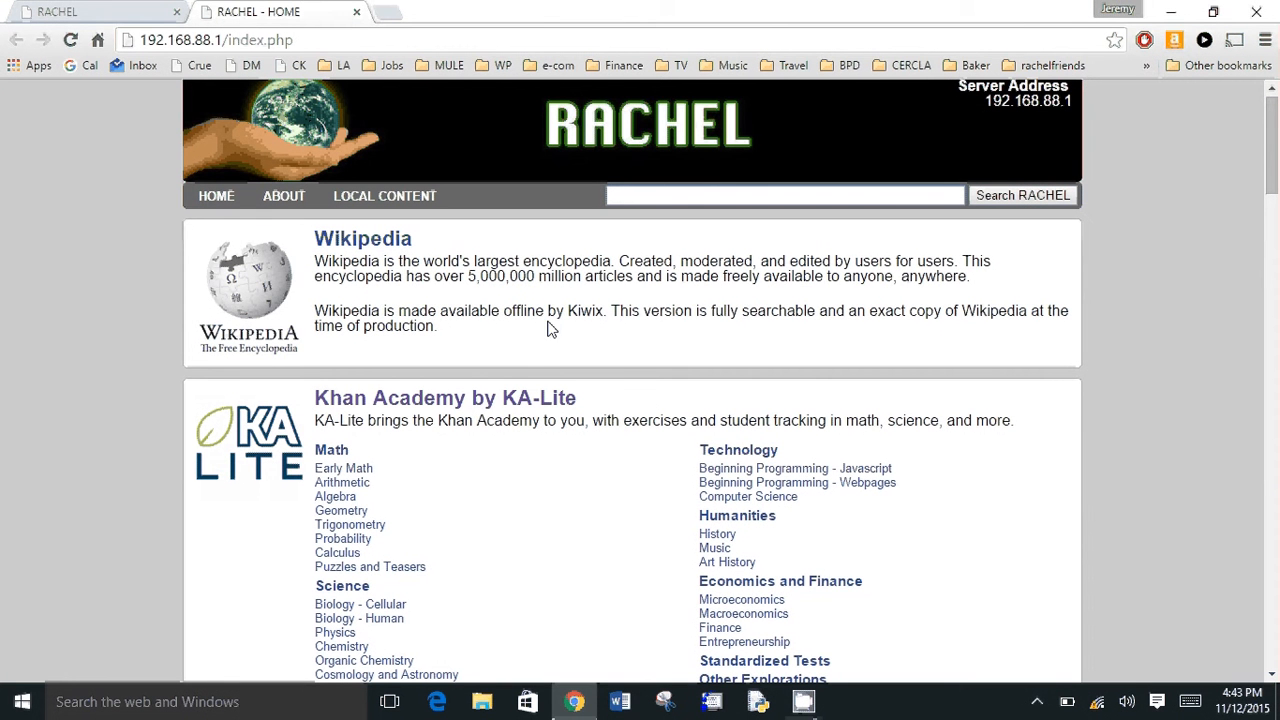
left_click(785, 195)
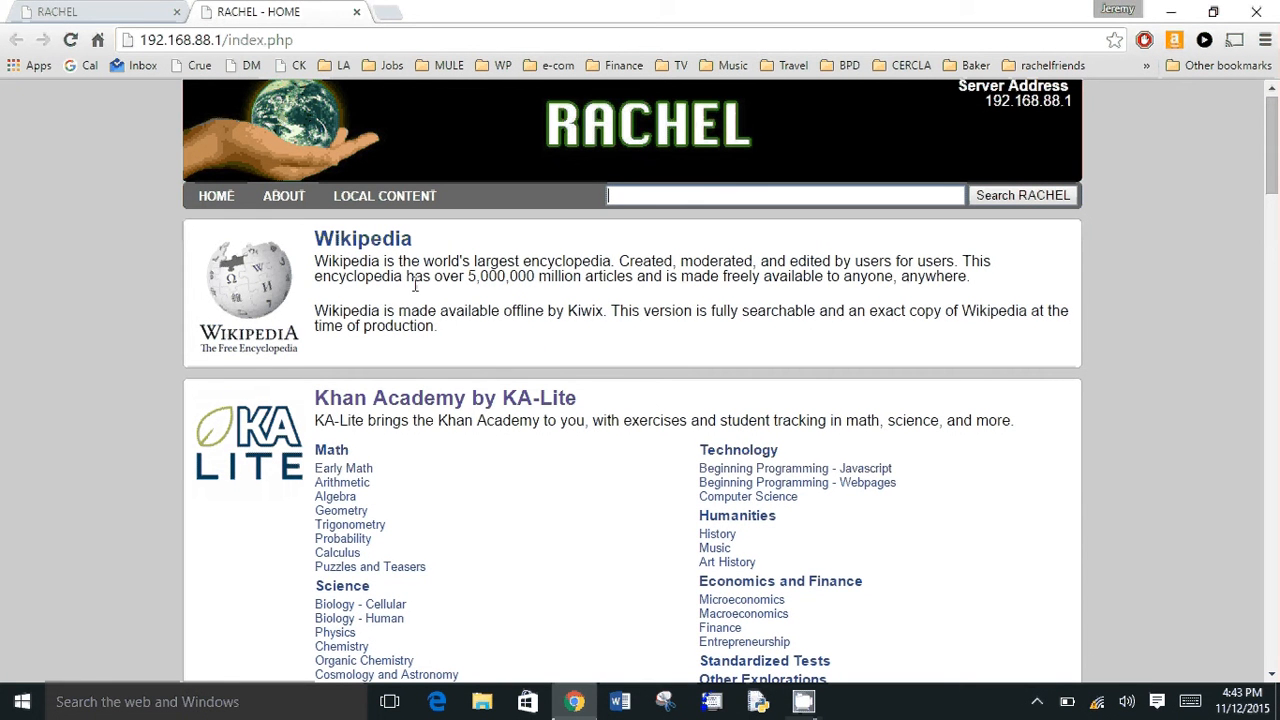
left_click(362, 238)
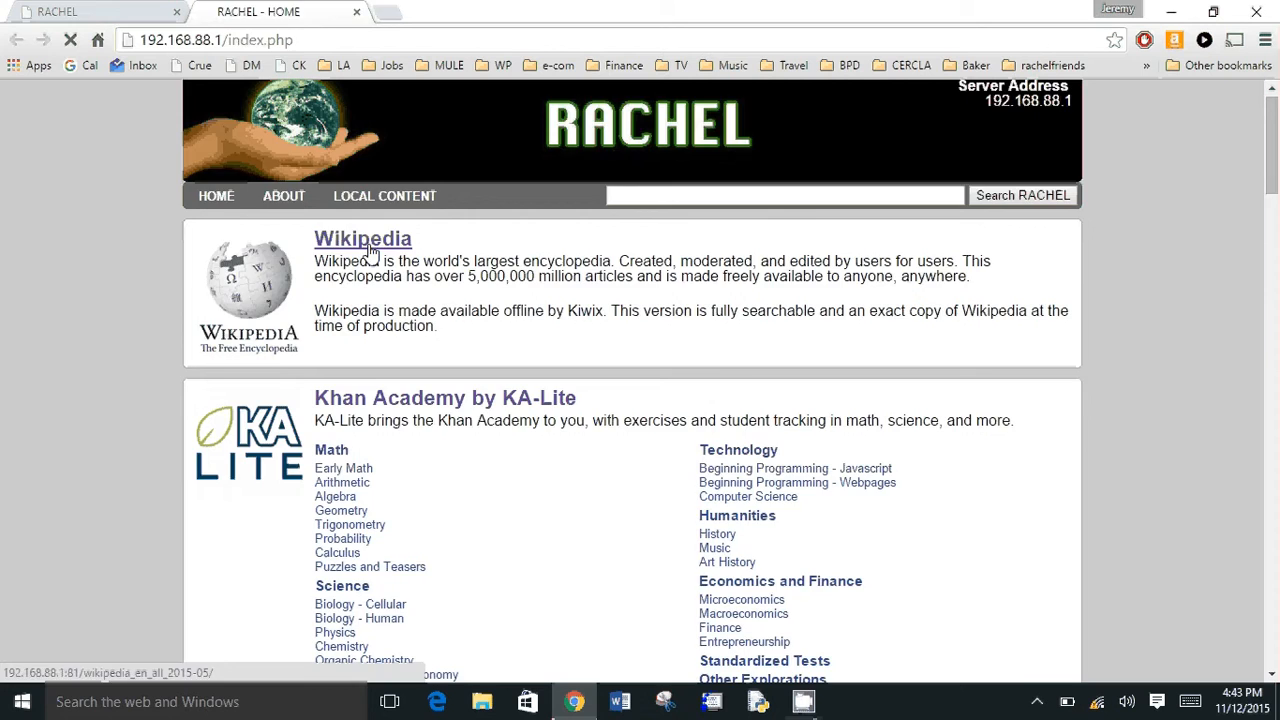
- Scroll through the offline Wikipedia Main Page in Kiwix
left_click(362, 238)
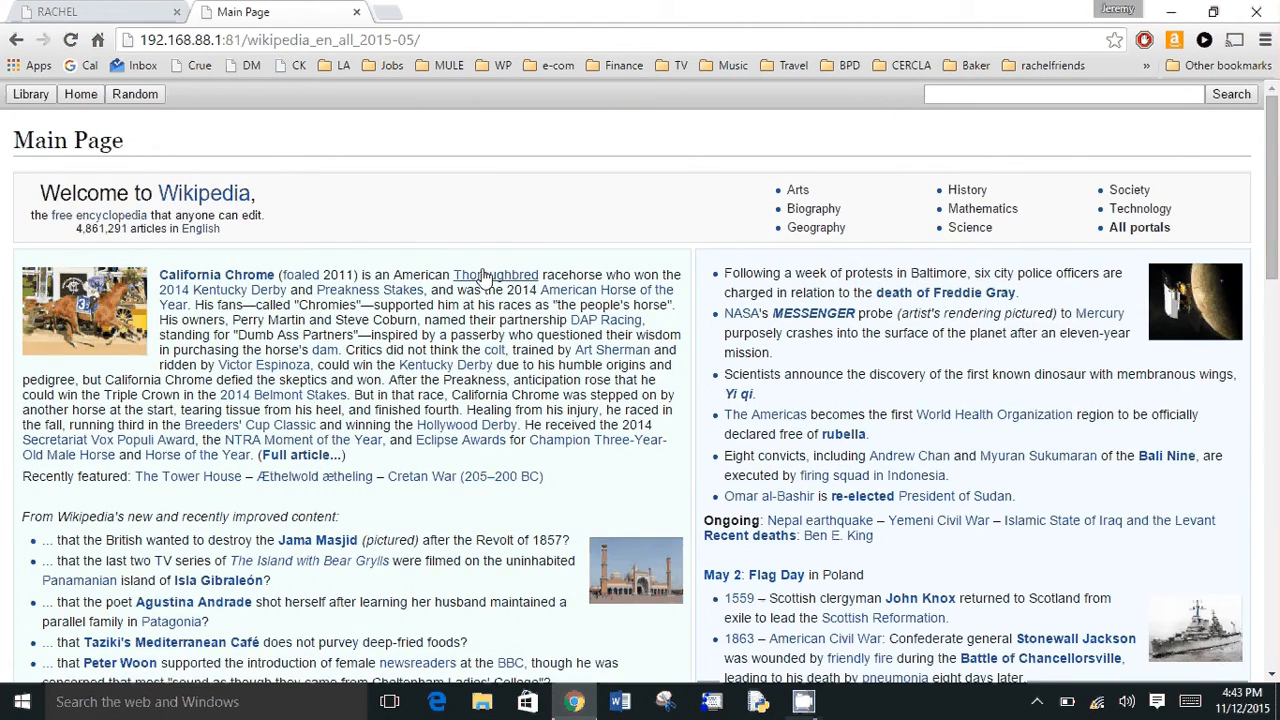
scroll("down", 3)
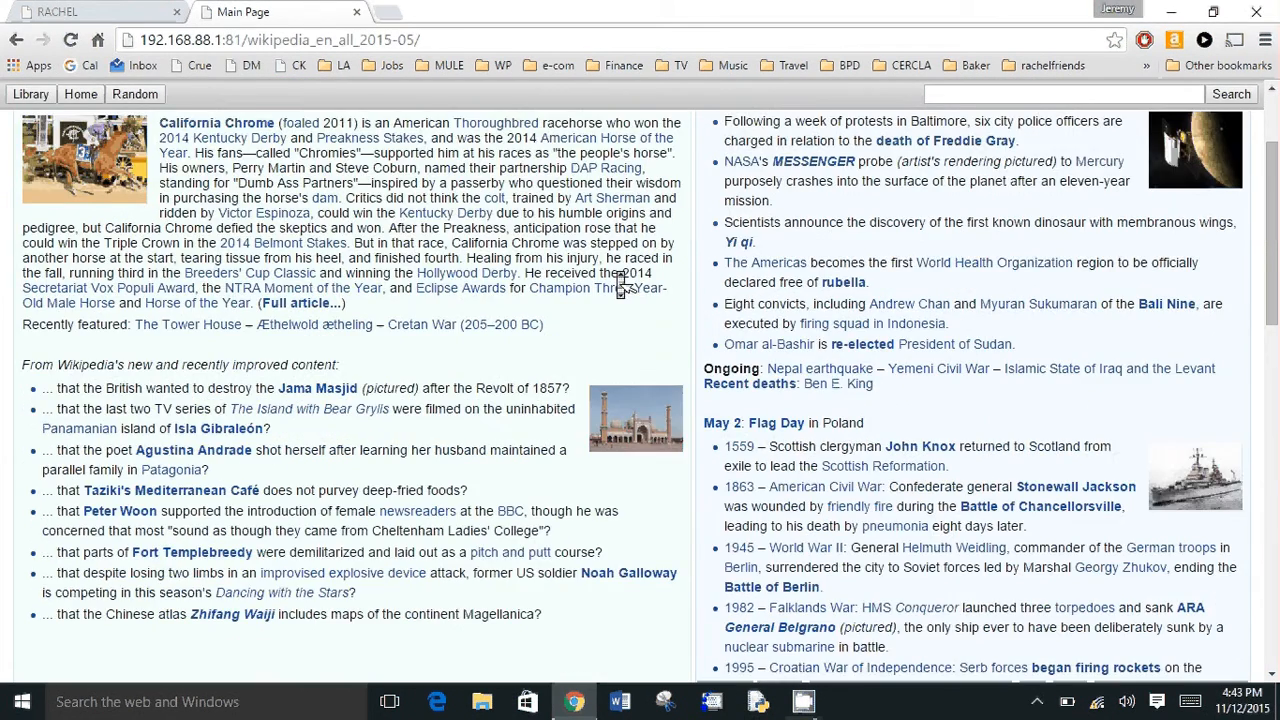
scroll("down", 3)
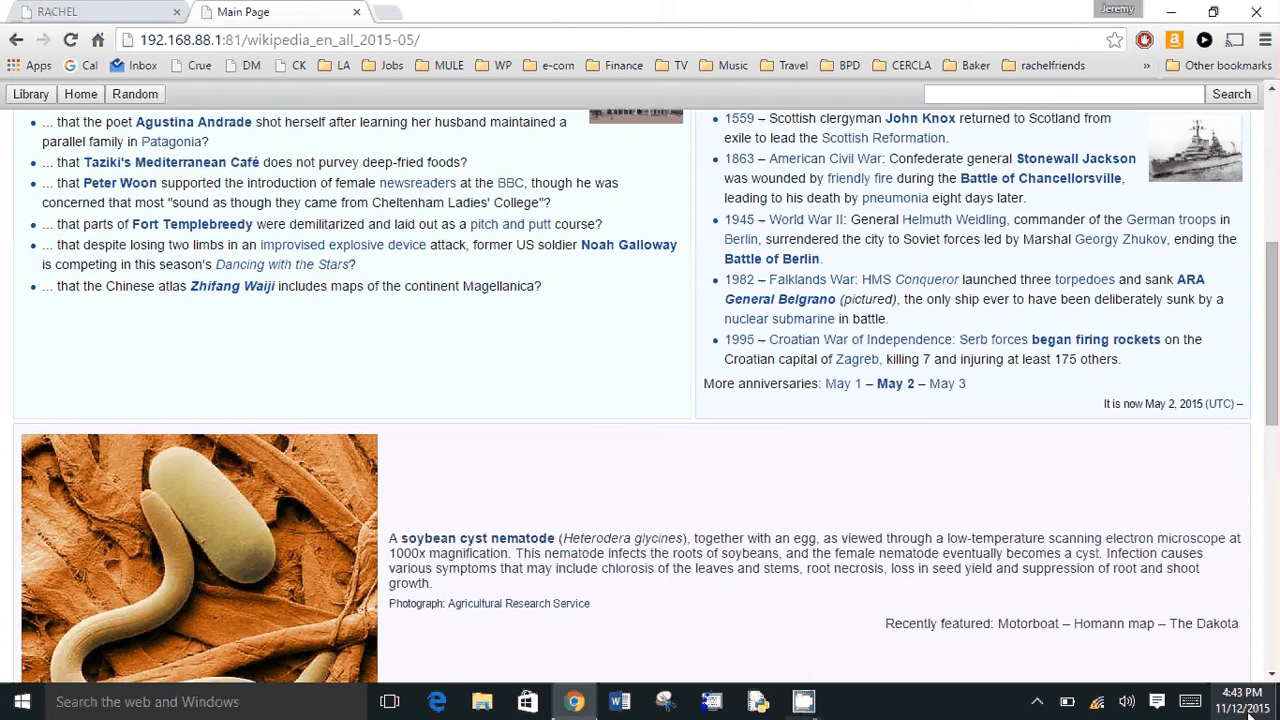
mouse_move(985, 420)
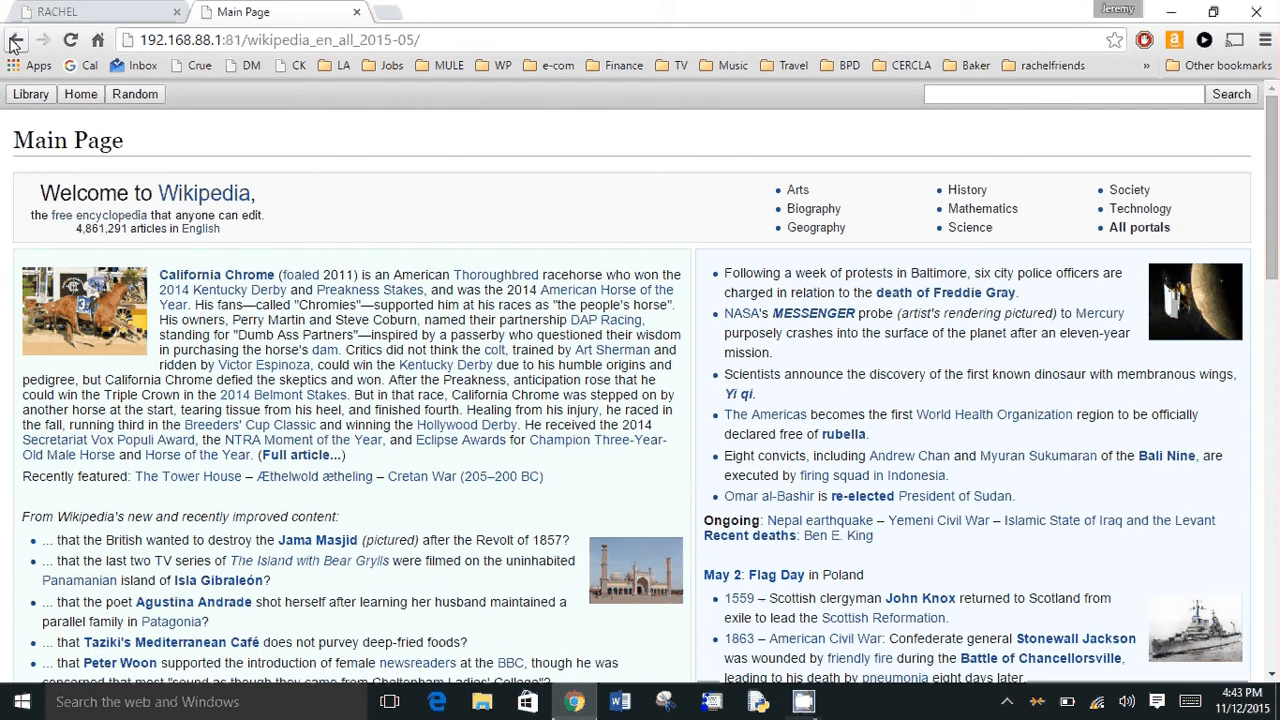
- Return to the RACHEL home page and browse Khan Academy, CK-12 and GCF LearnFree
left_click(16, 40)
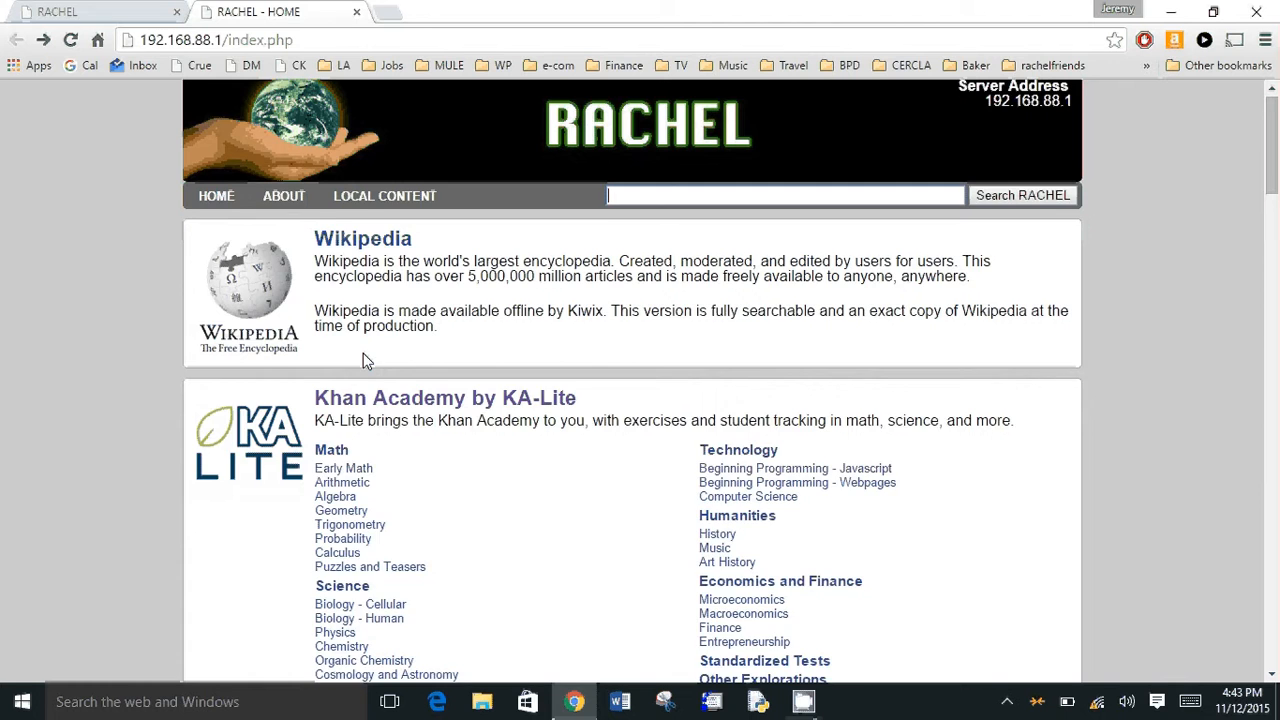
scroll("down", 3)
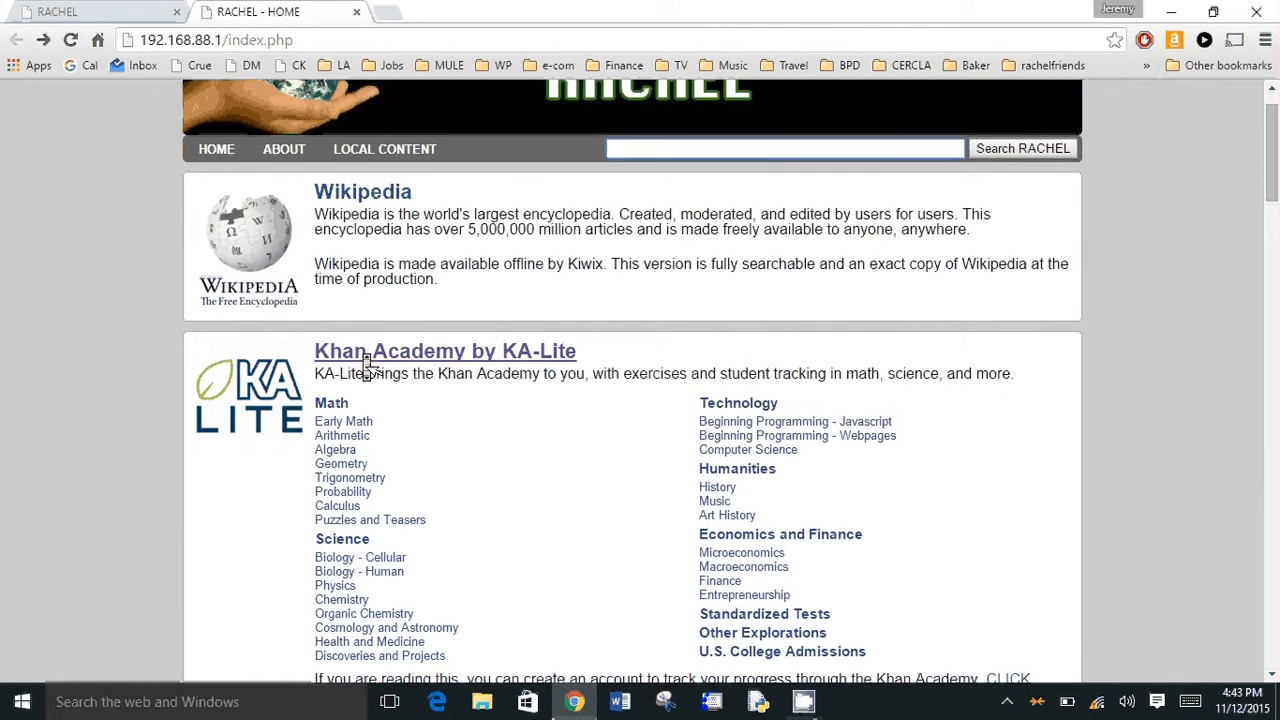
scroll("down", 3)
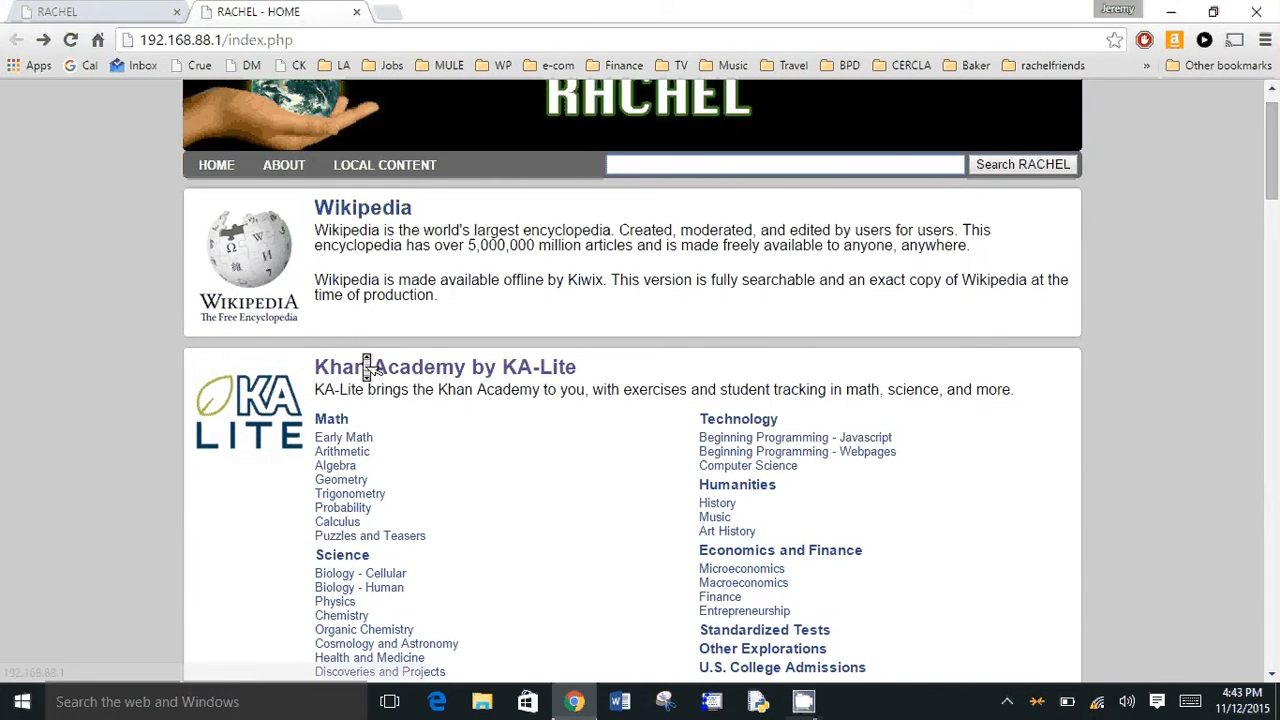
scroll("down", 3)
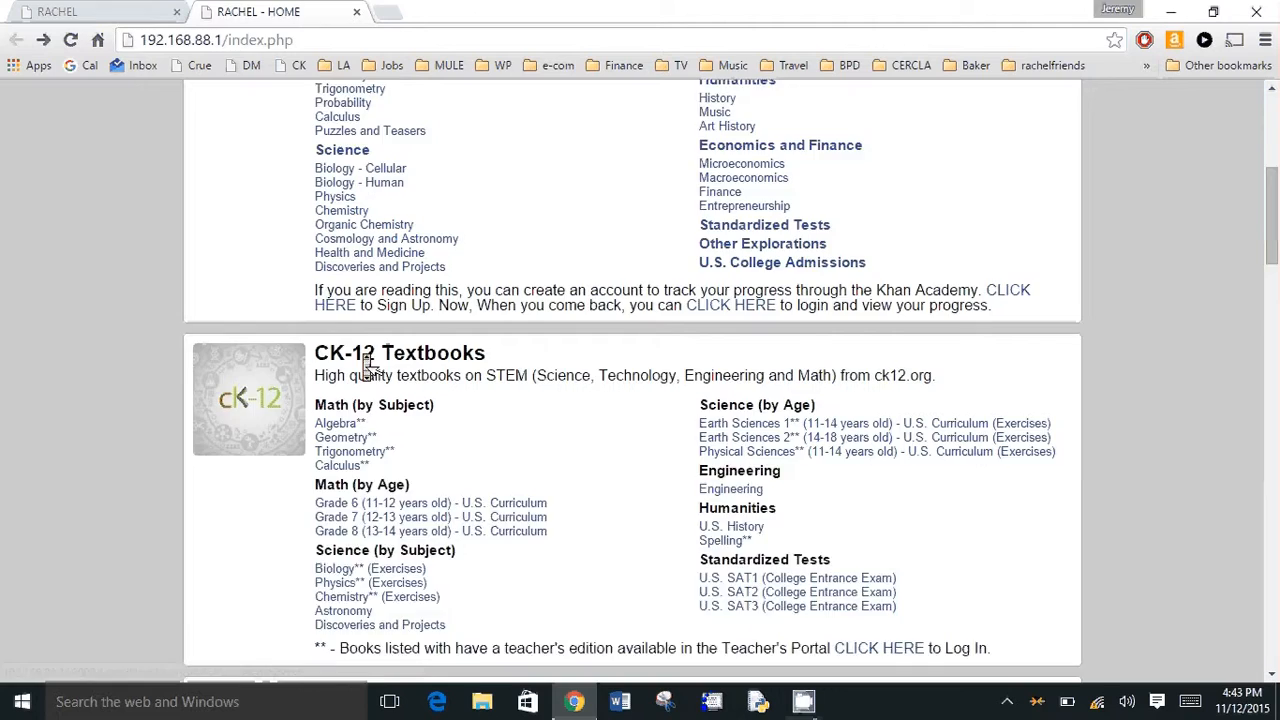
scroll("down", 3)
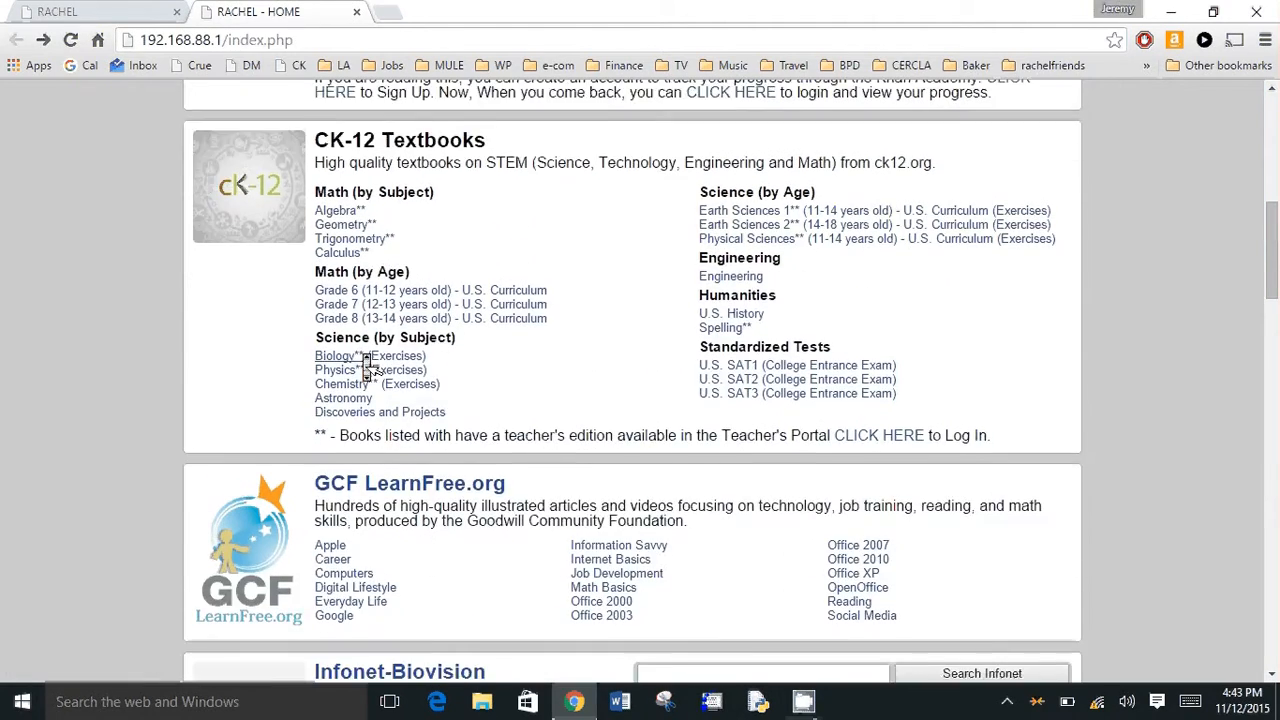
scroll("down", 3)
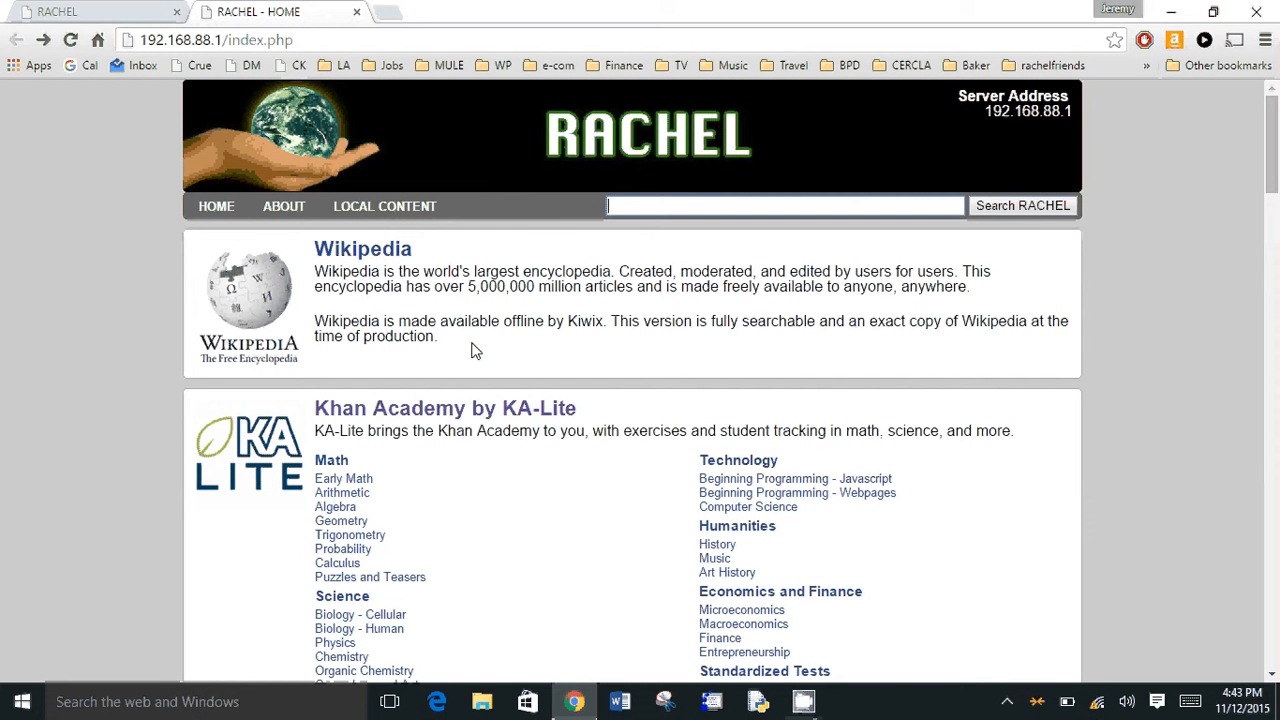
mouse_move(453, 316)
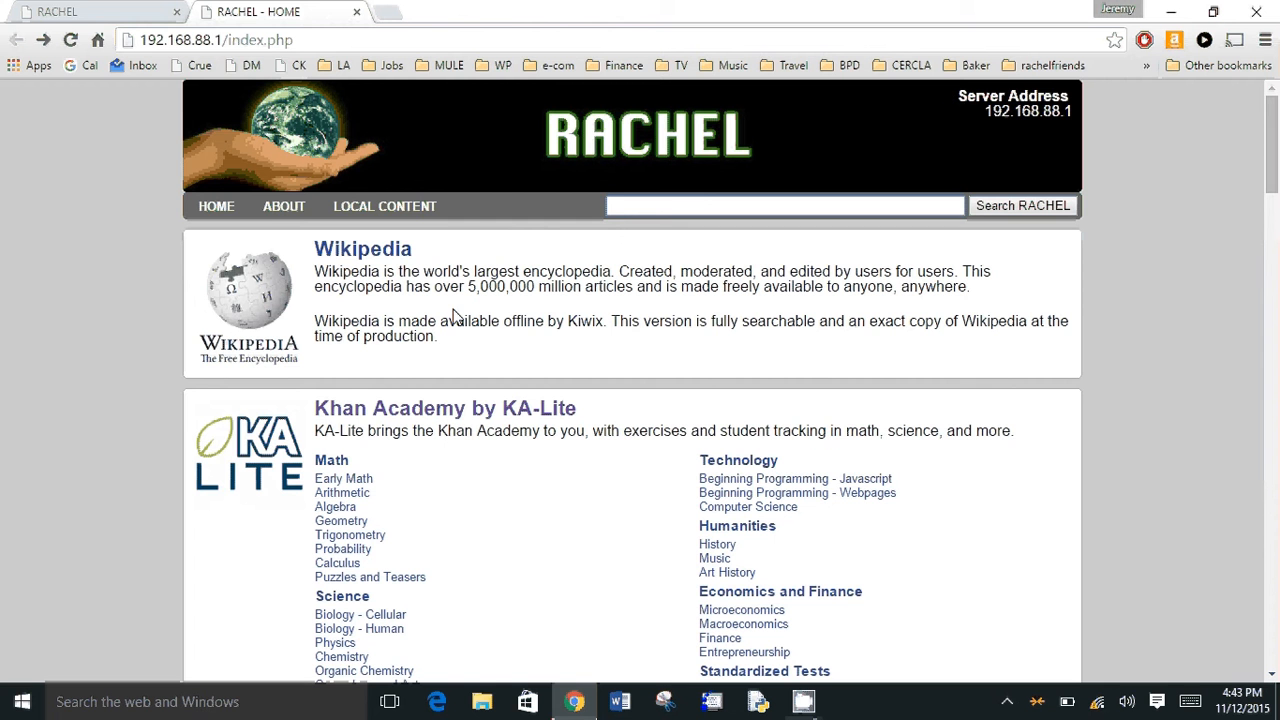
mouse_move(445, 310)
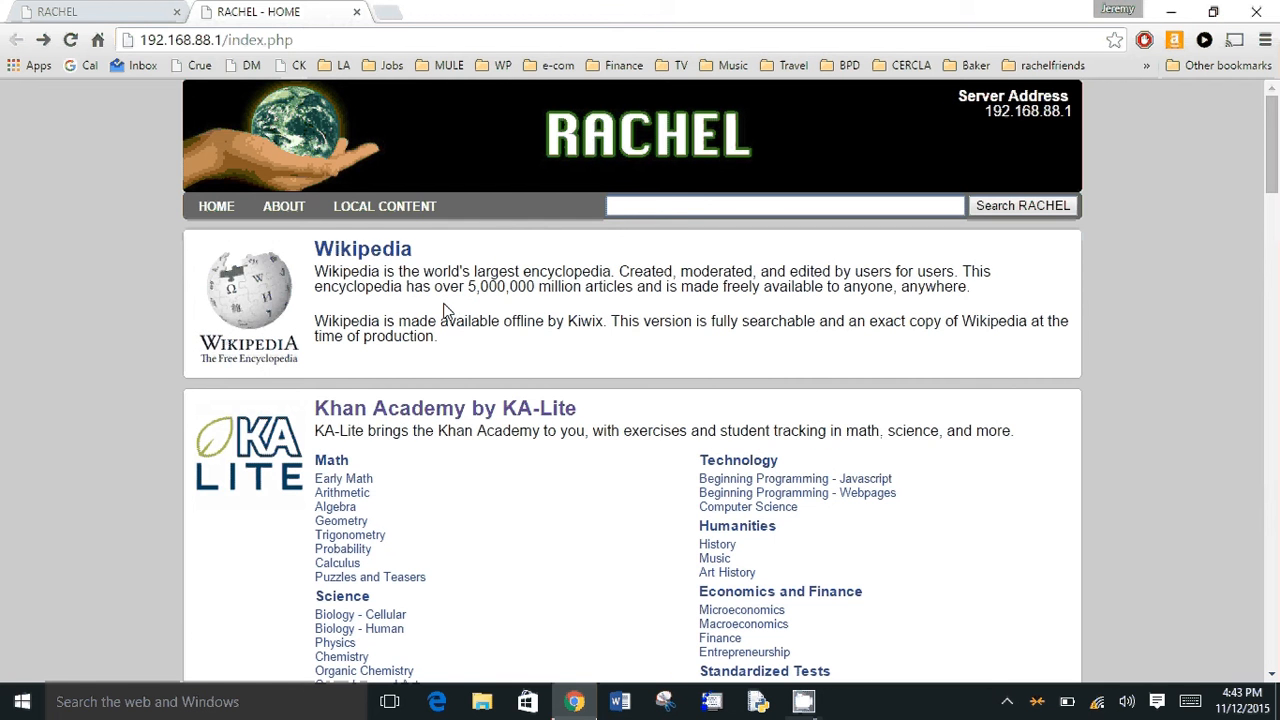
scroll("down", 3)
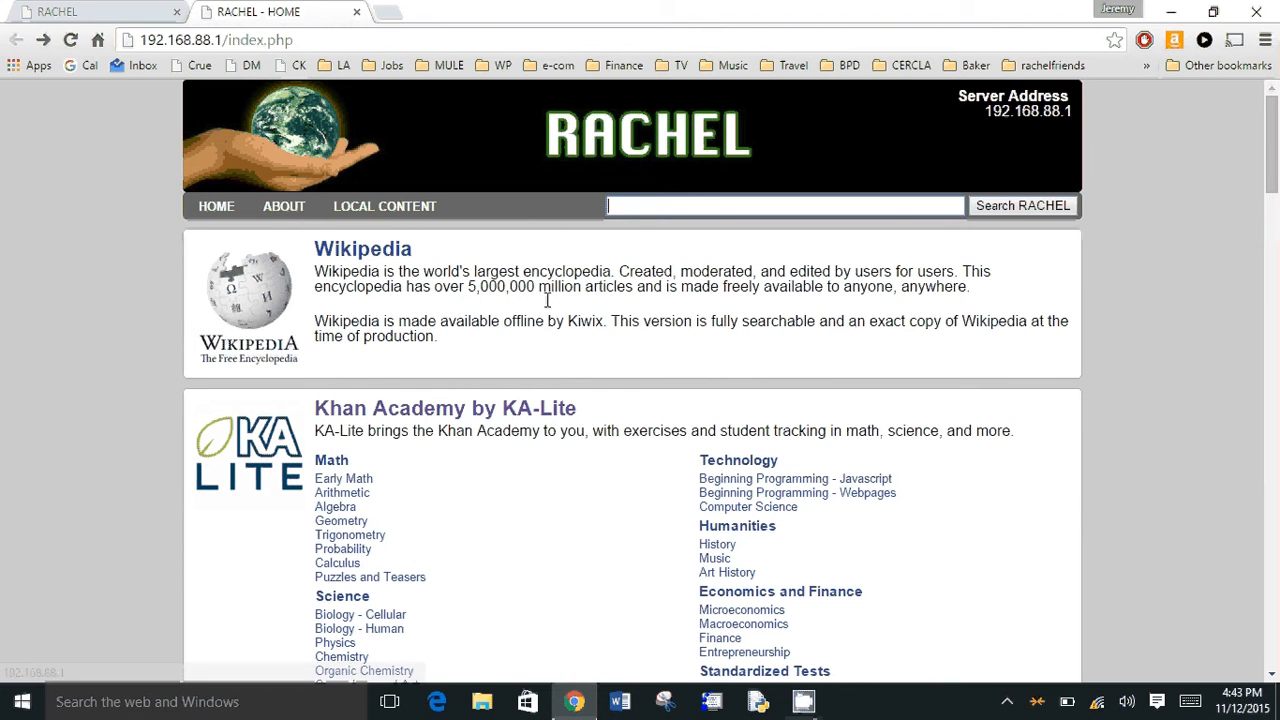
mouse_move(384, 206)
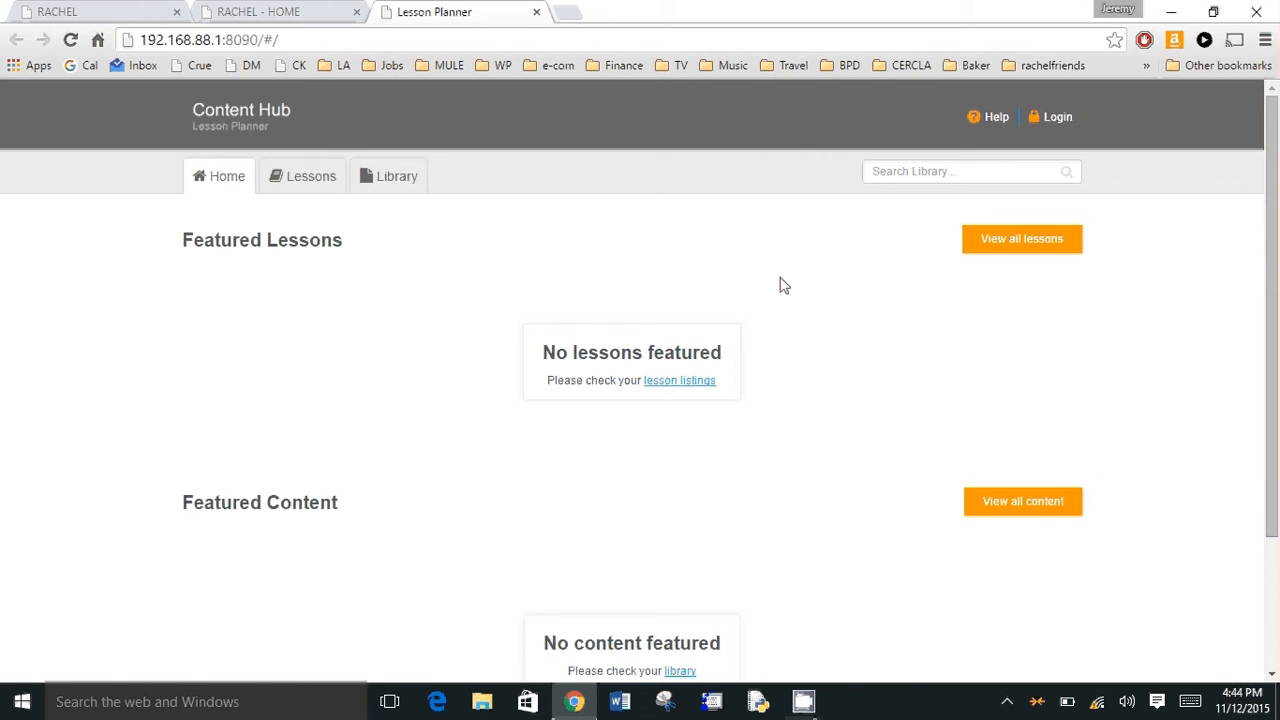
mouse_move(810, 275)
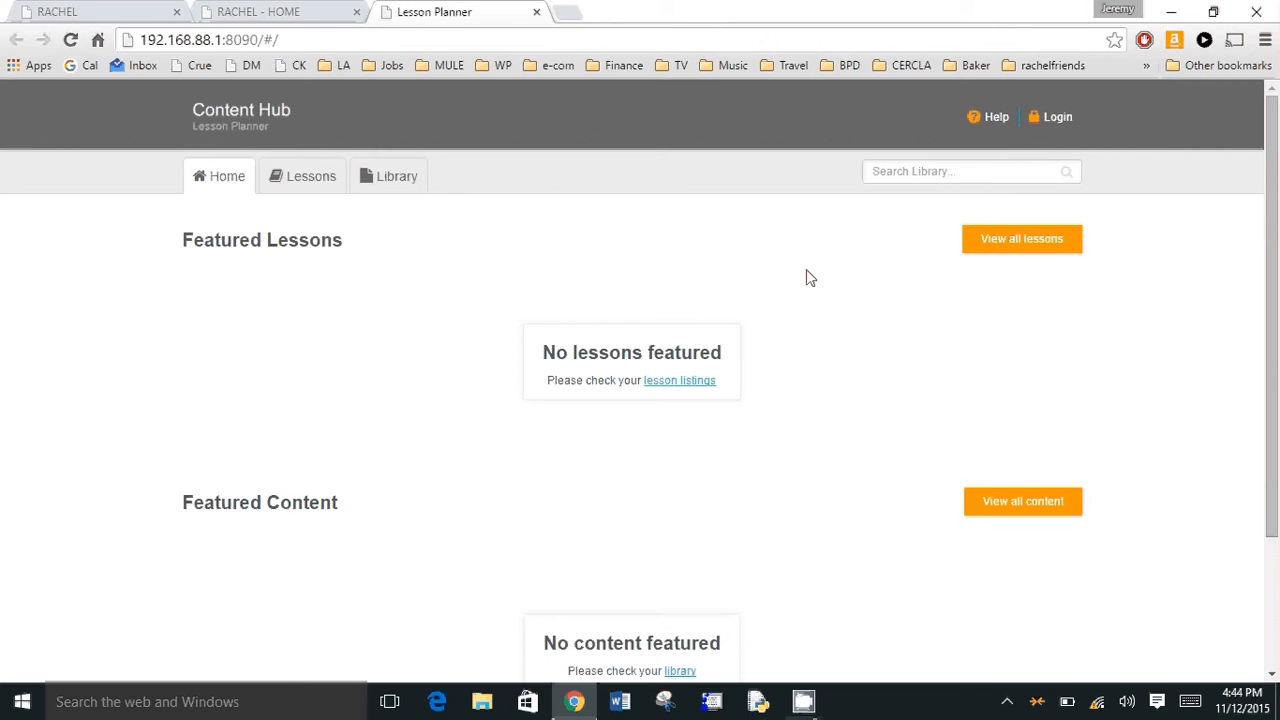
mouse_move(505, 284)
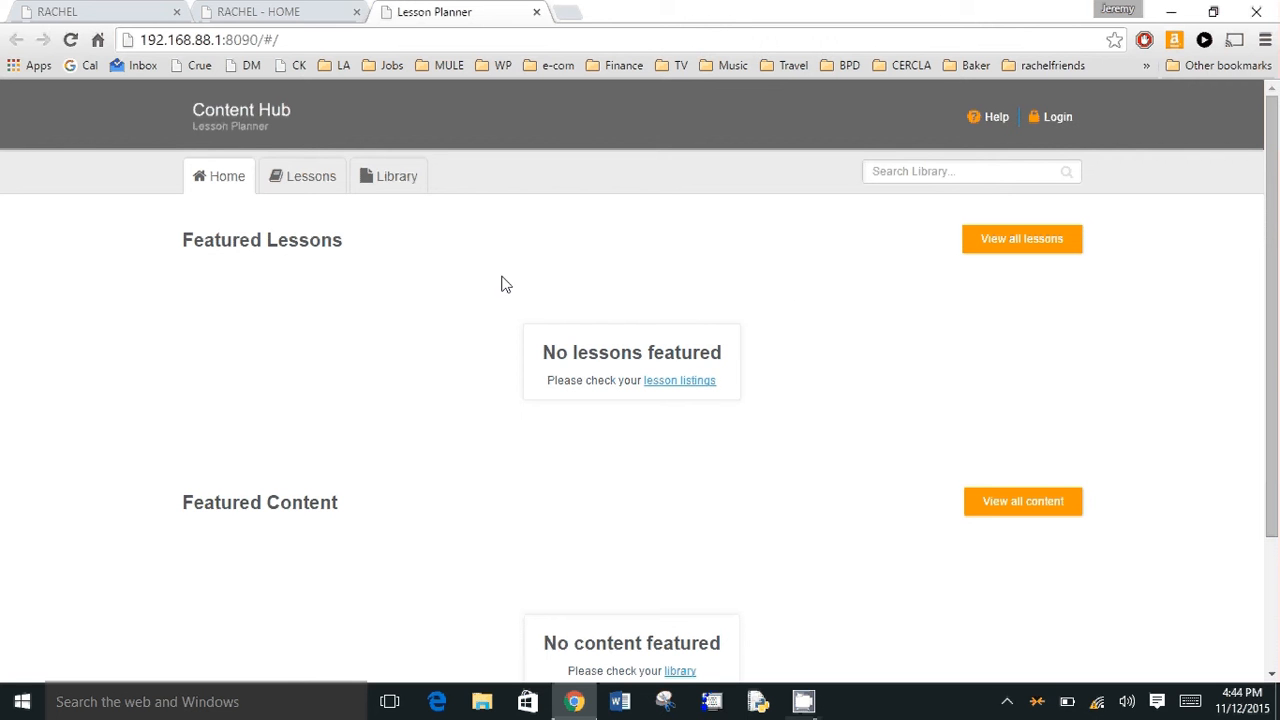
mouse_move(900, 354)
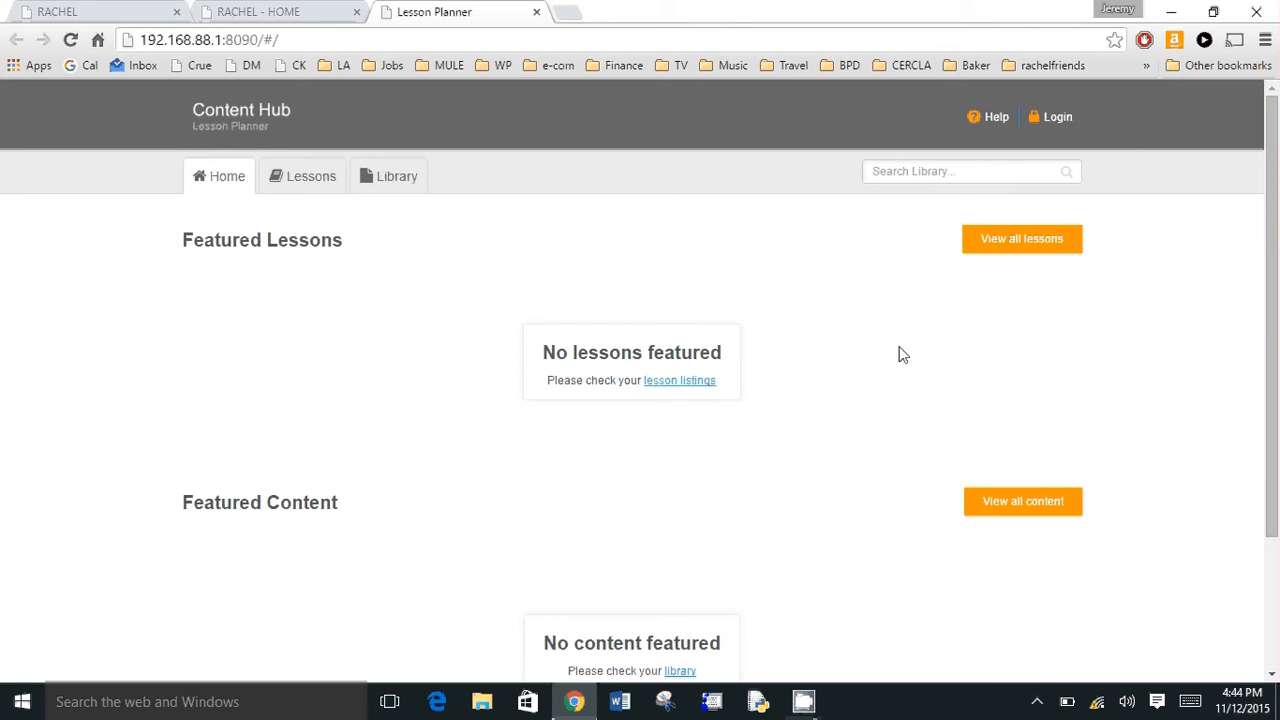
mouse_move(614, 372)
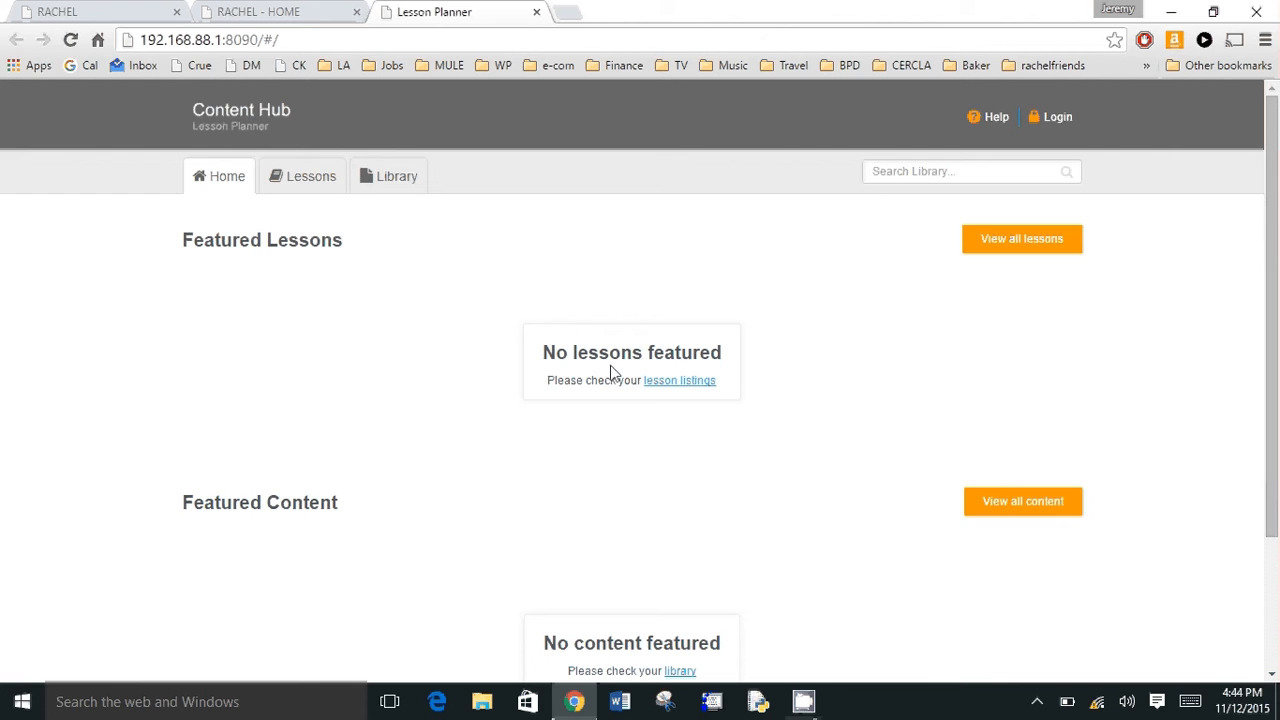
mouse_move(655, 647)
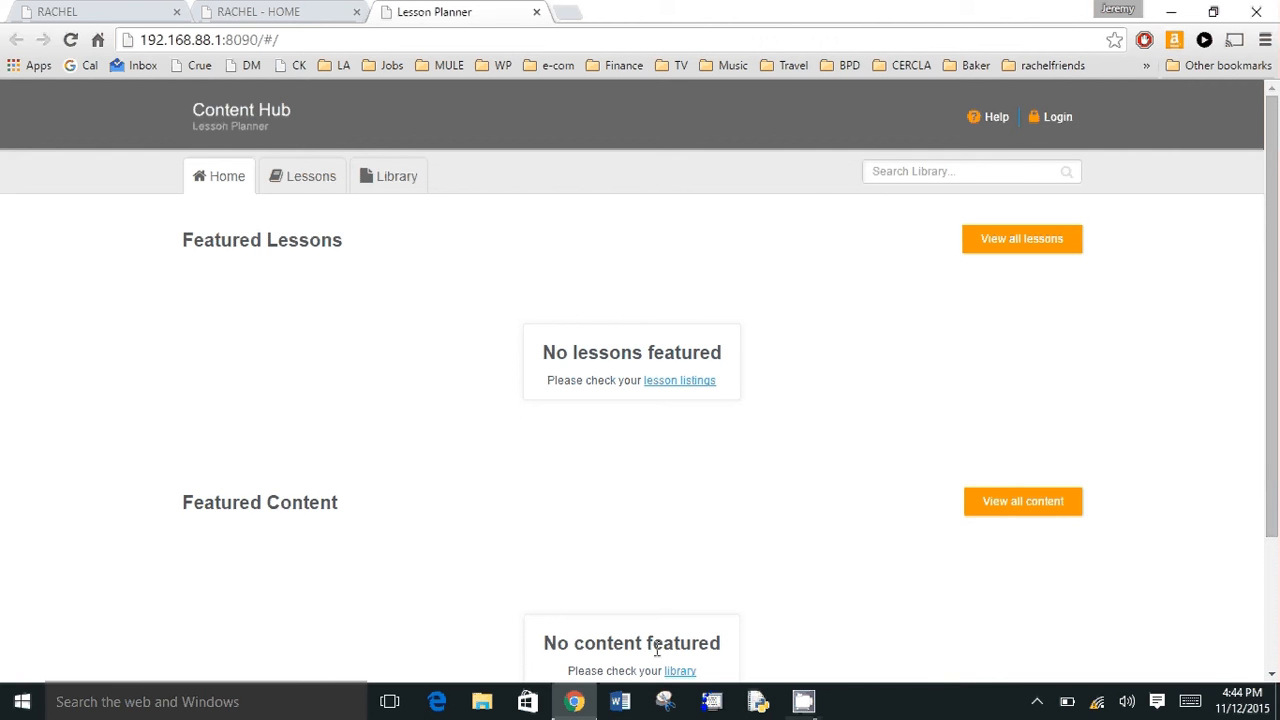
- Sign in to the Content Hub as teacher and go to the Library section
left_click(1056, 117)
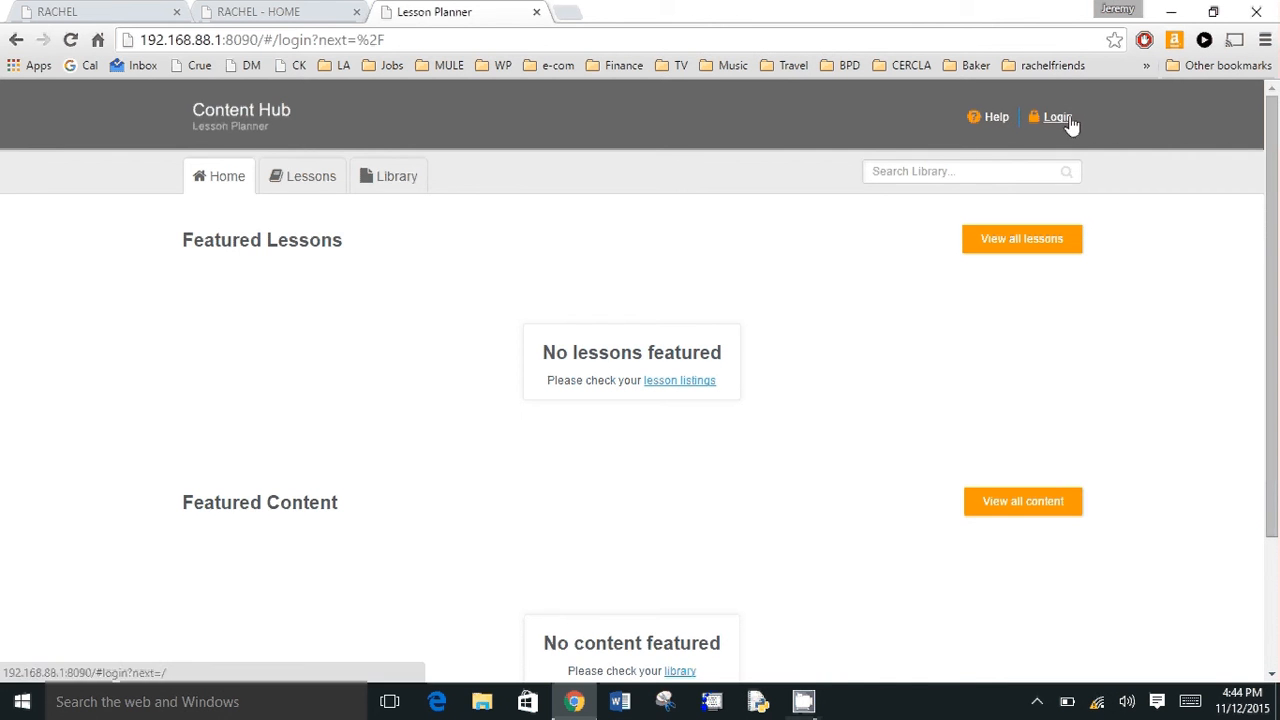
type("teach")
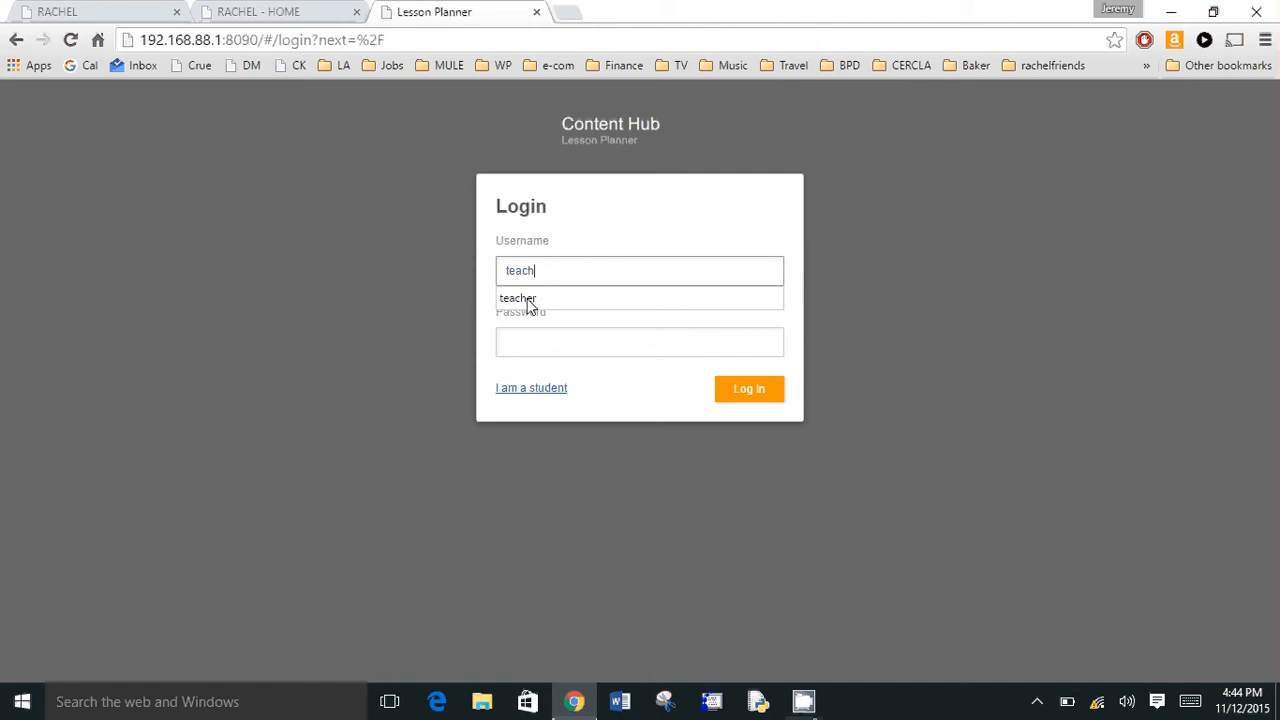
left_click(639, 341)
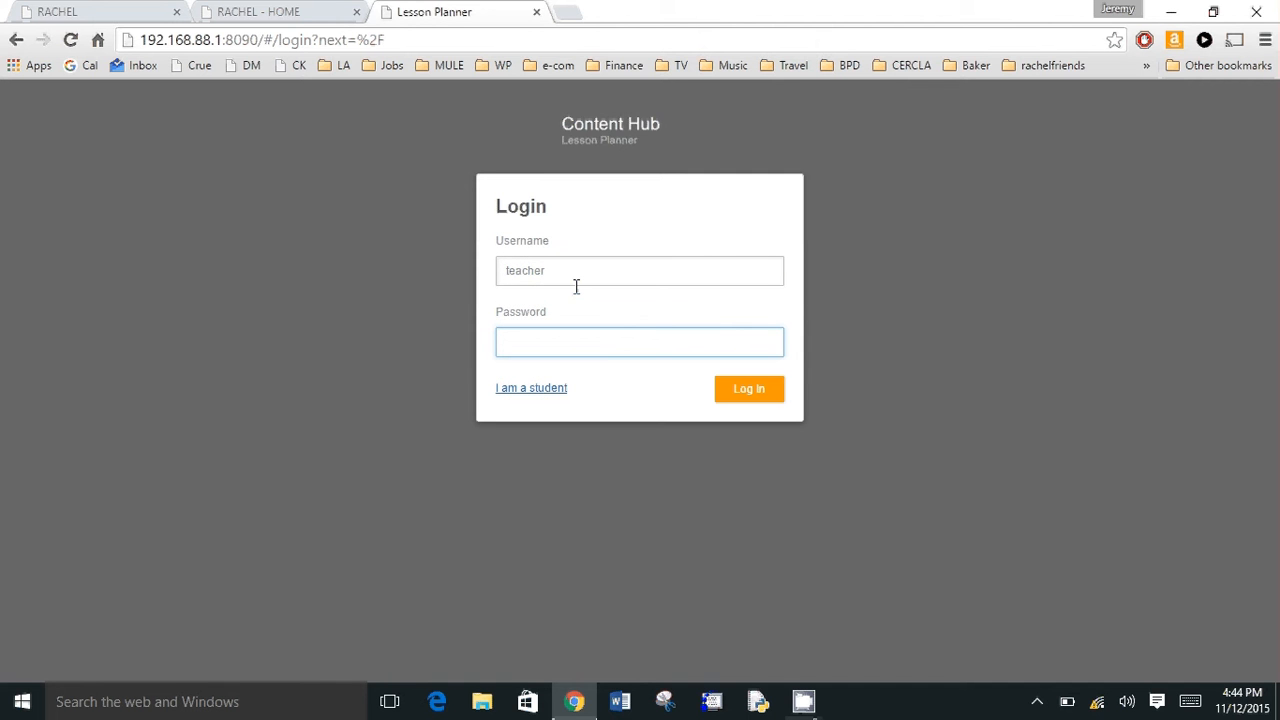
type("password")
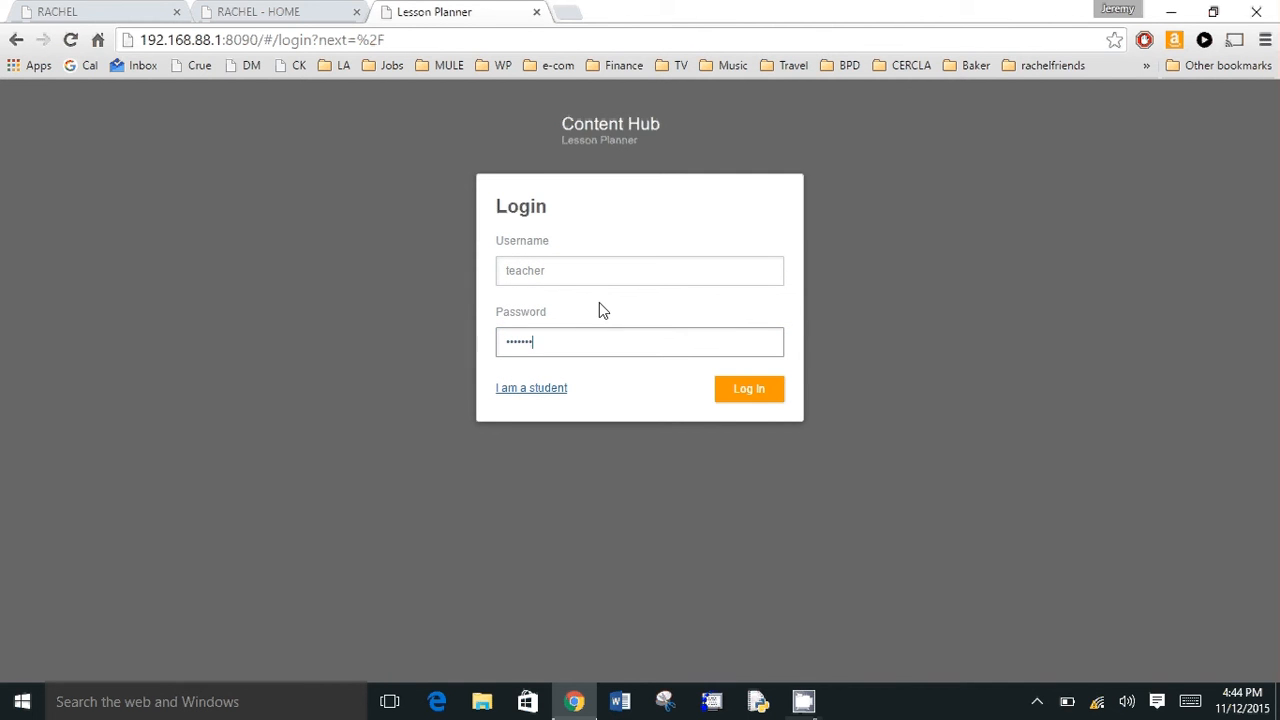
left_click(749, 388)
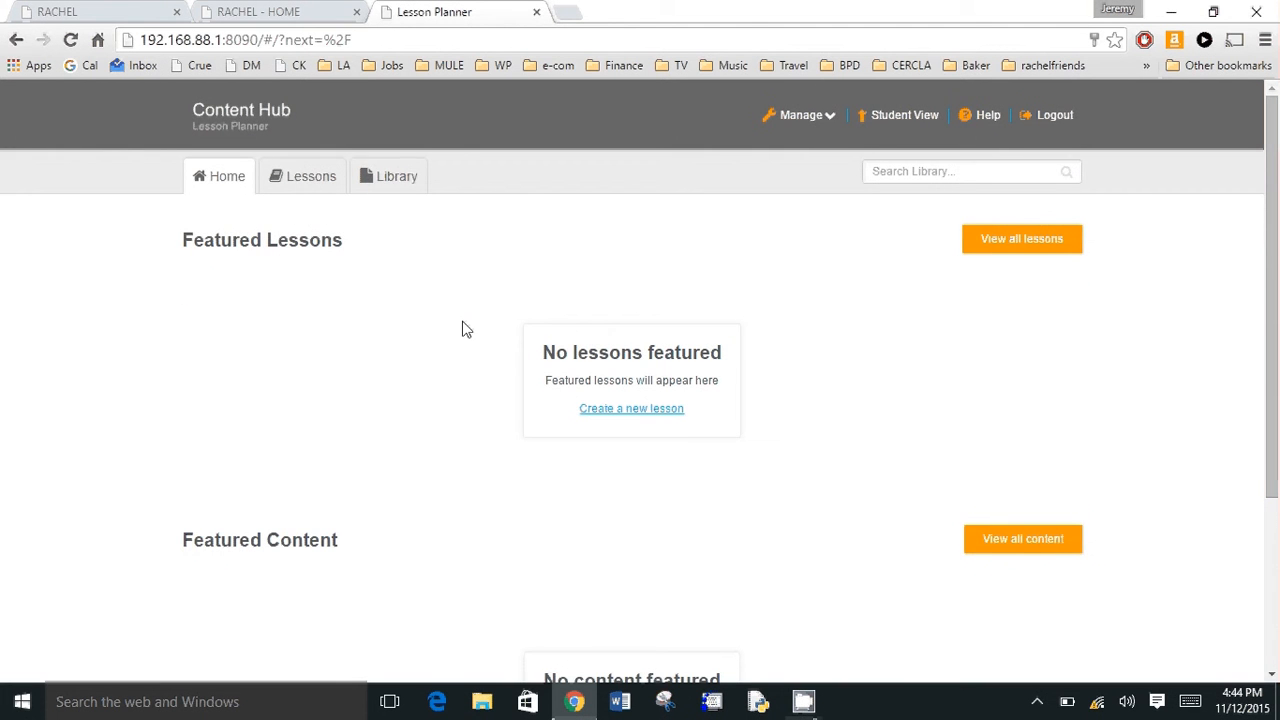
left_click(396, 176)
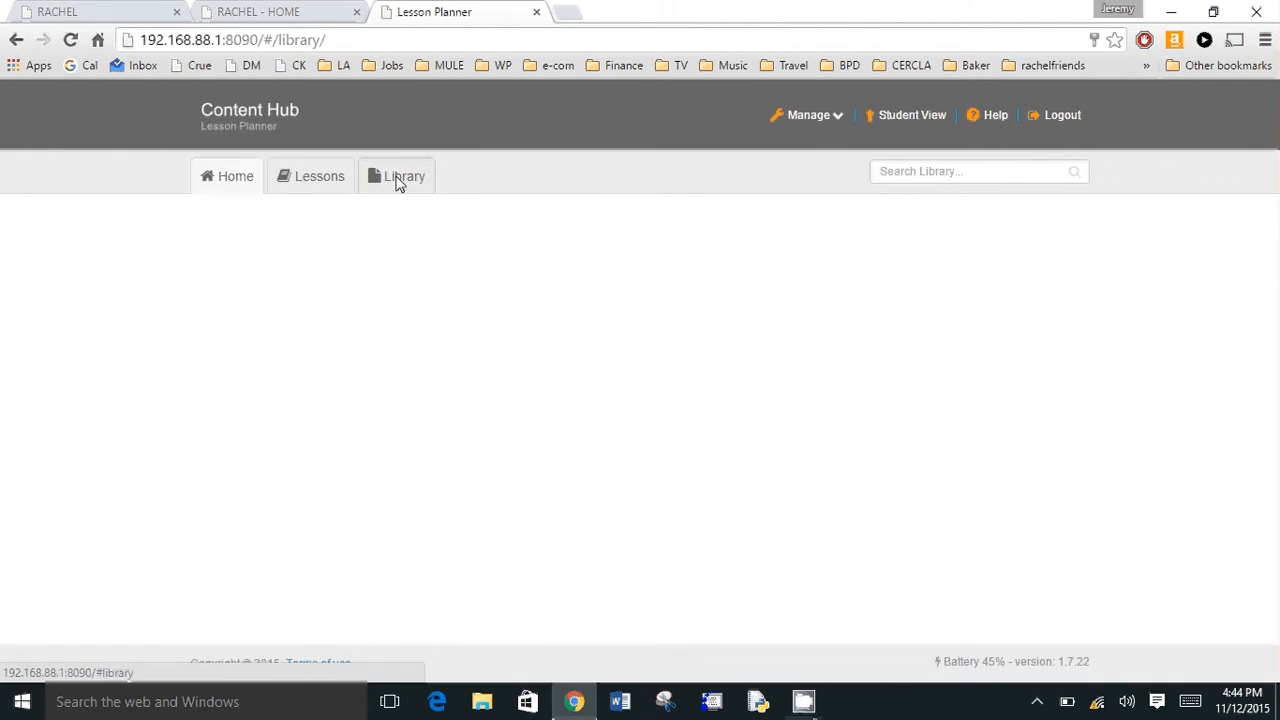
- Open the library upload form and attach the 2015-10-07.pdf file
left_click(404, 176)
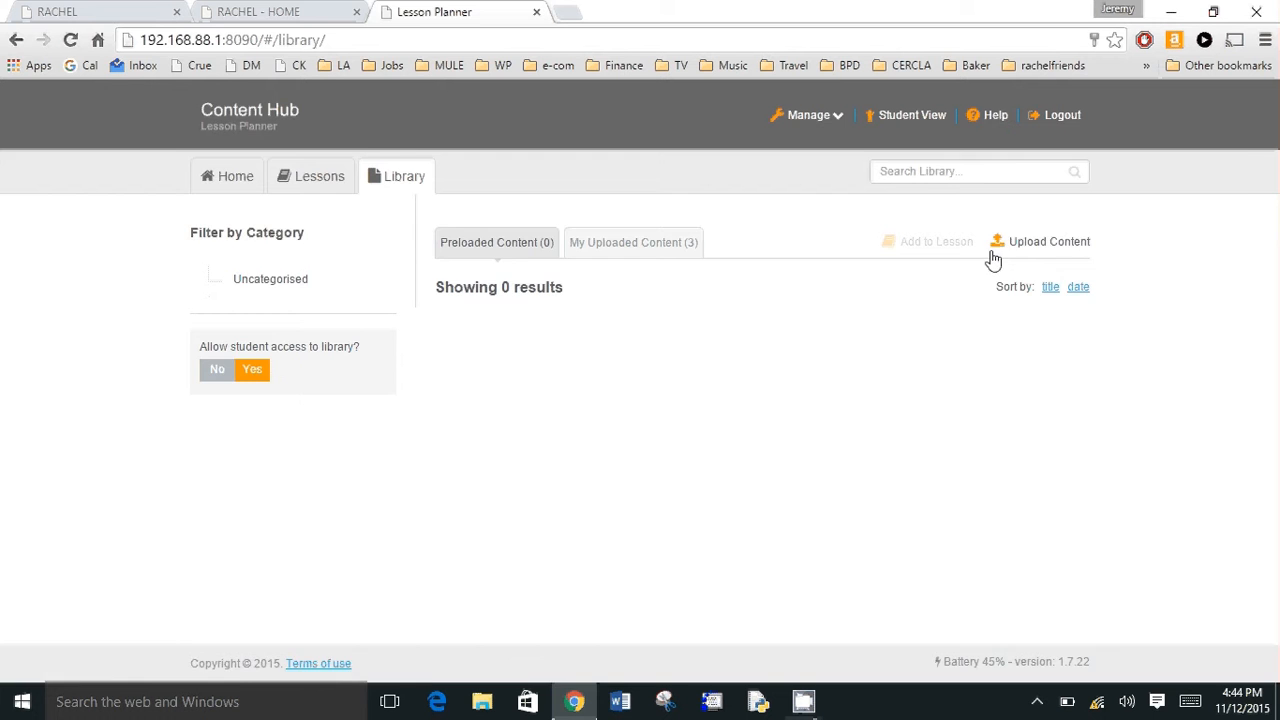
left_click(1049, 241)
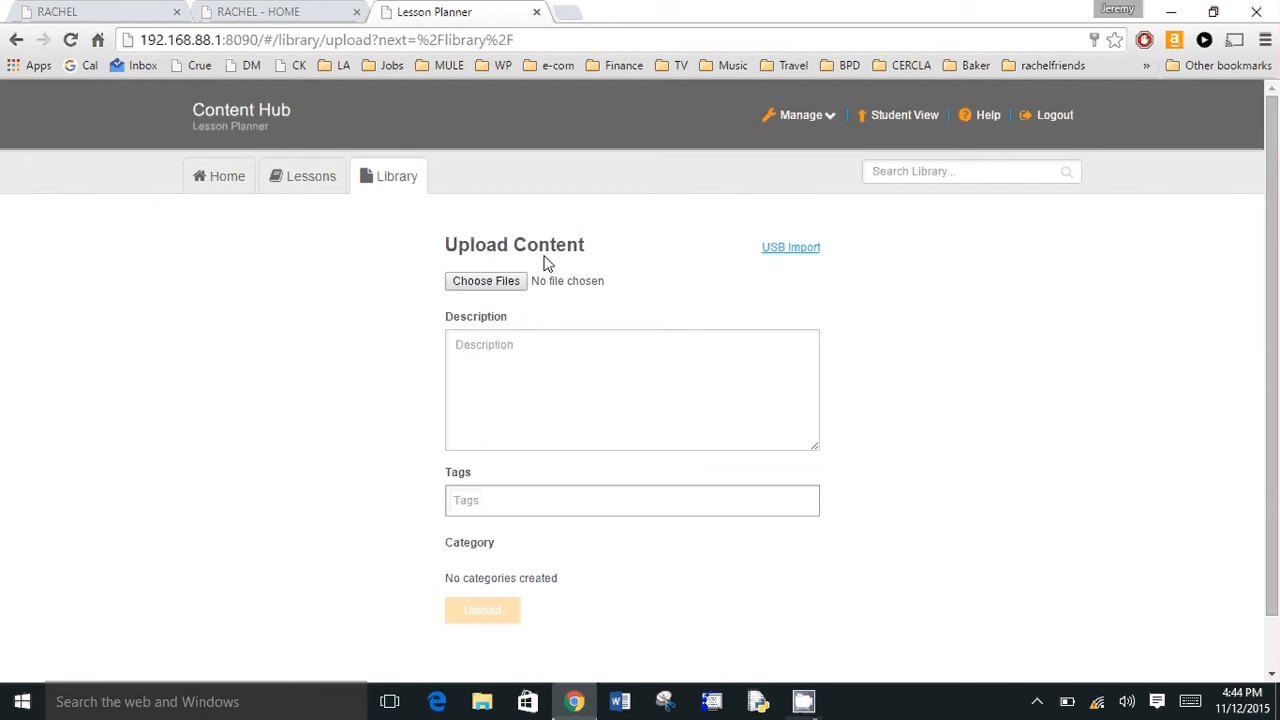
left_click(485, 281)
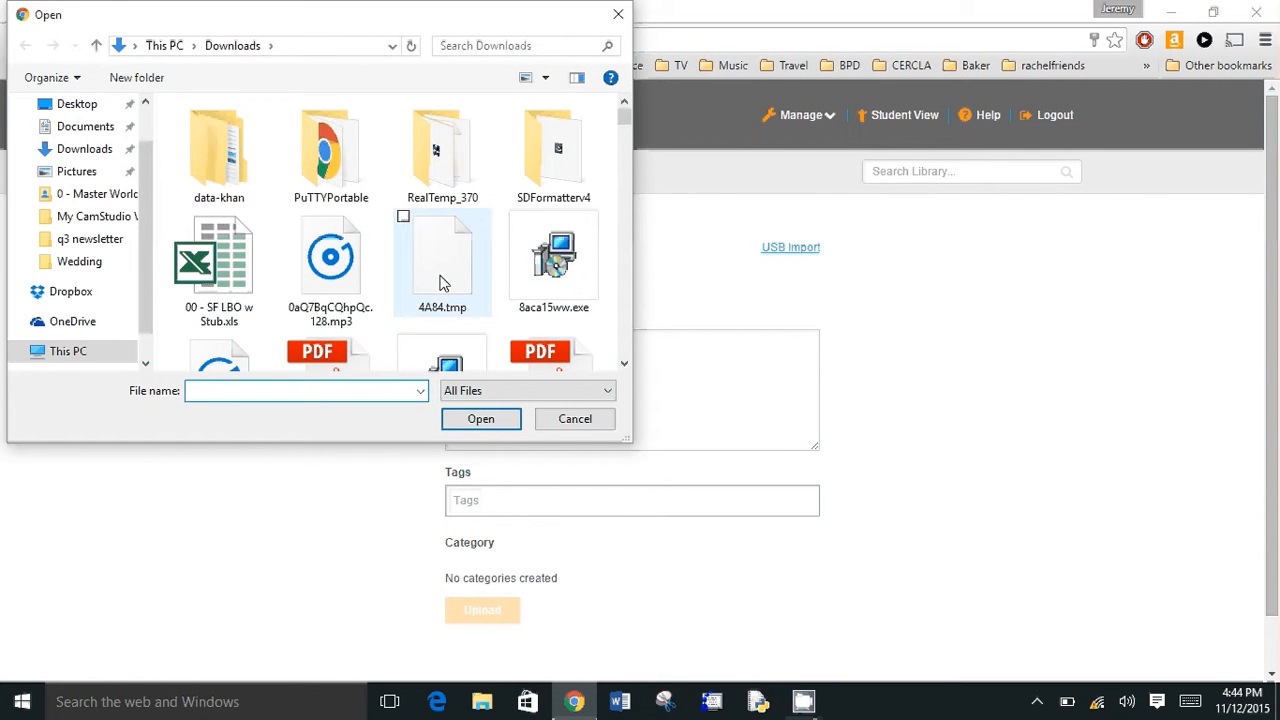
scroll("down", 3)
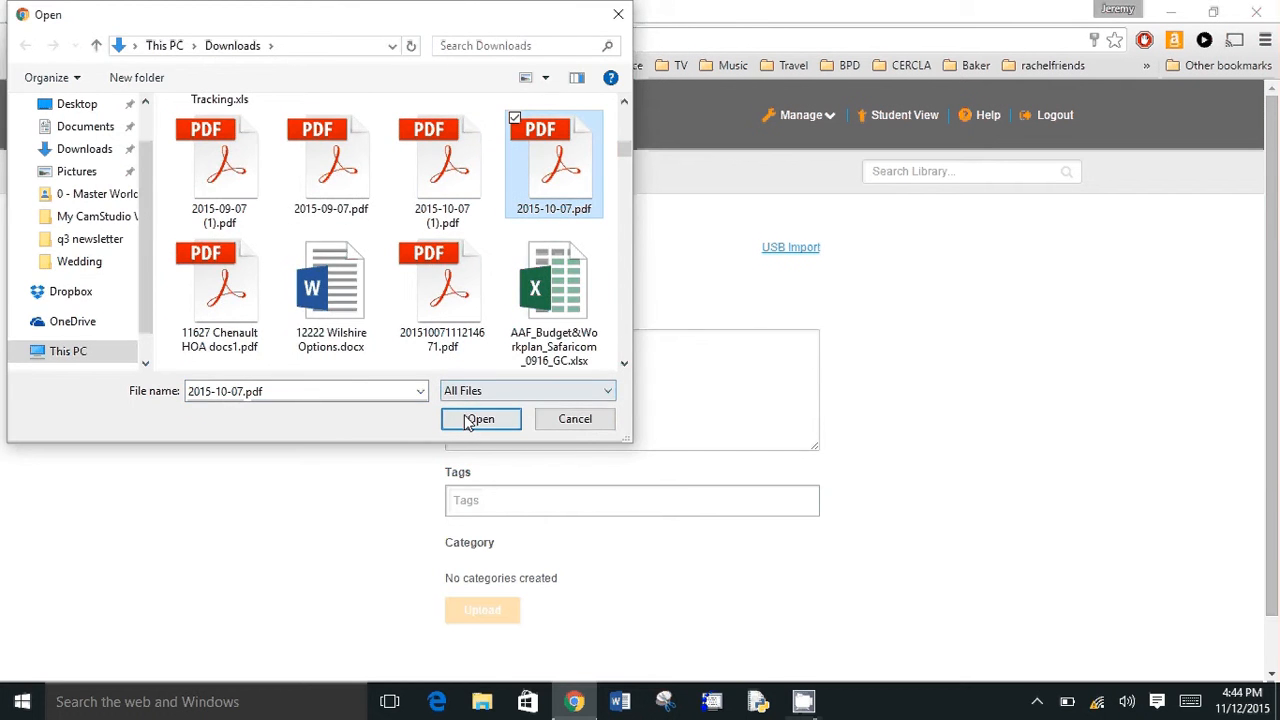
- Title the upload 'Math 3', describe it as period 3 math exam, tag miss-kim
left_click(480, 419)
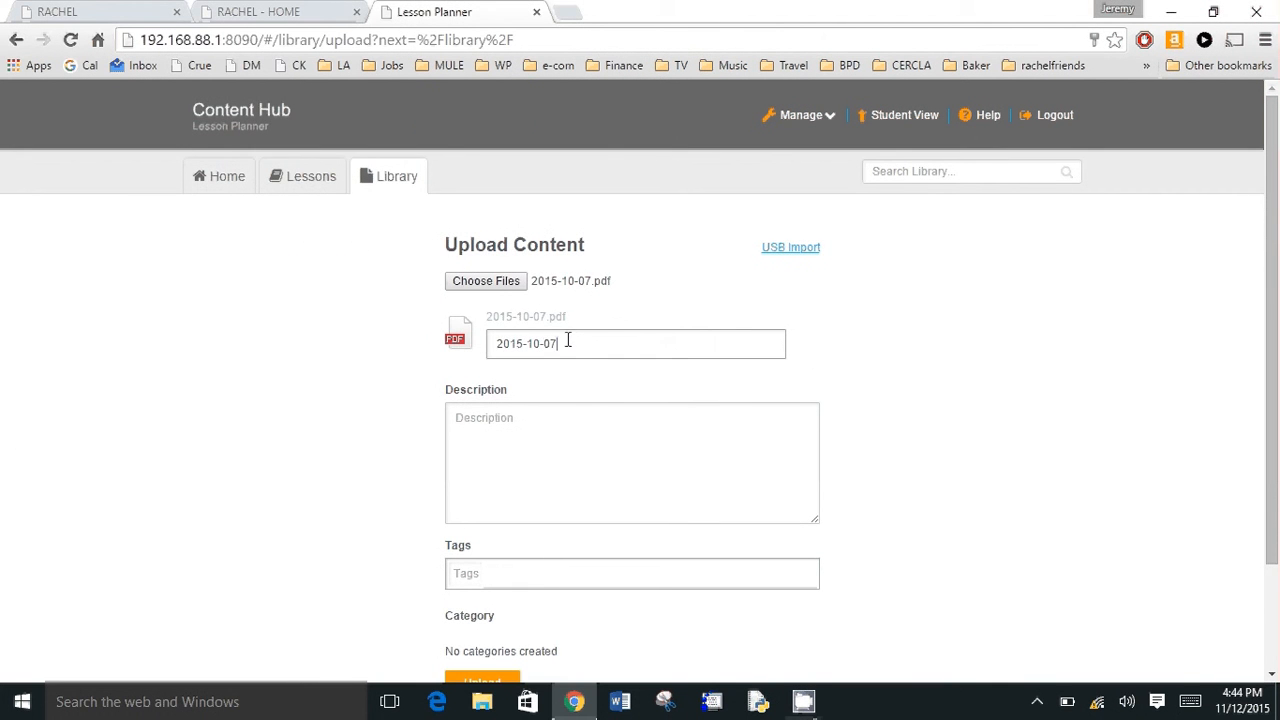
type("Math 3")
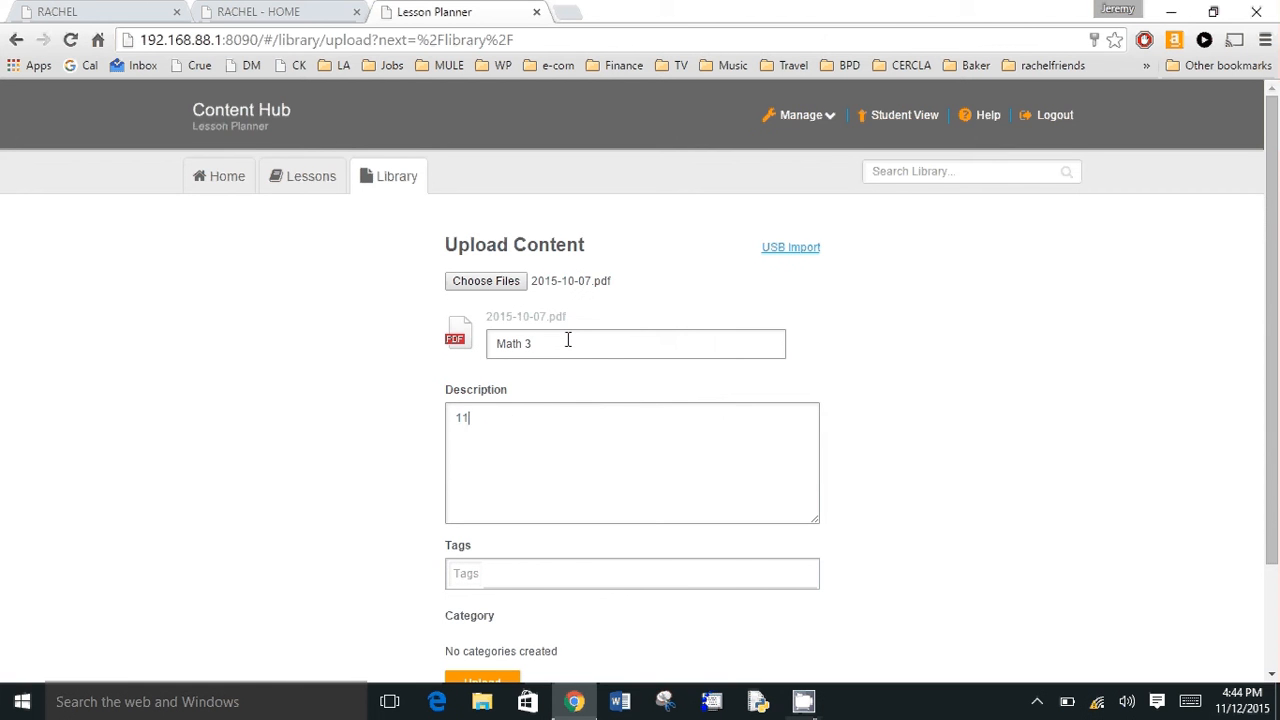
type("/12 math exam")
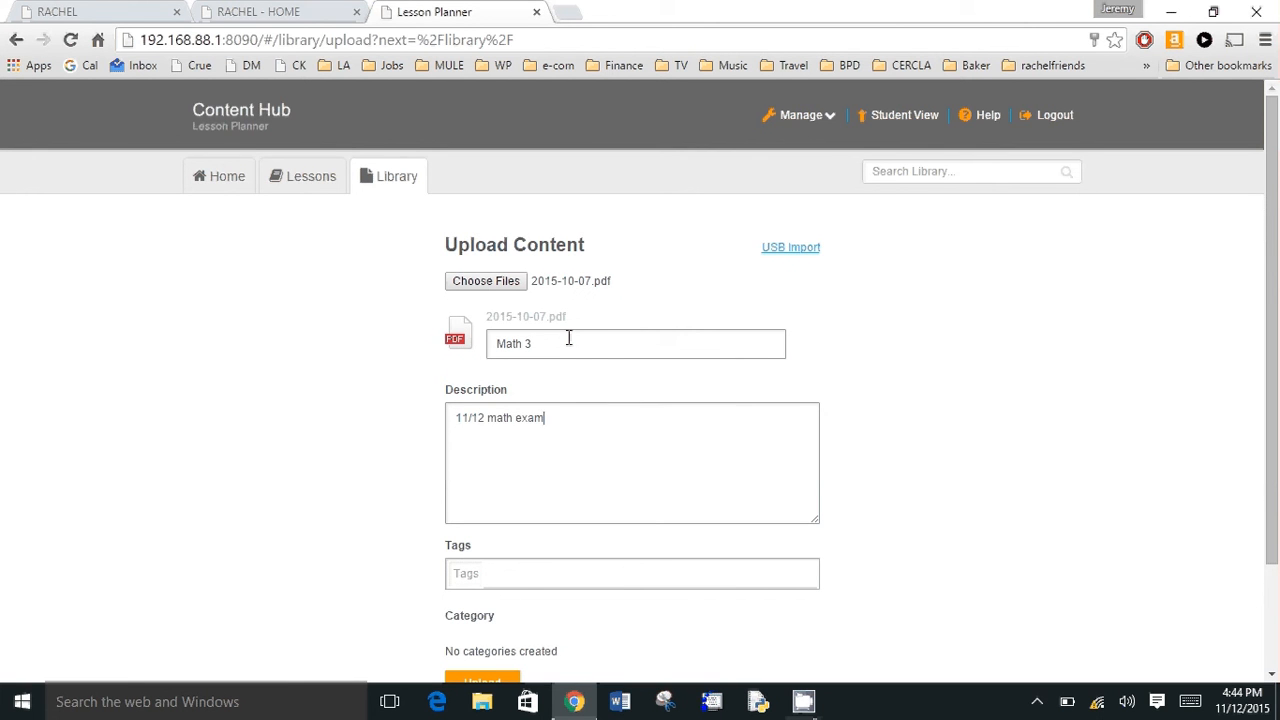
type("for period 3")
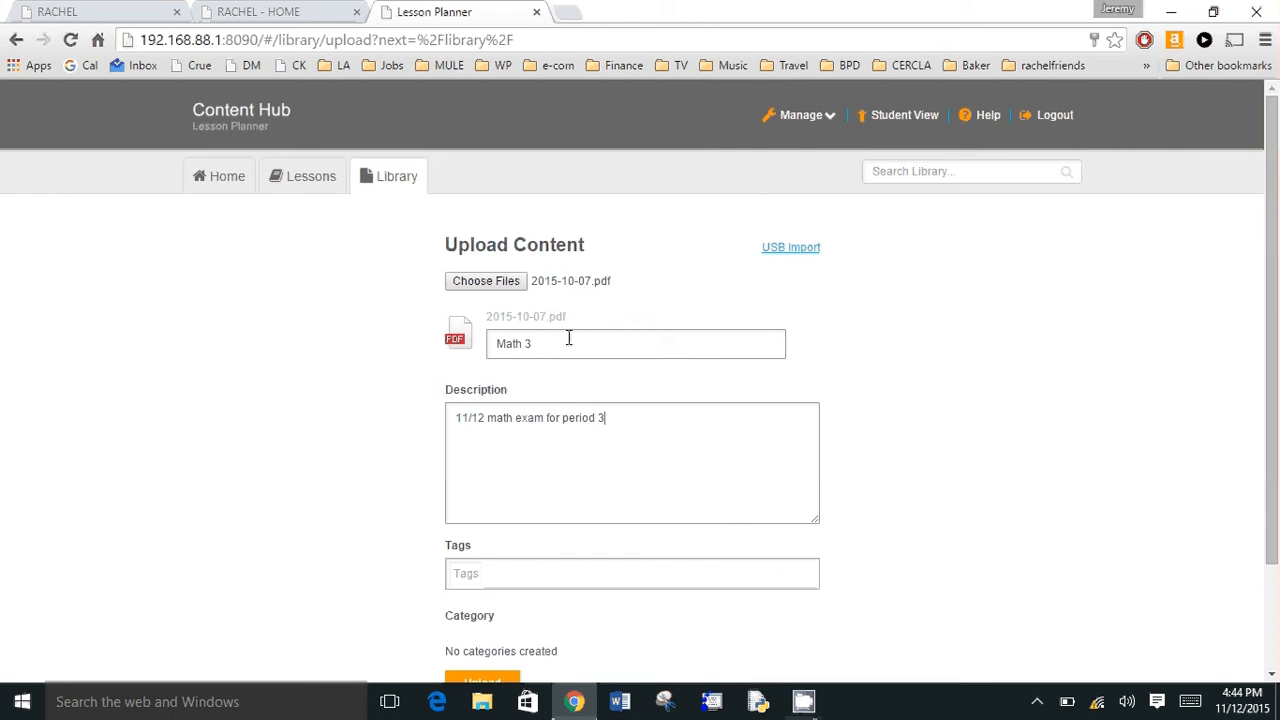
type("niks")
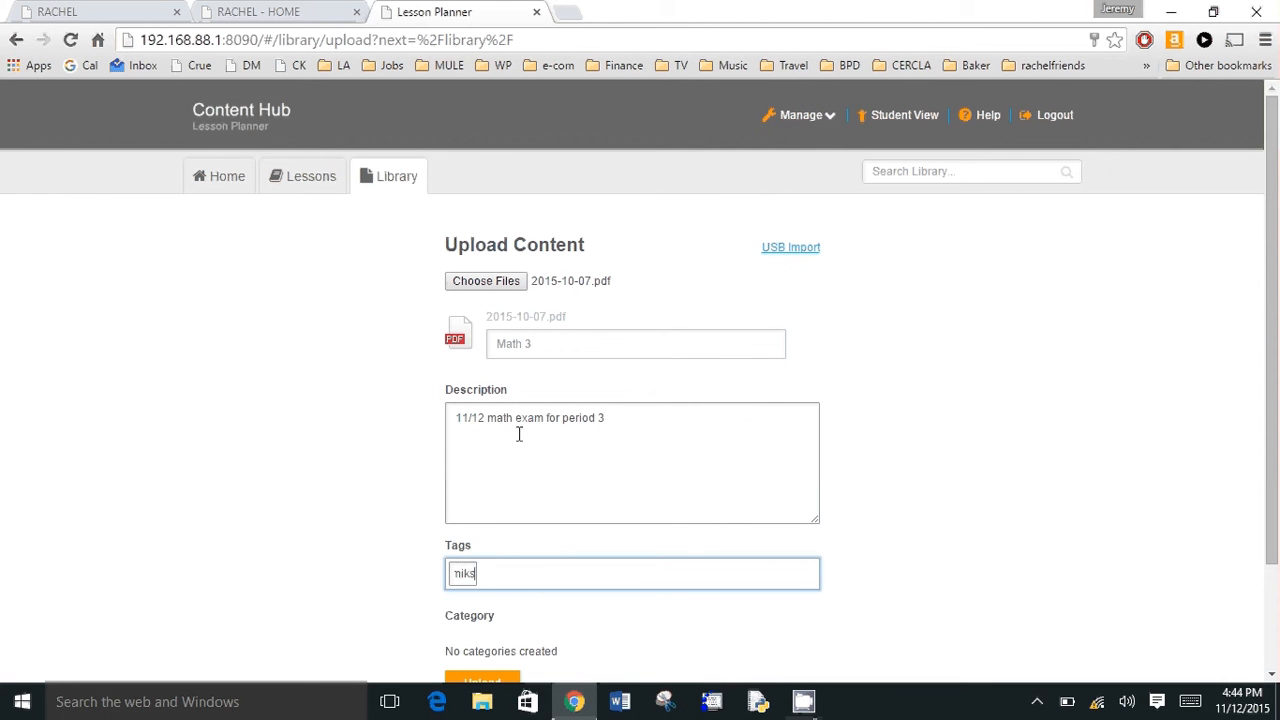
type("miss kim")
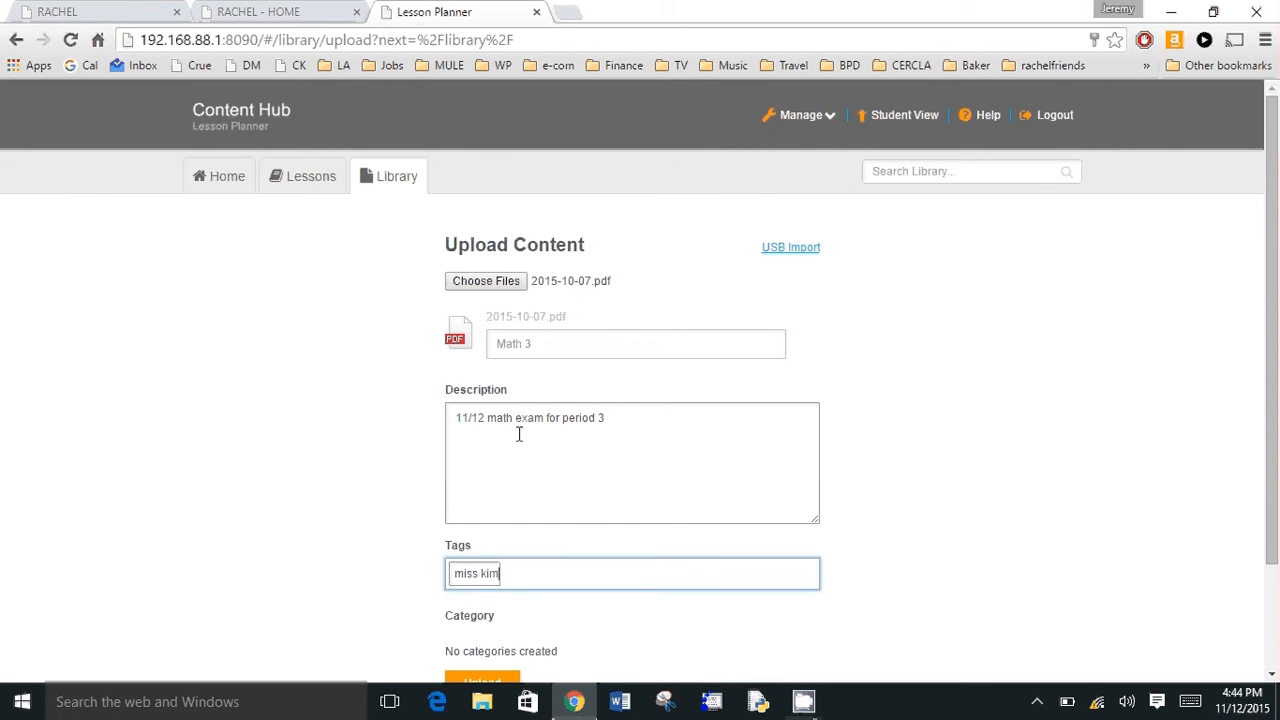
key("enter")
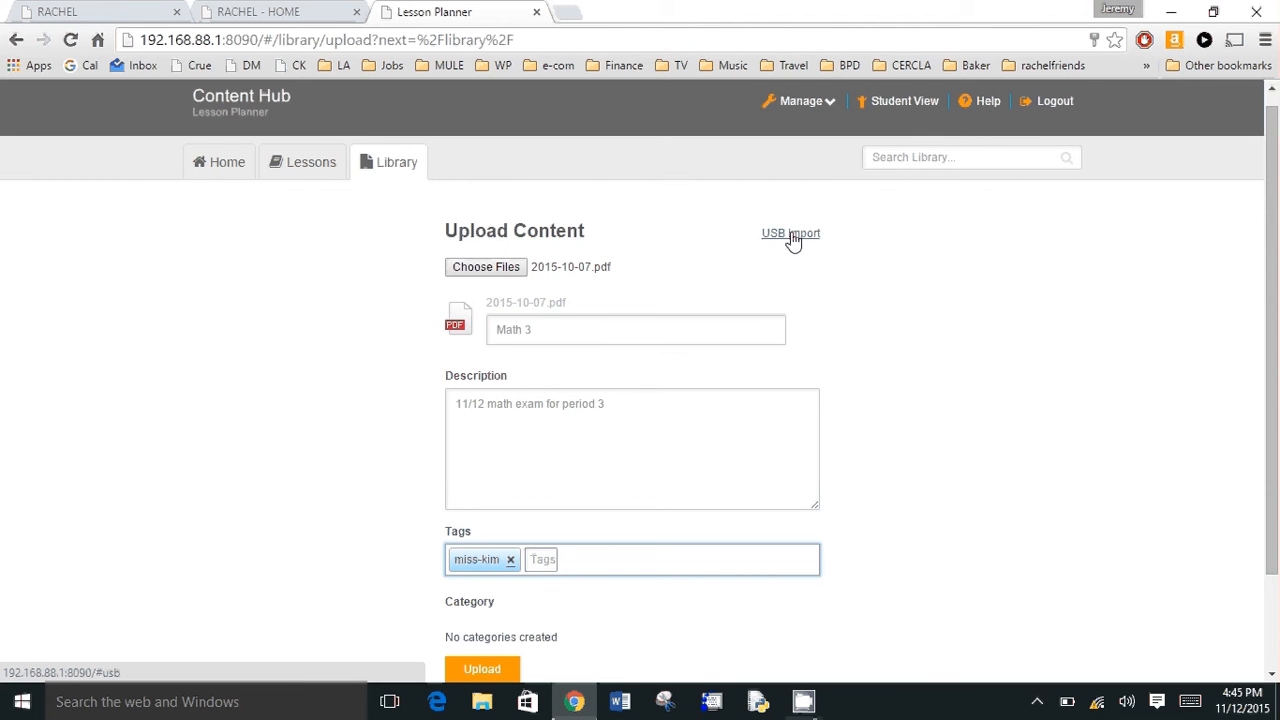
- Submit the Math 3 PDF to the library
left_click(789, 233)
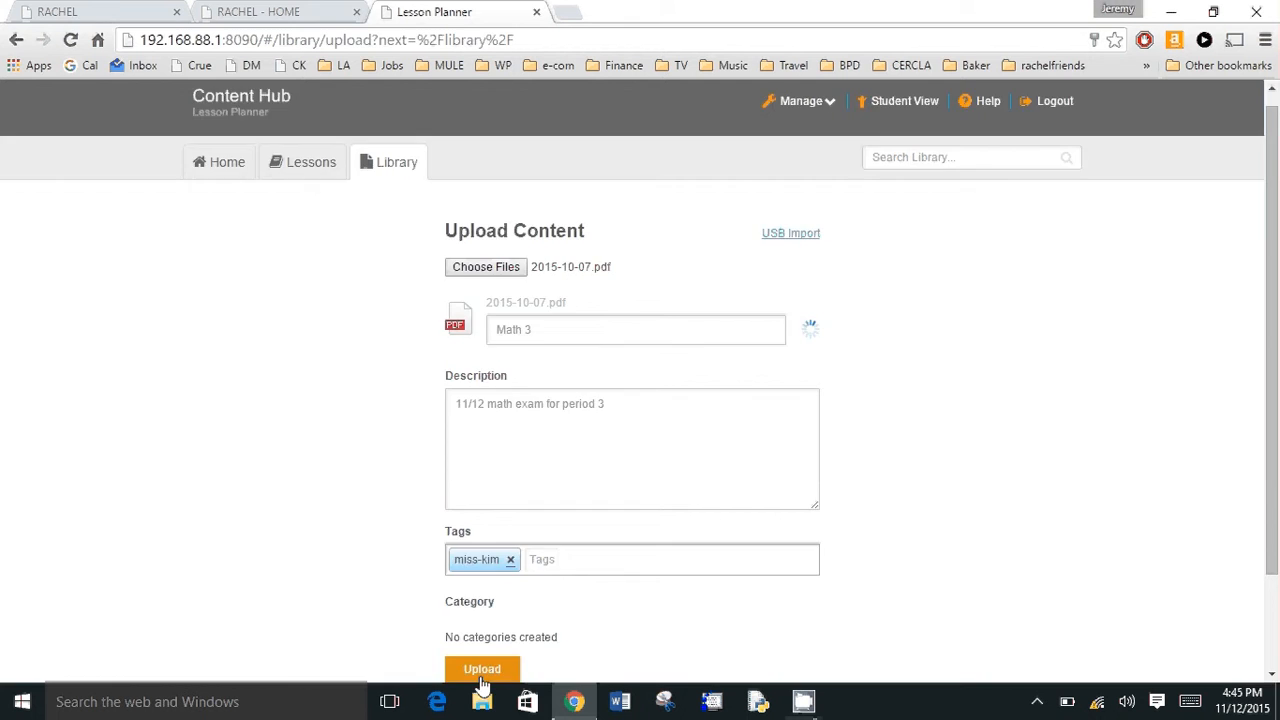
left_click(482, 669)
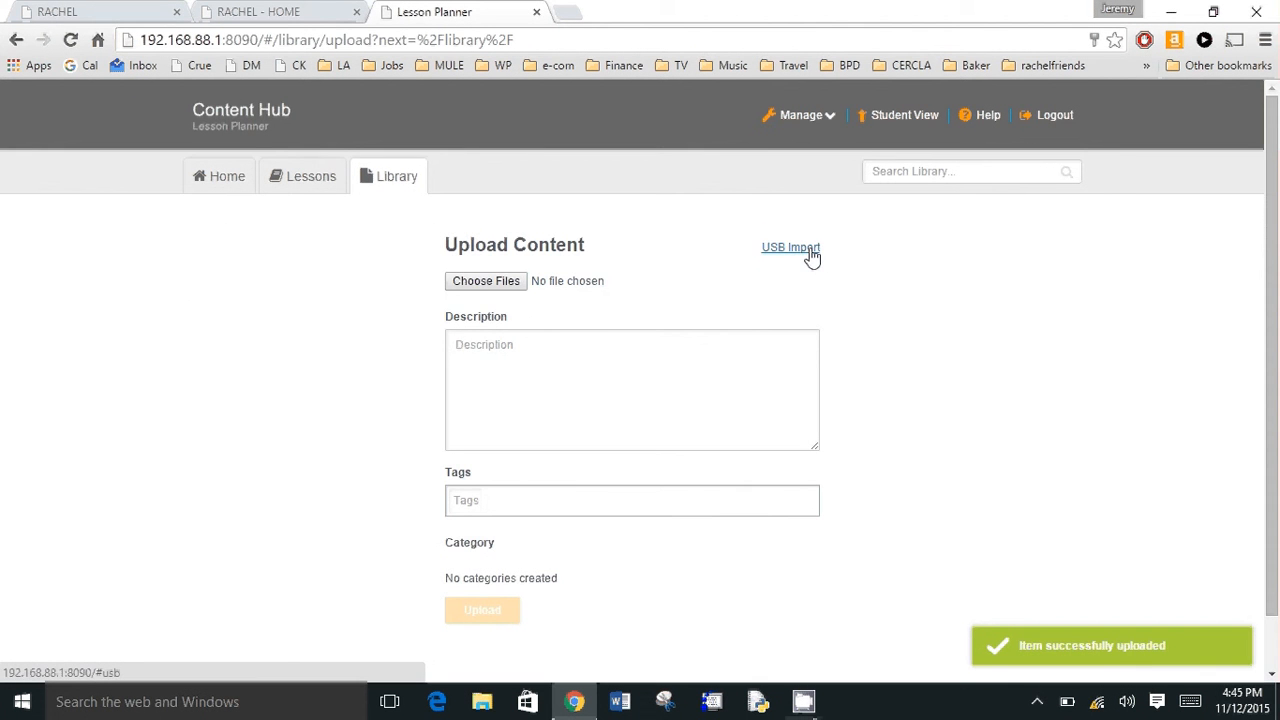
- Import all five PDFs from the ADATA USB Flash Drive
left_click(790, 247)
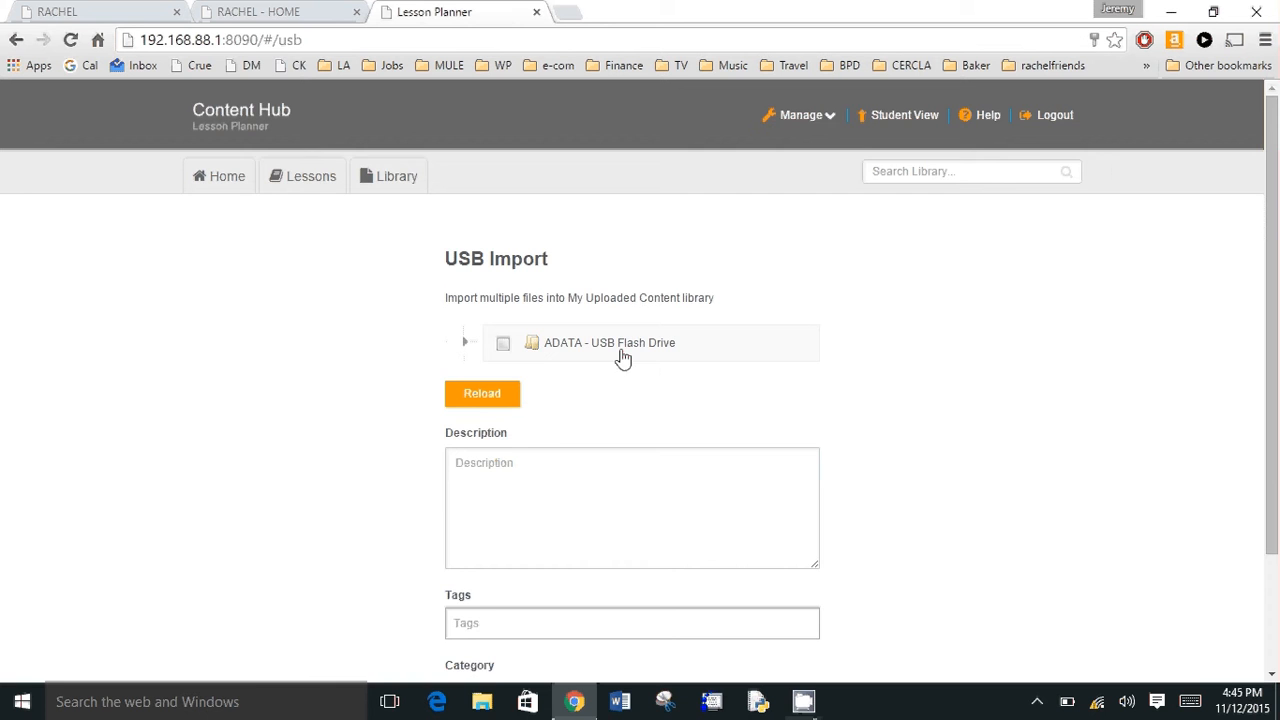
left_click(502, 342)
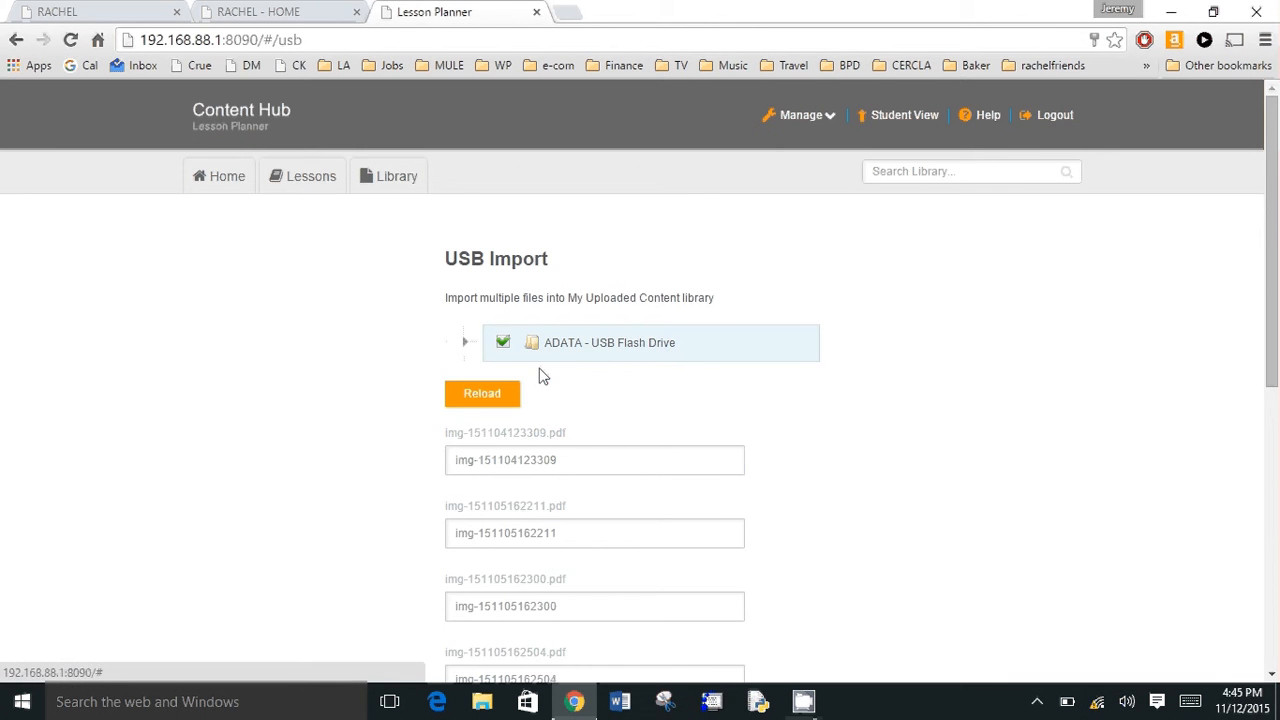
scroll("down", 3)
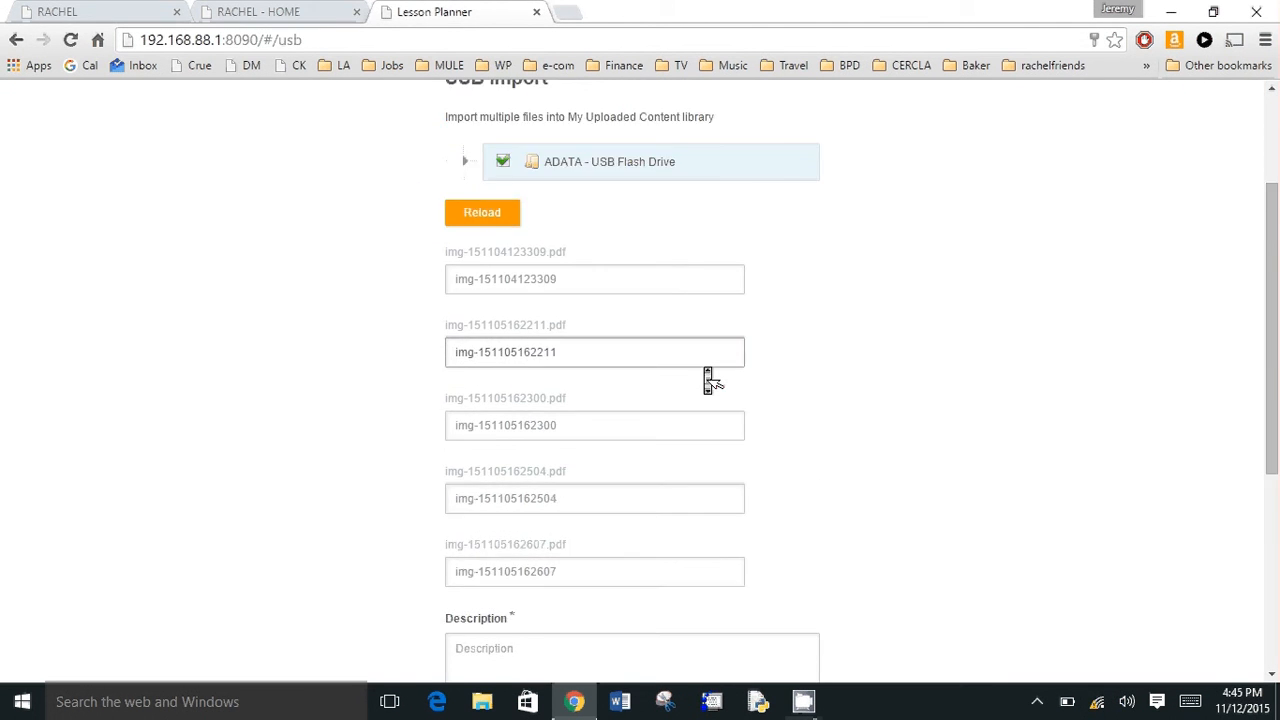
scroll("down", 3)
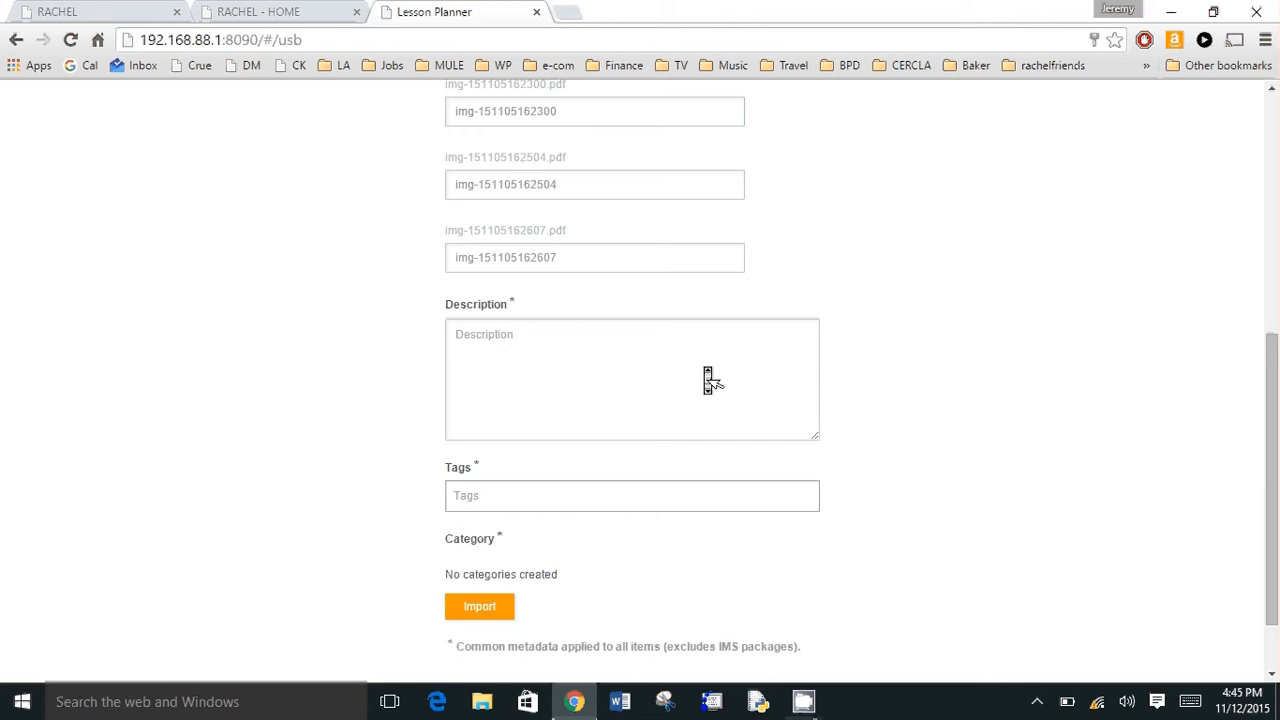
left_click(479, 606)
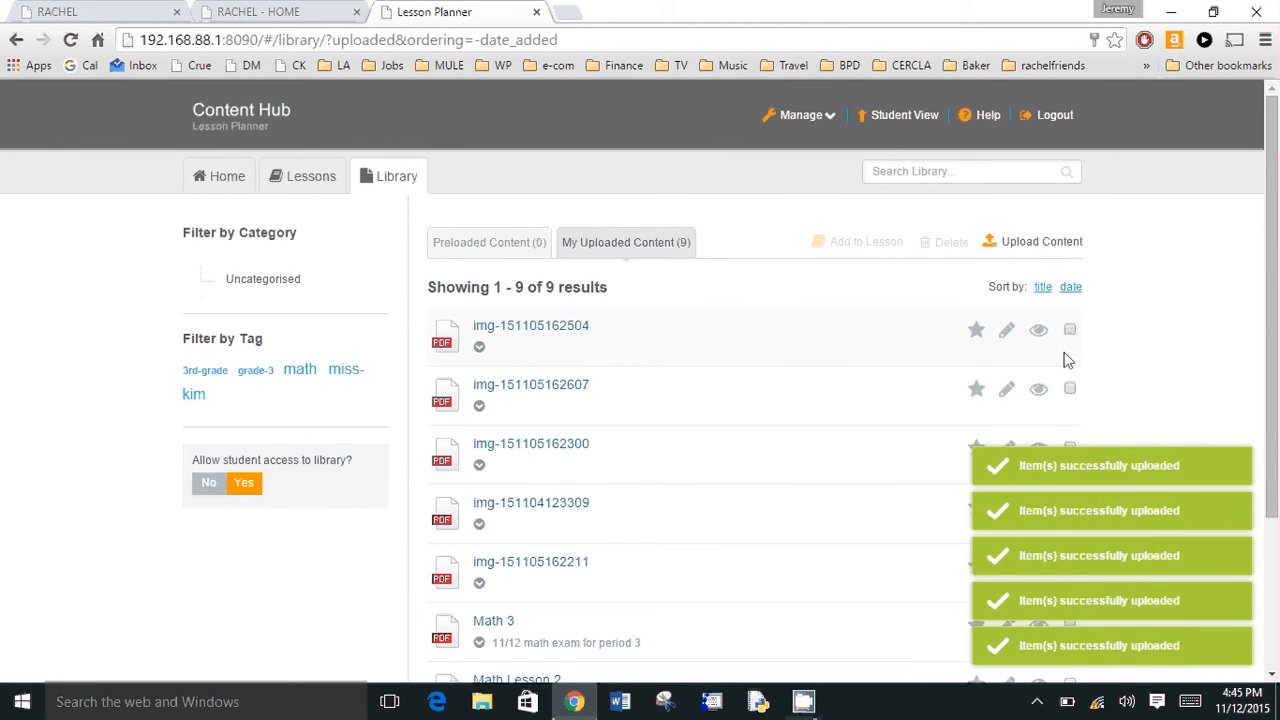
scroll("down", 3)
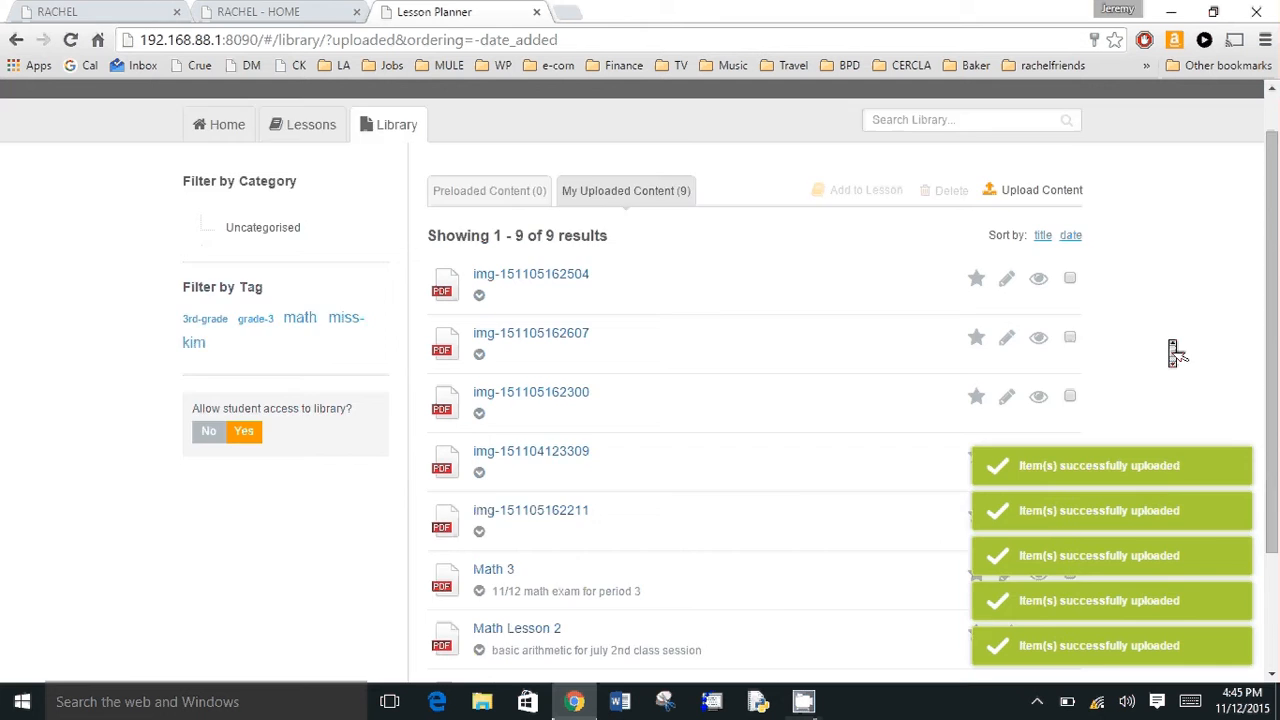
scroll("down", 3)
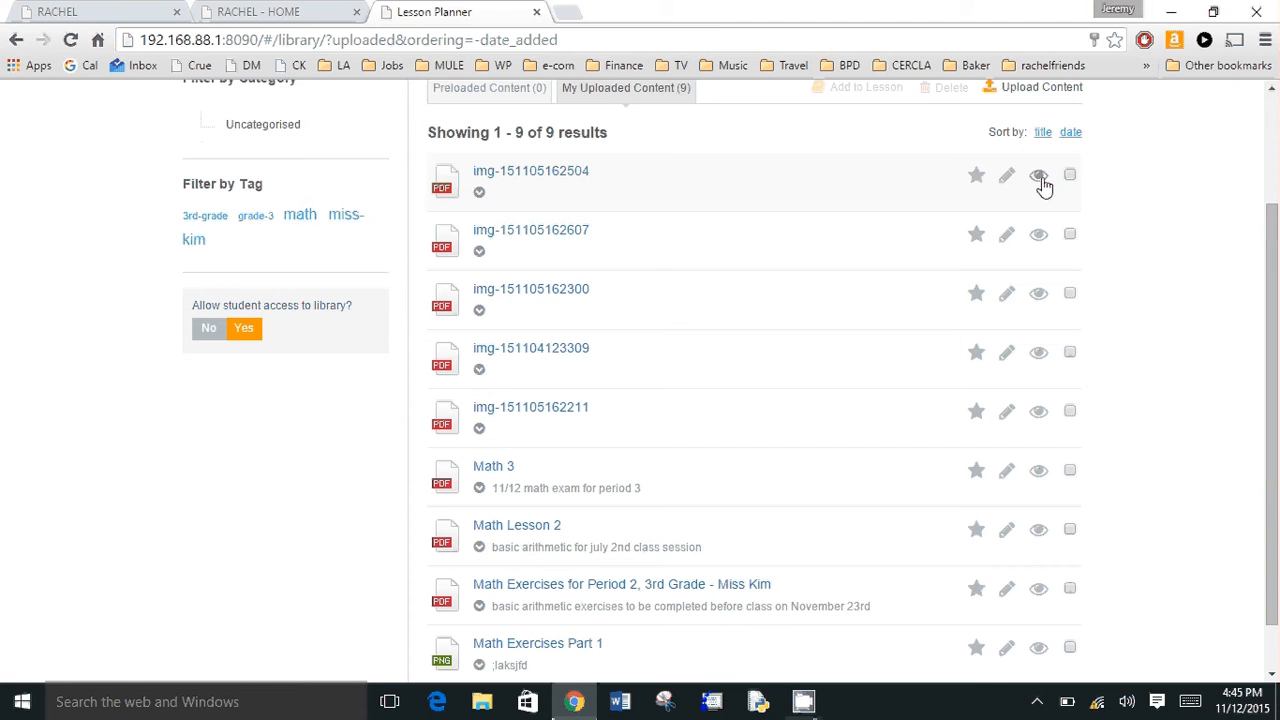
left_click(1038, 175)
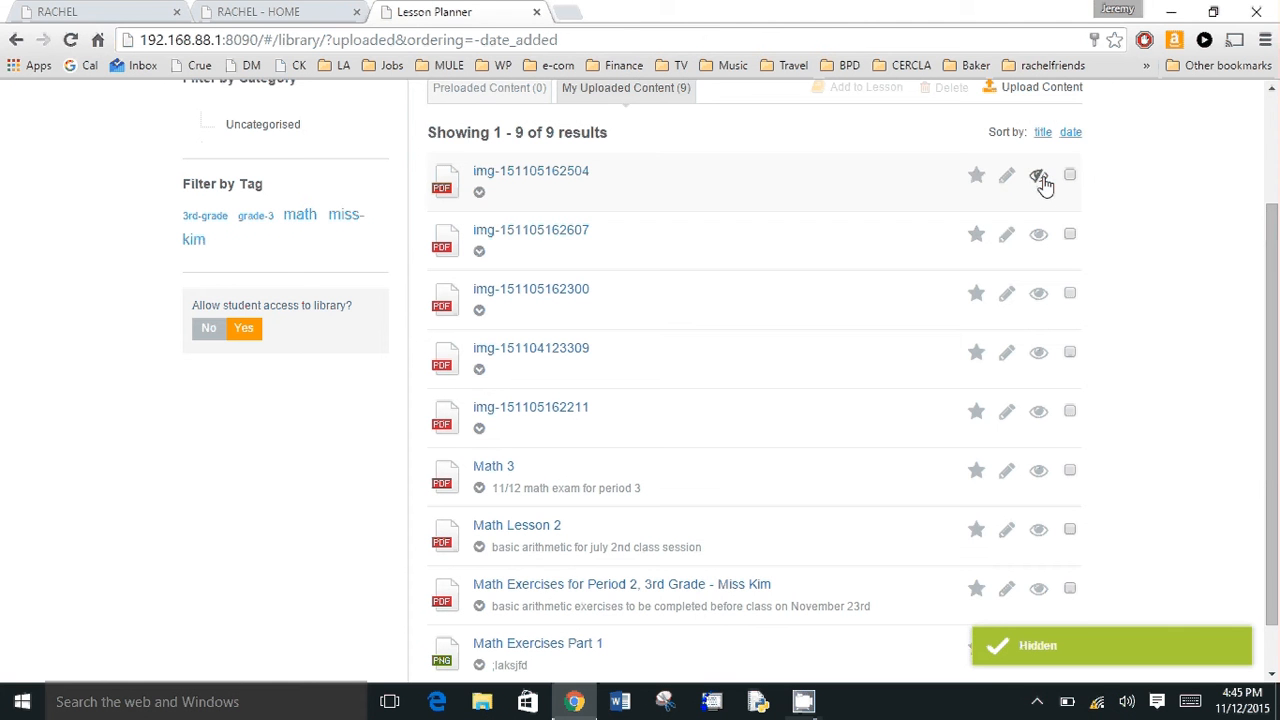
left_click(1038, 234)
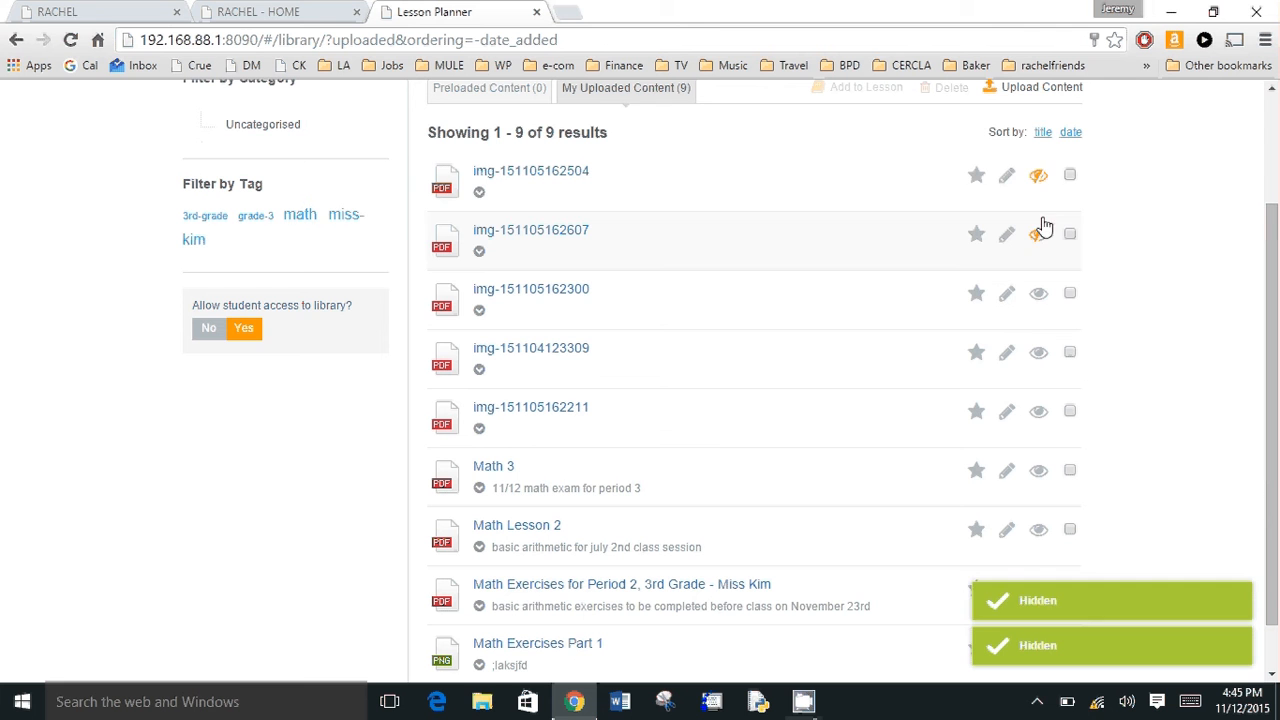
left_click(976, 351)
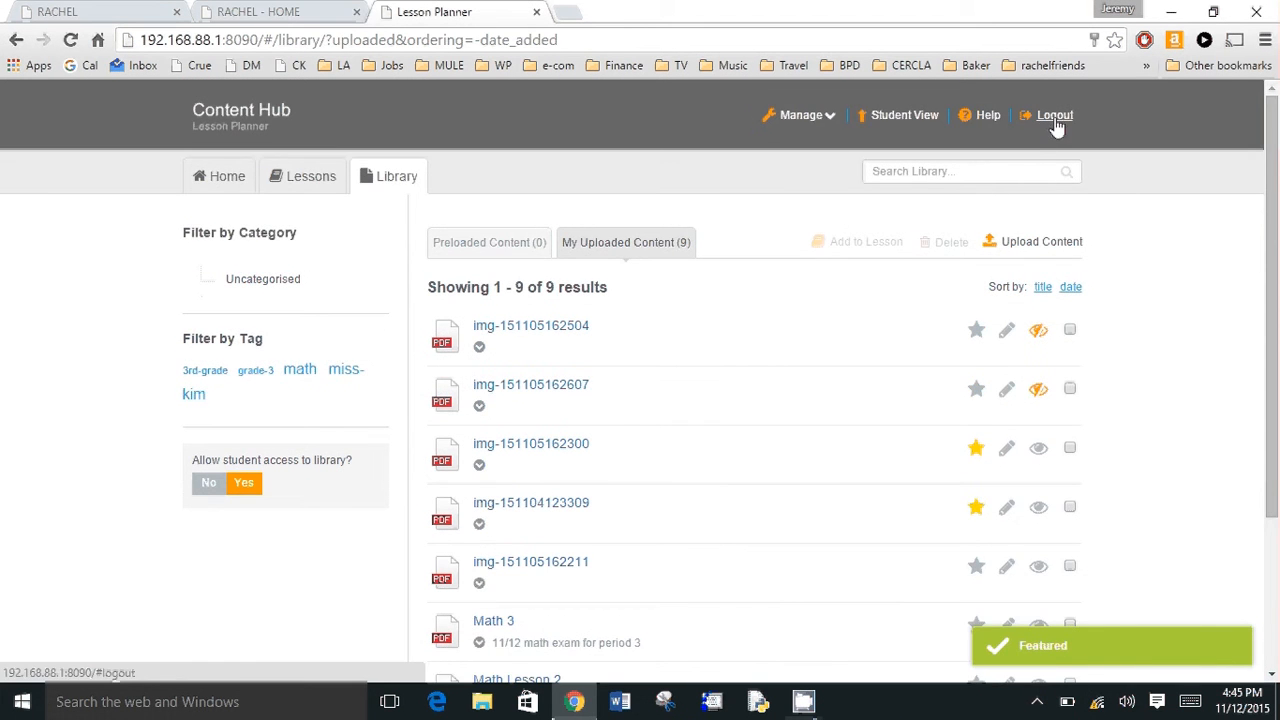
- Log out, browse all library content as a student, then go to the port 8080 admin login
left_click(1053, 115)
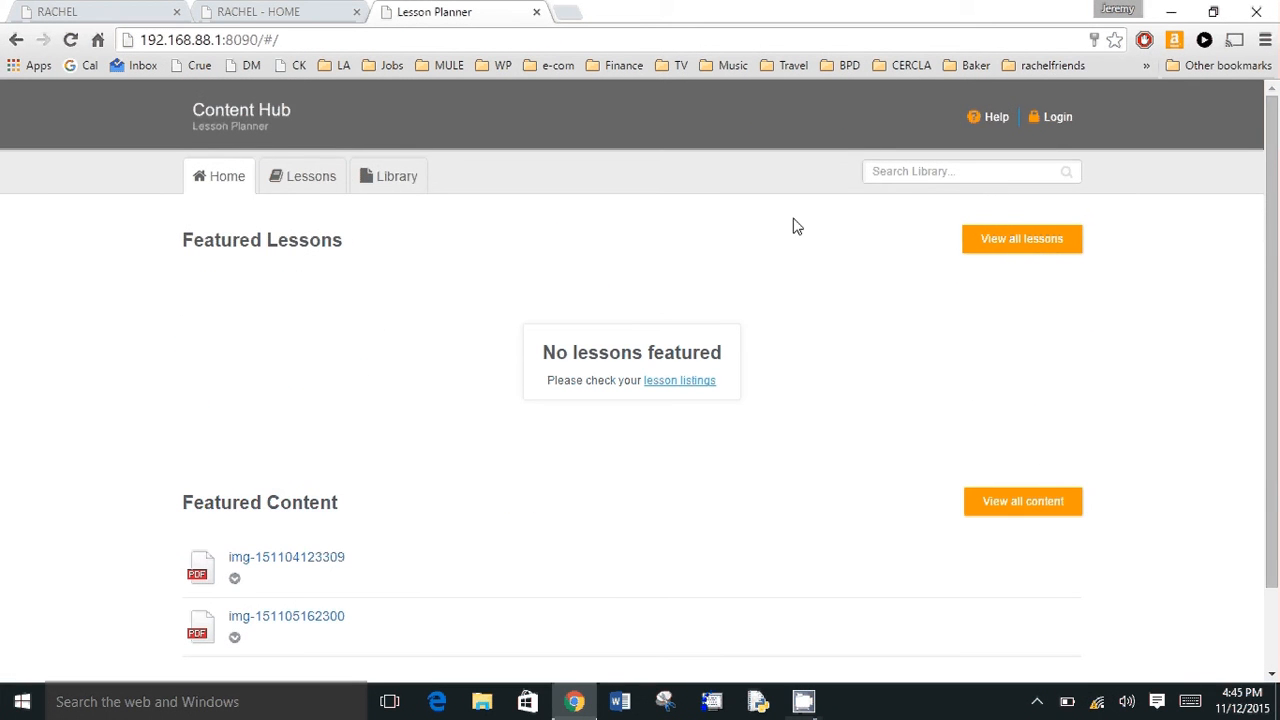
scroll("down", 3)
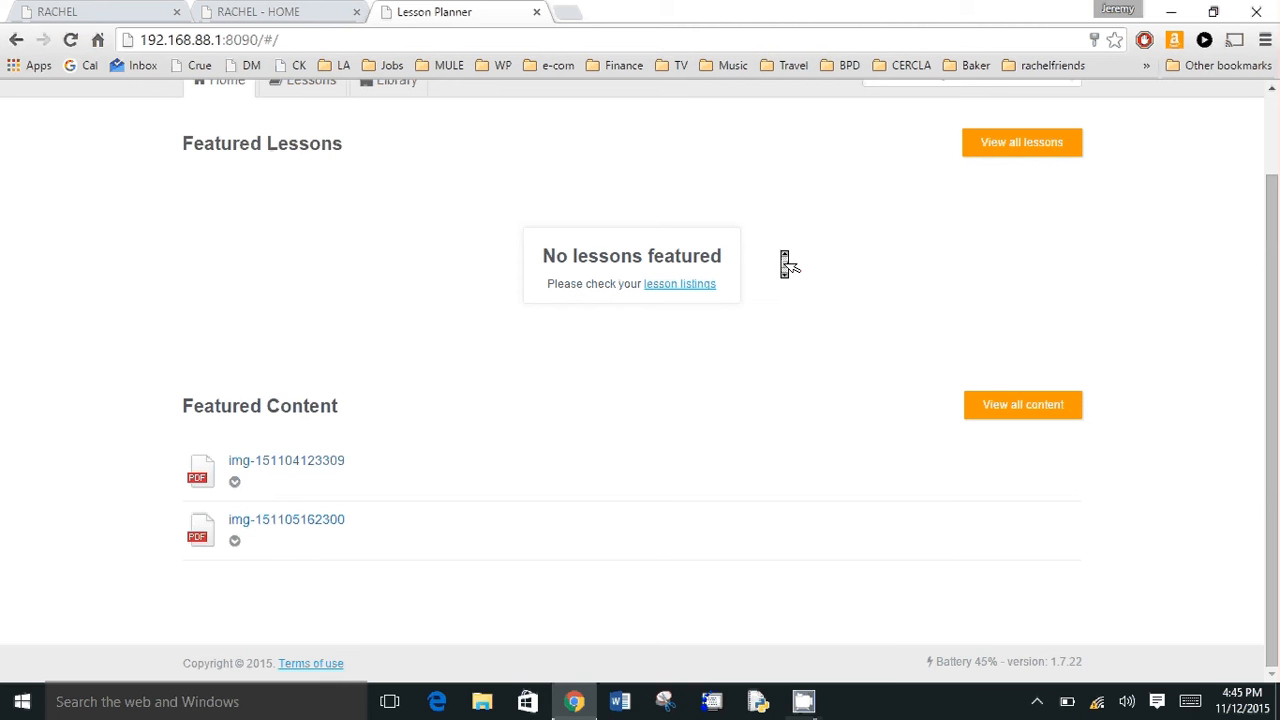
mouse_move(345, 517)
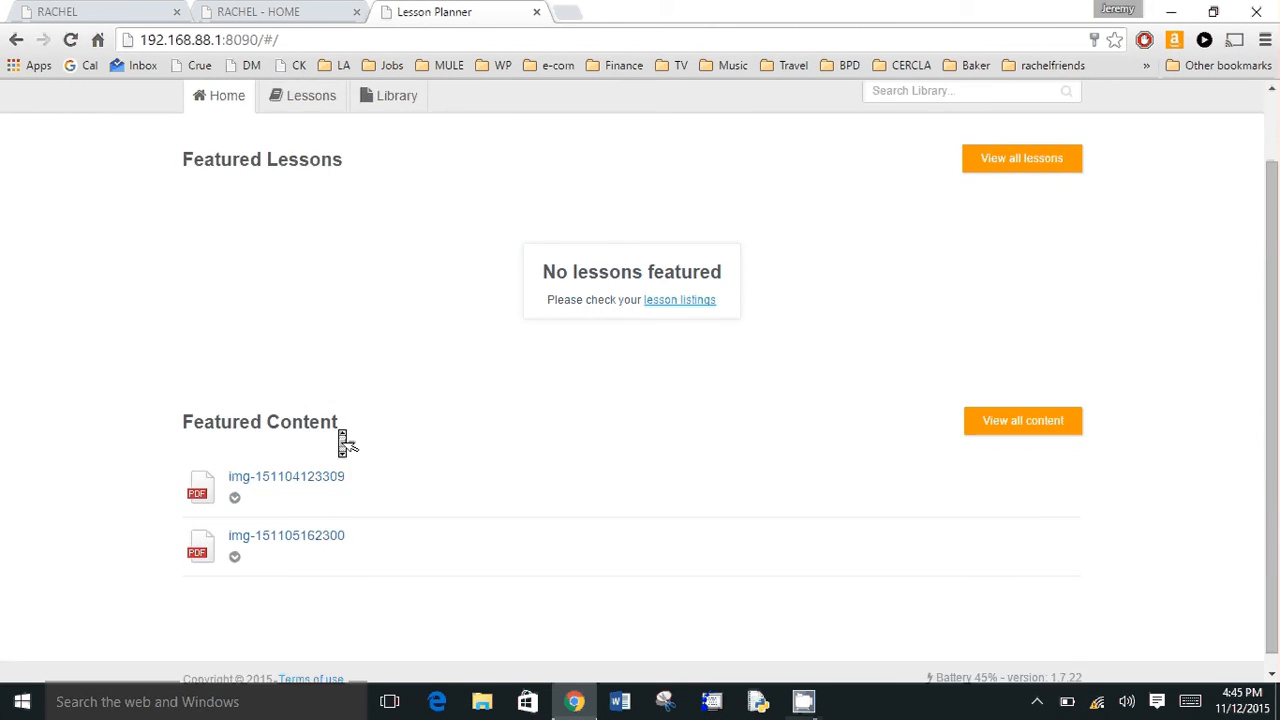
left_click(396, 176)
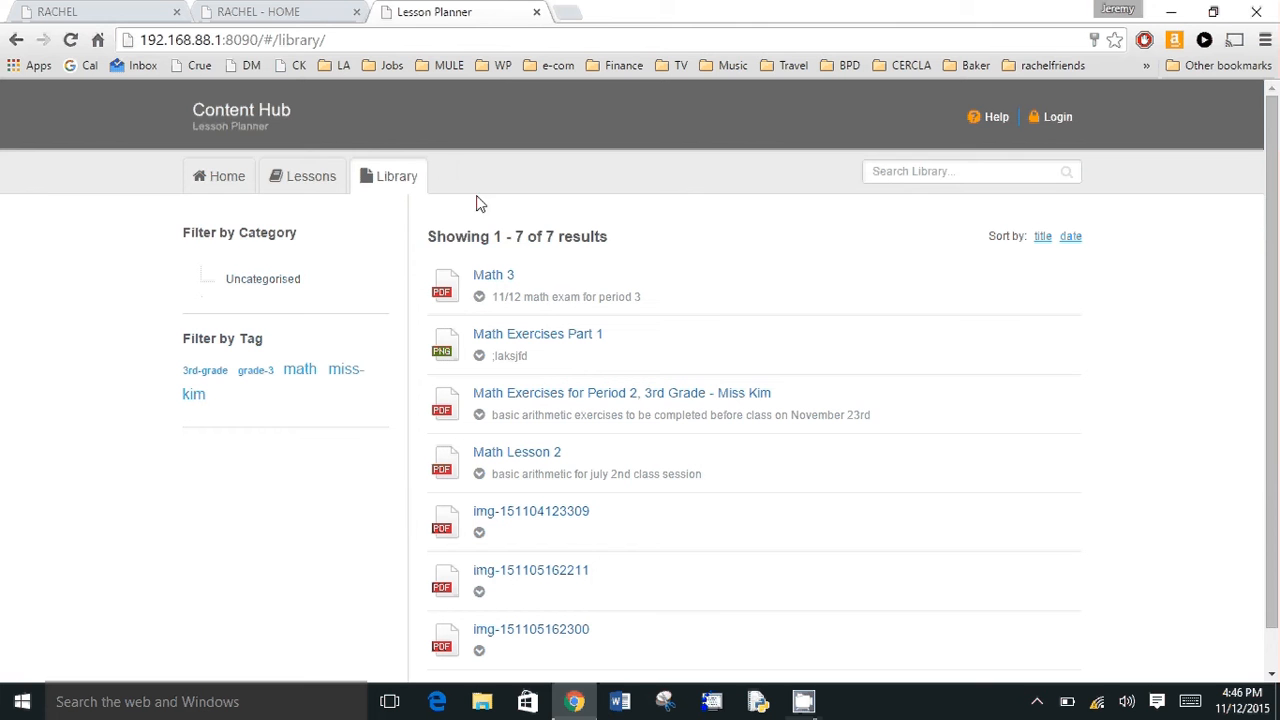
left_click(270, 40)
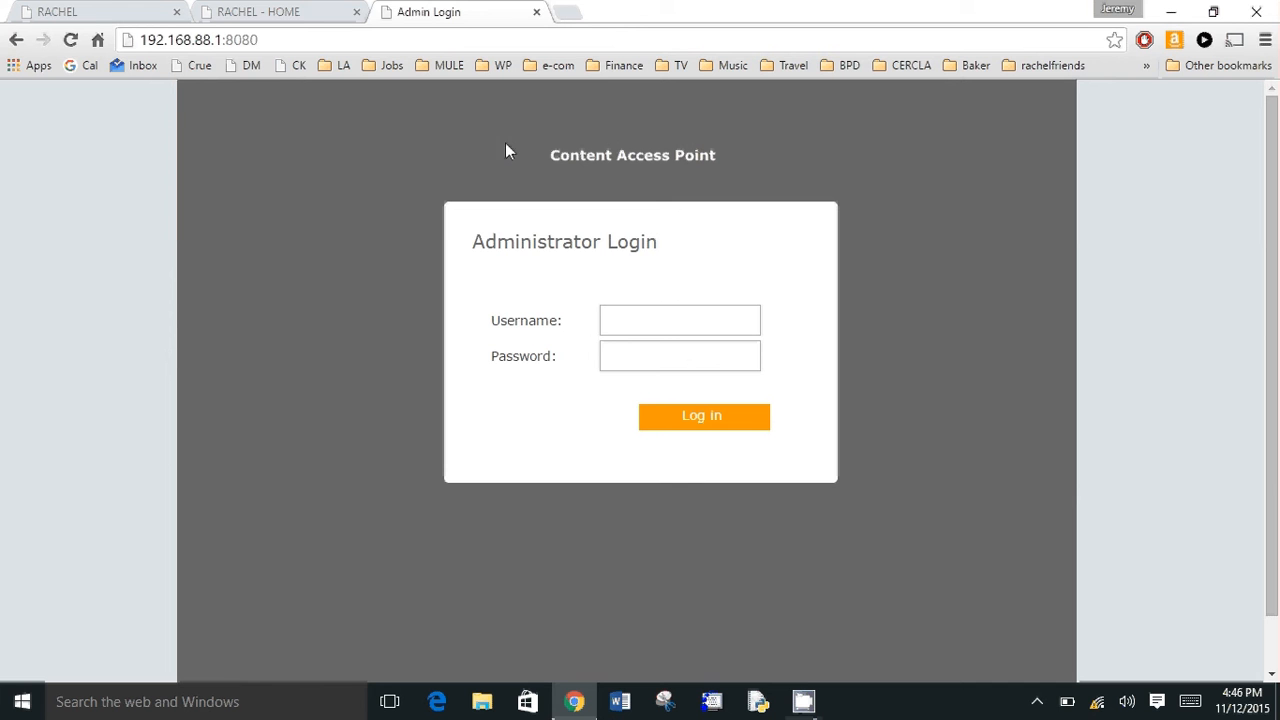
- Log in as 'admin', dismissing the invalid-password alert and retrying with the corrected password
type("admin")
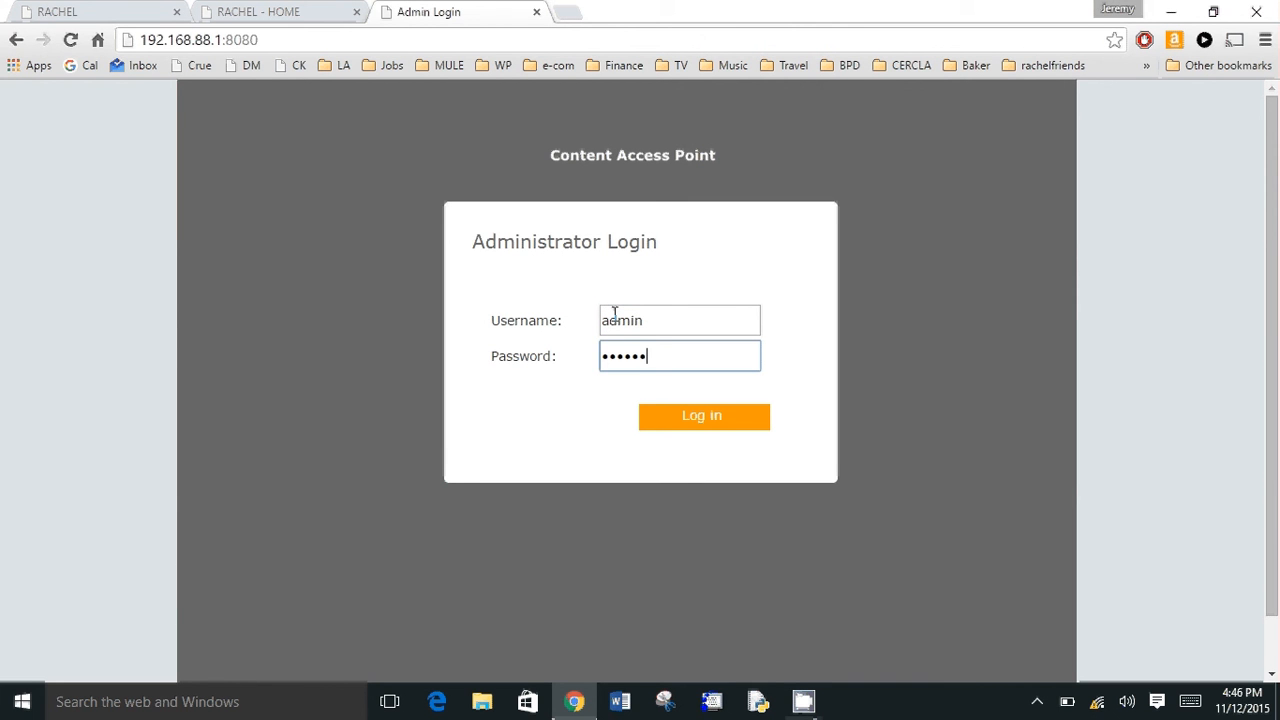
left_click(703, 416)
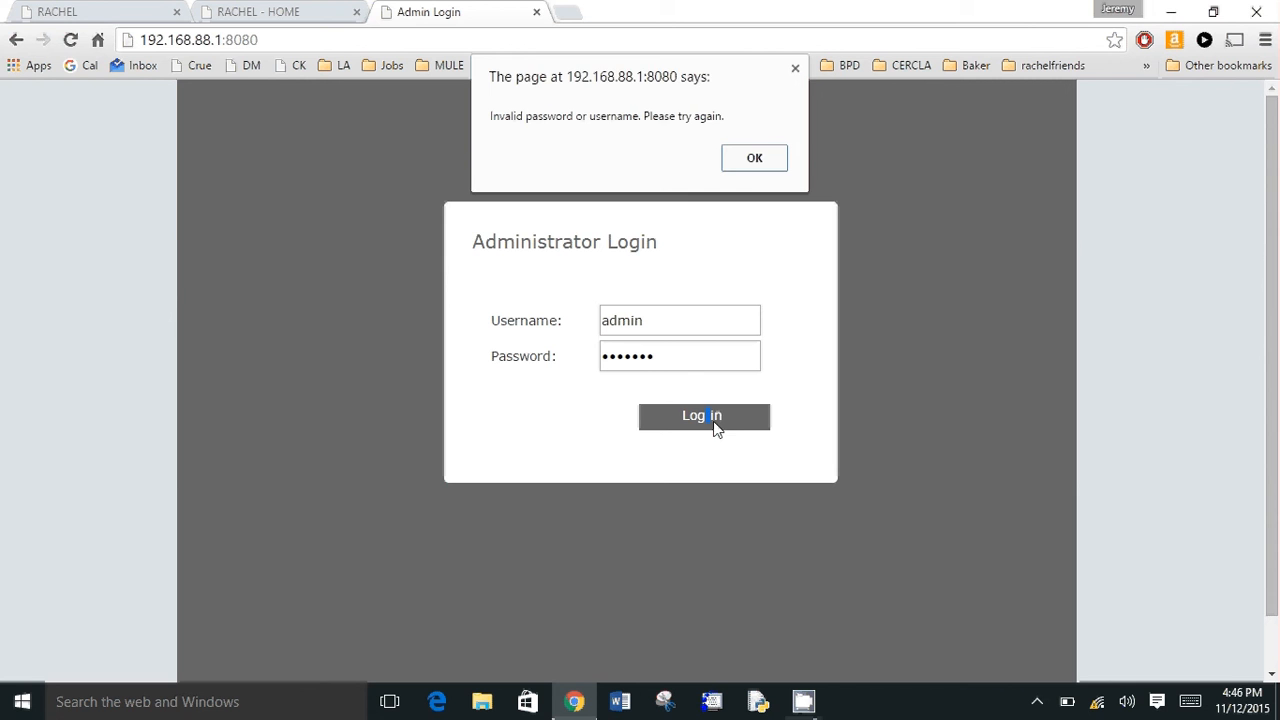
left_click(754, 158)
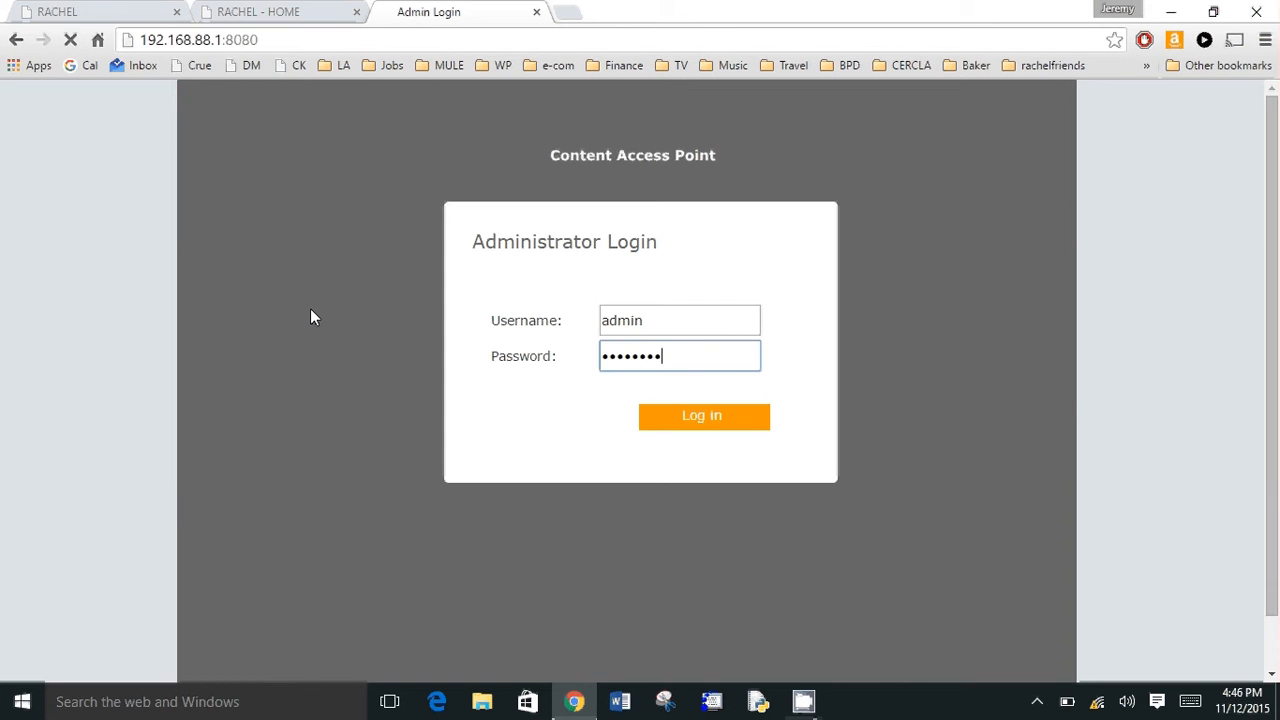
left_click(703, 415)
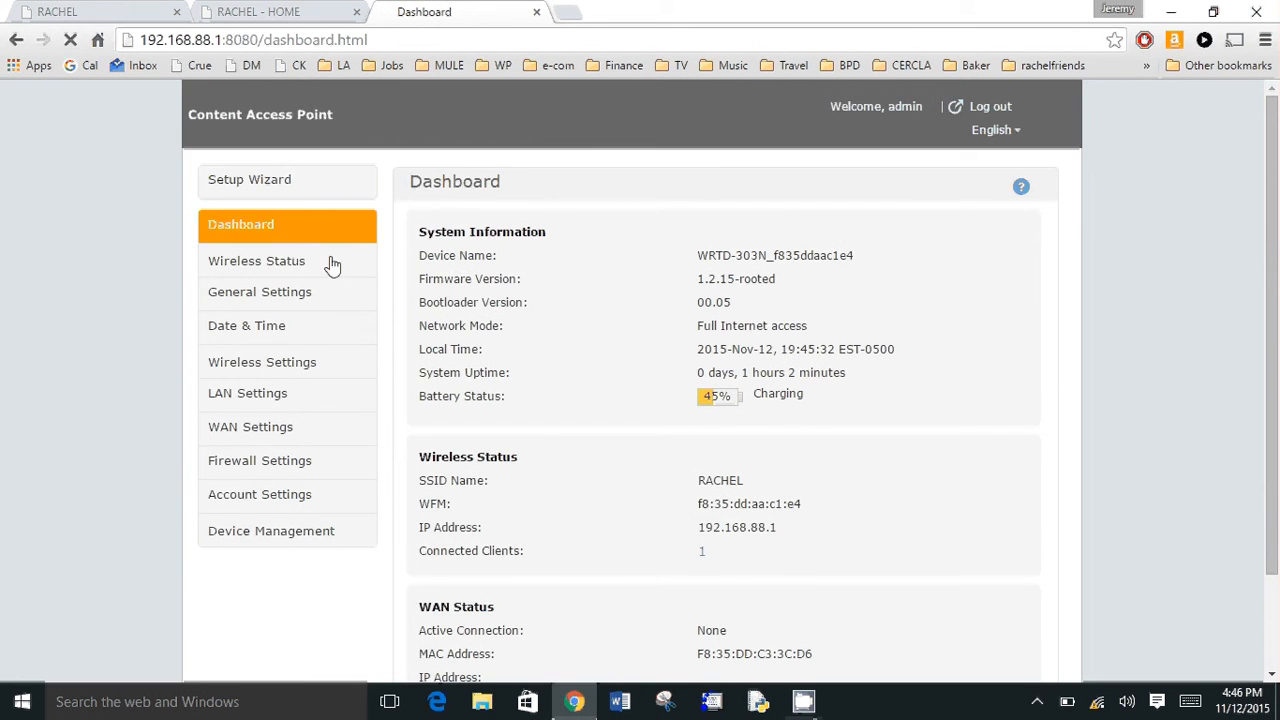
- Browse Wireless Status, General, Date & Time and Wireless Settings, viewing Security Mode options without changes
left_click(257, 260)
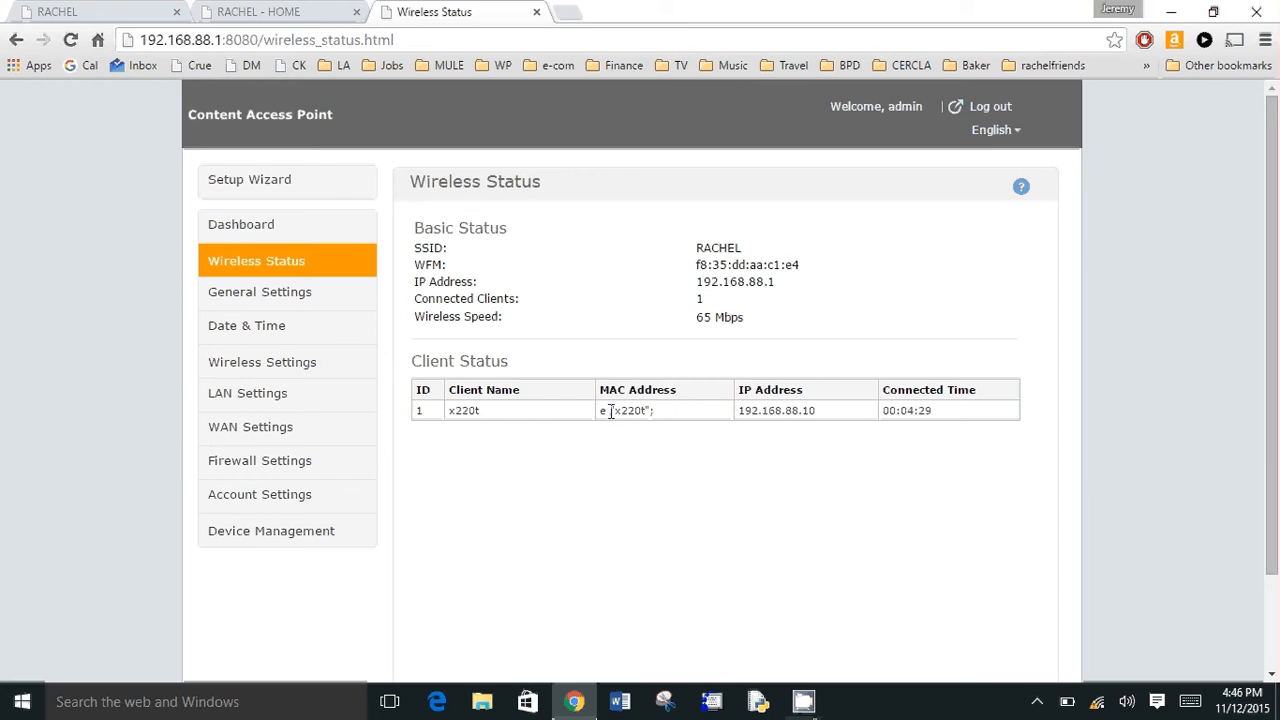
left_click(259, 291)
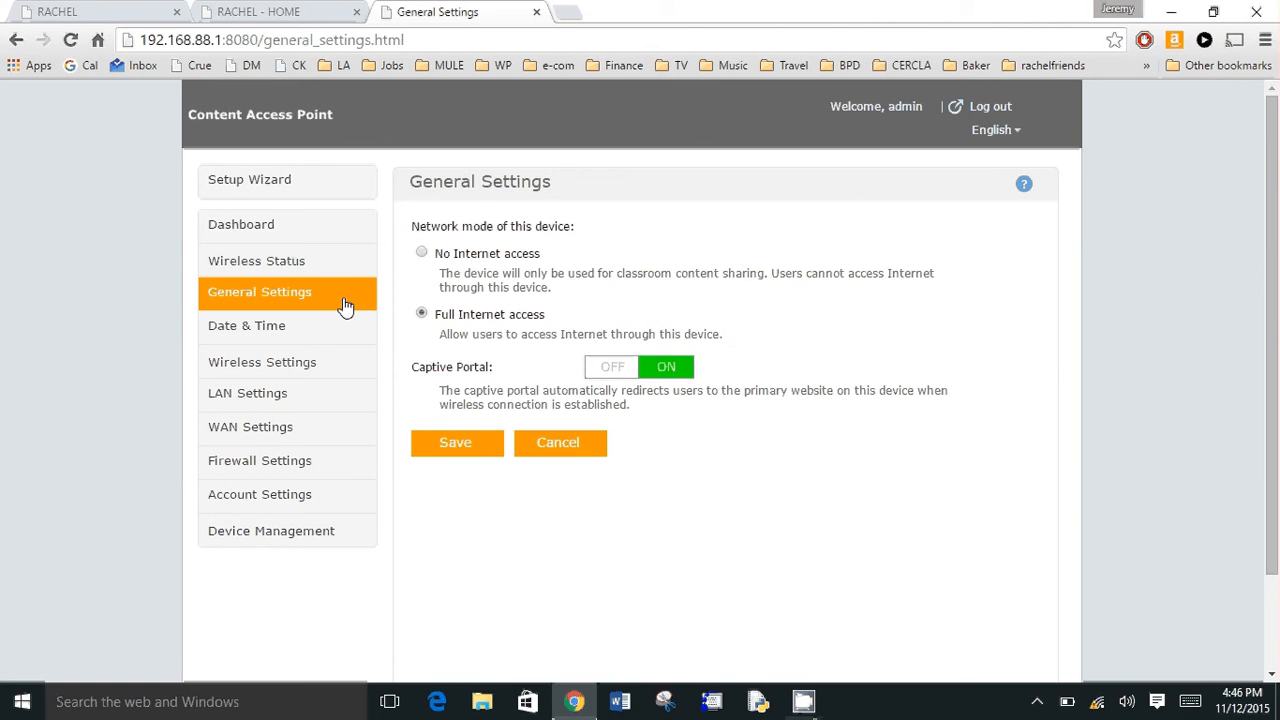
mouse_move(367, 345)
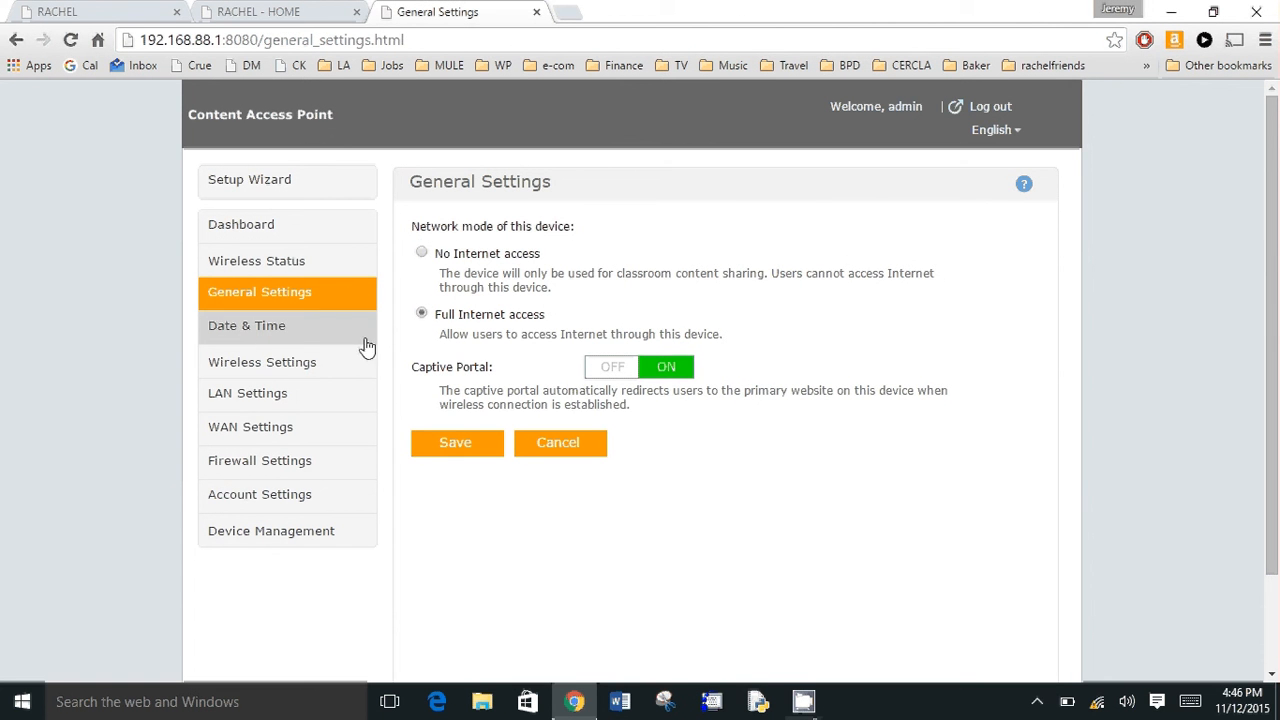
mouse_move(505, 305)
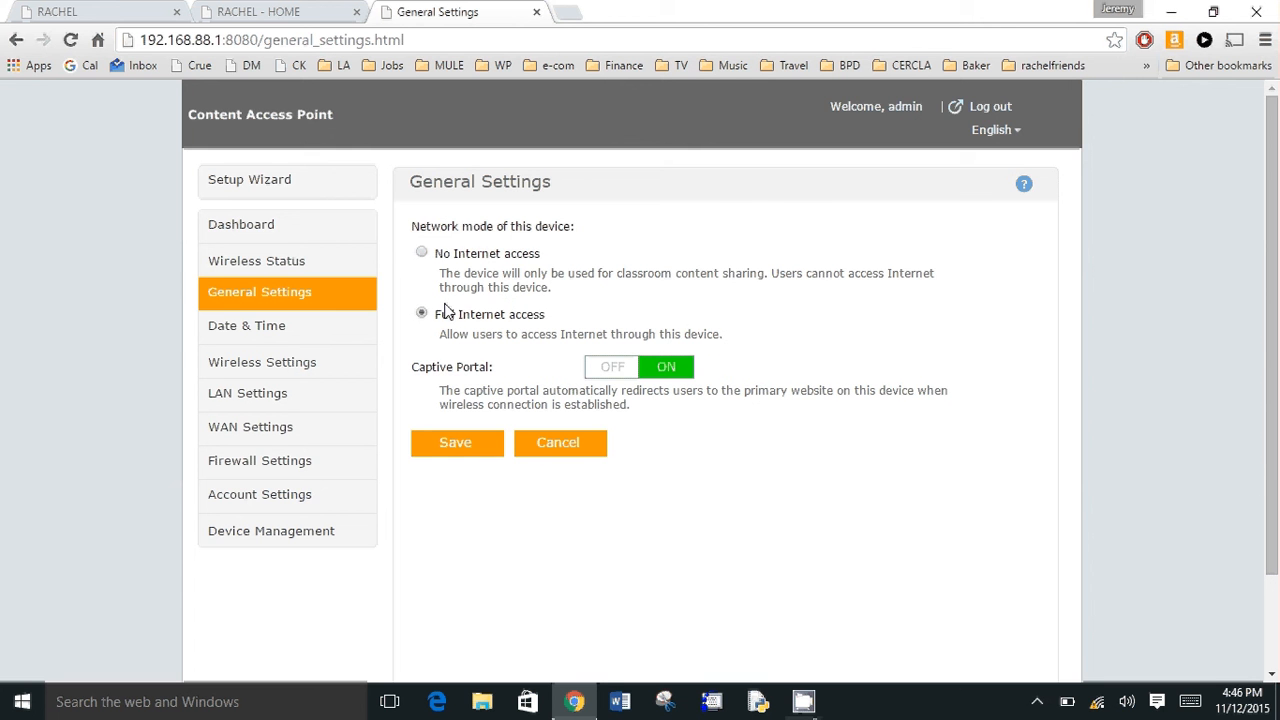
left_click(247, 325)
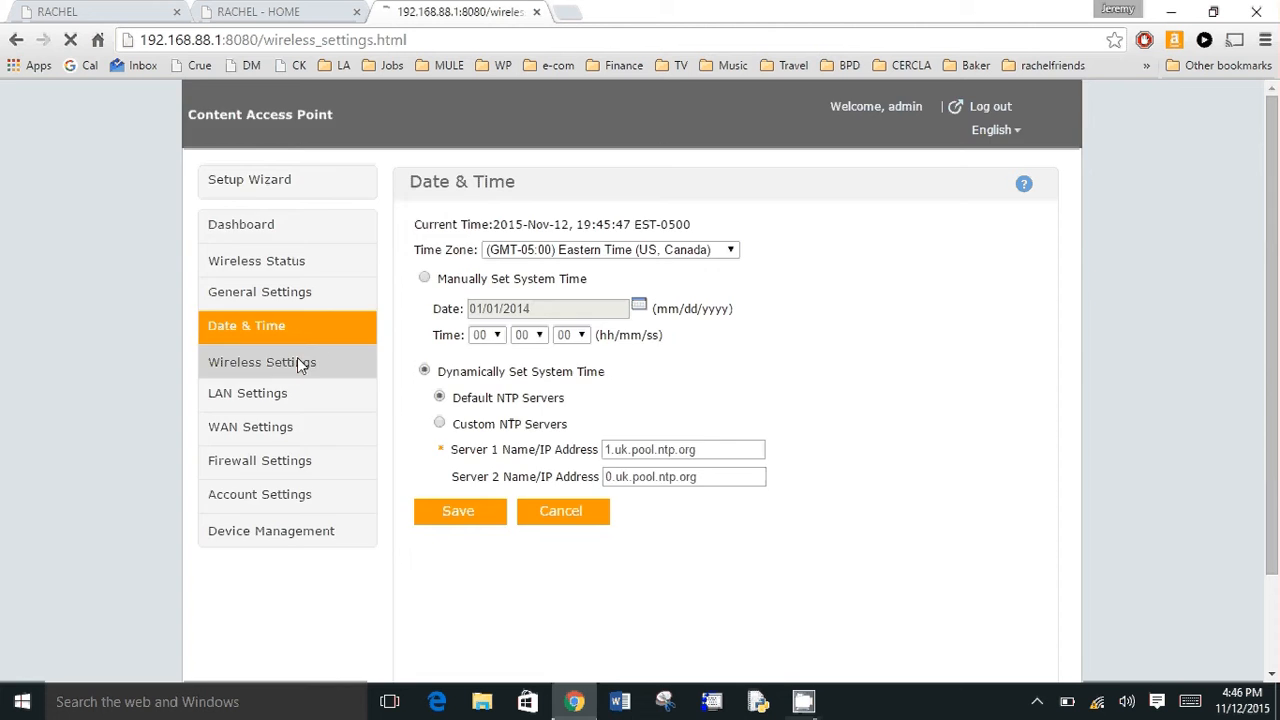
left_click(262, 362)
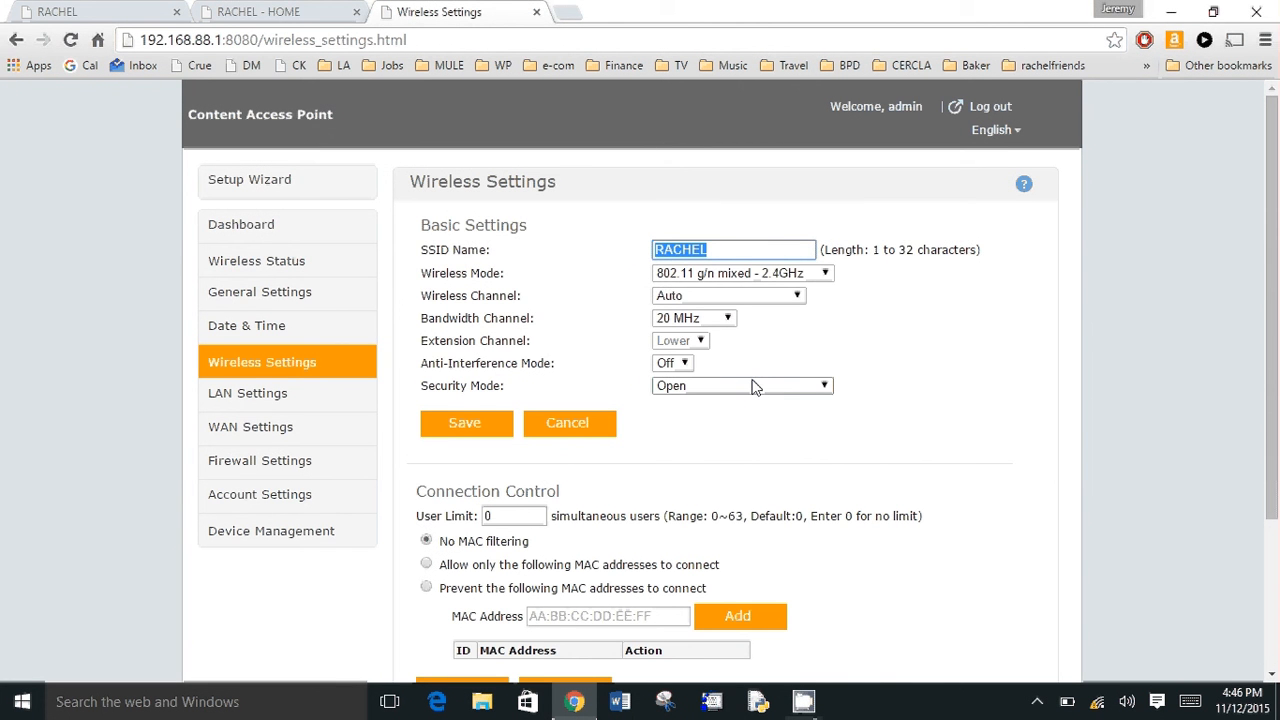
left_click(741, 385)
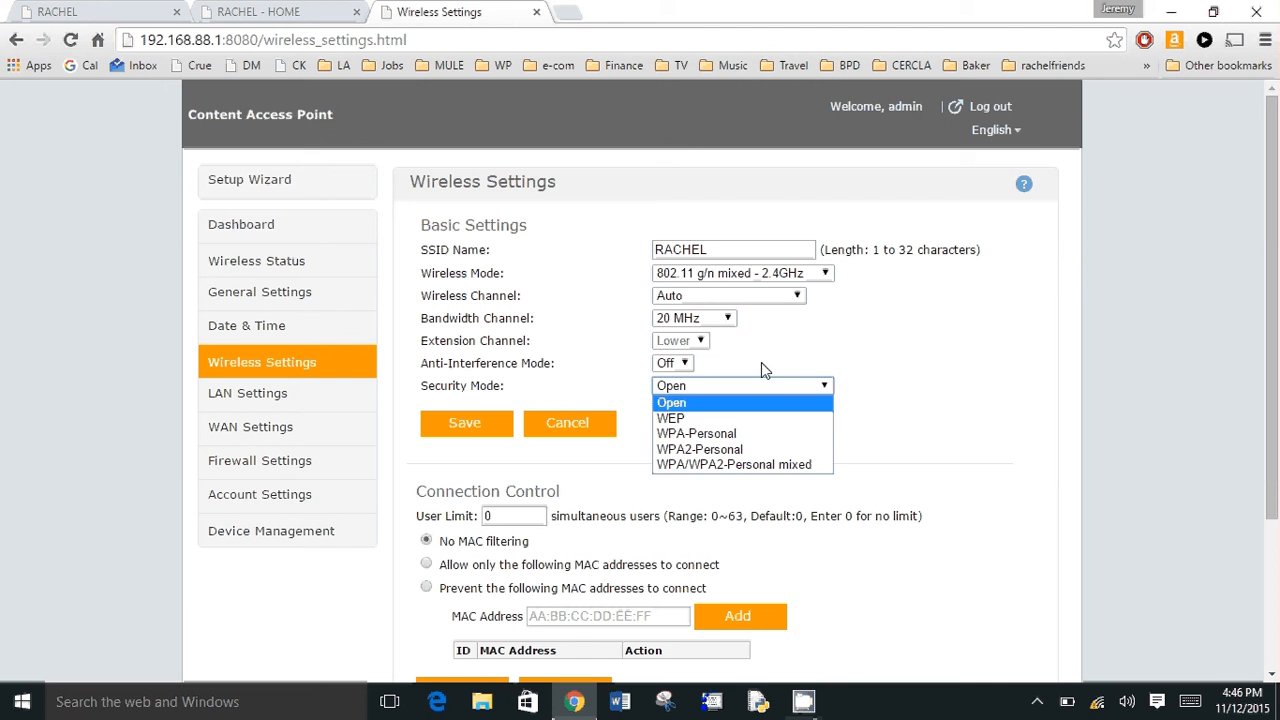
left_click(671, 402)
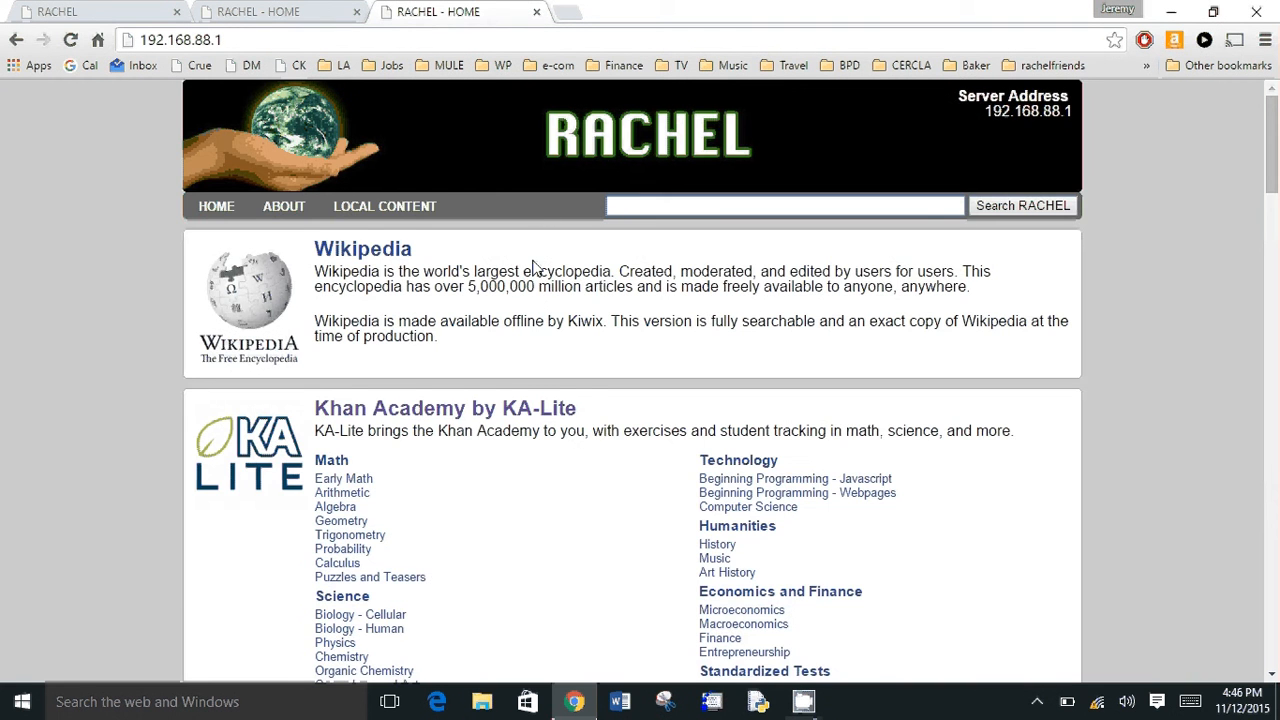
scroll("down", 3)
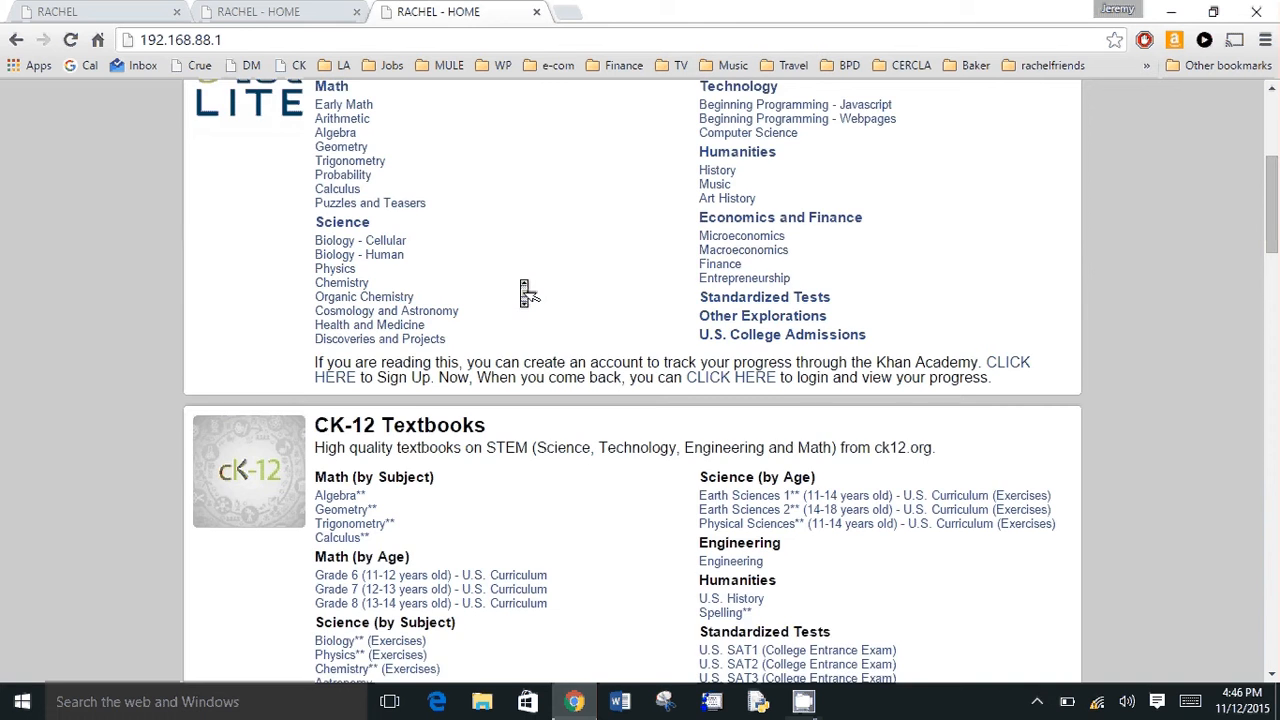
scroll("down", 3)
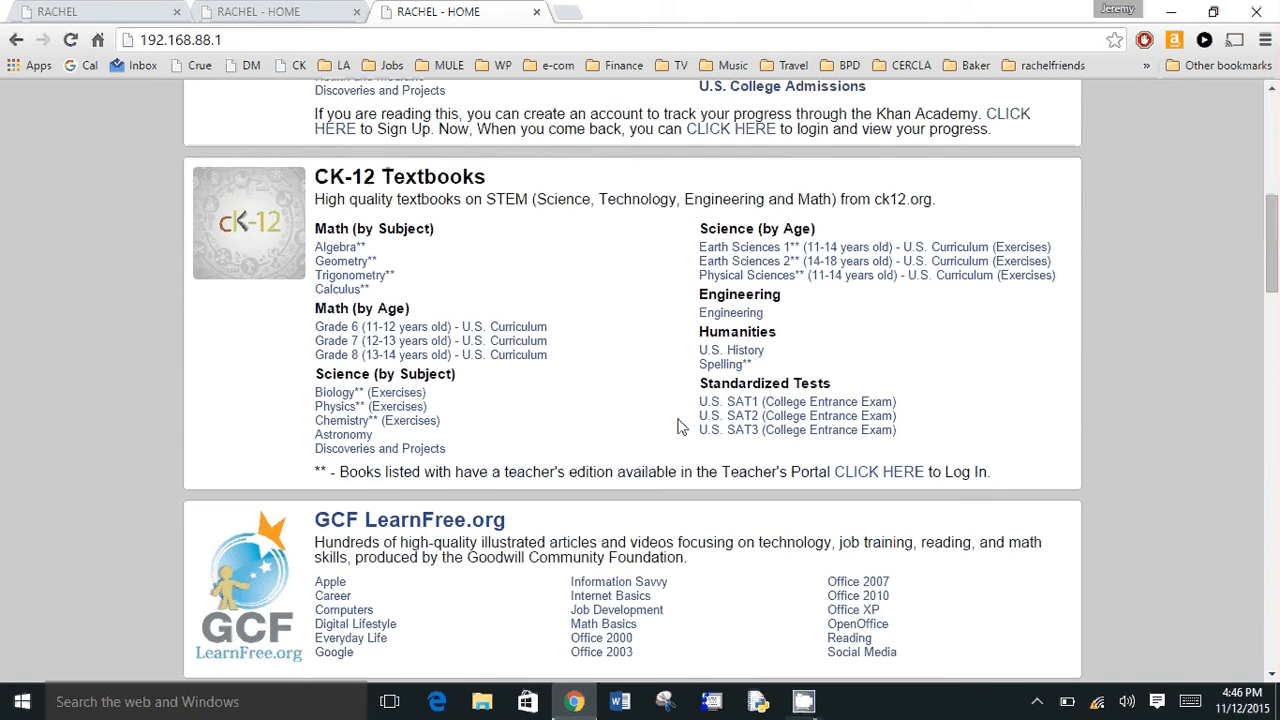
mouse_move(730, 416)
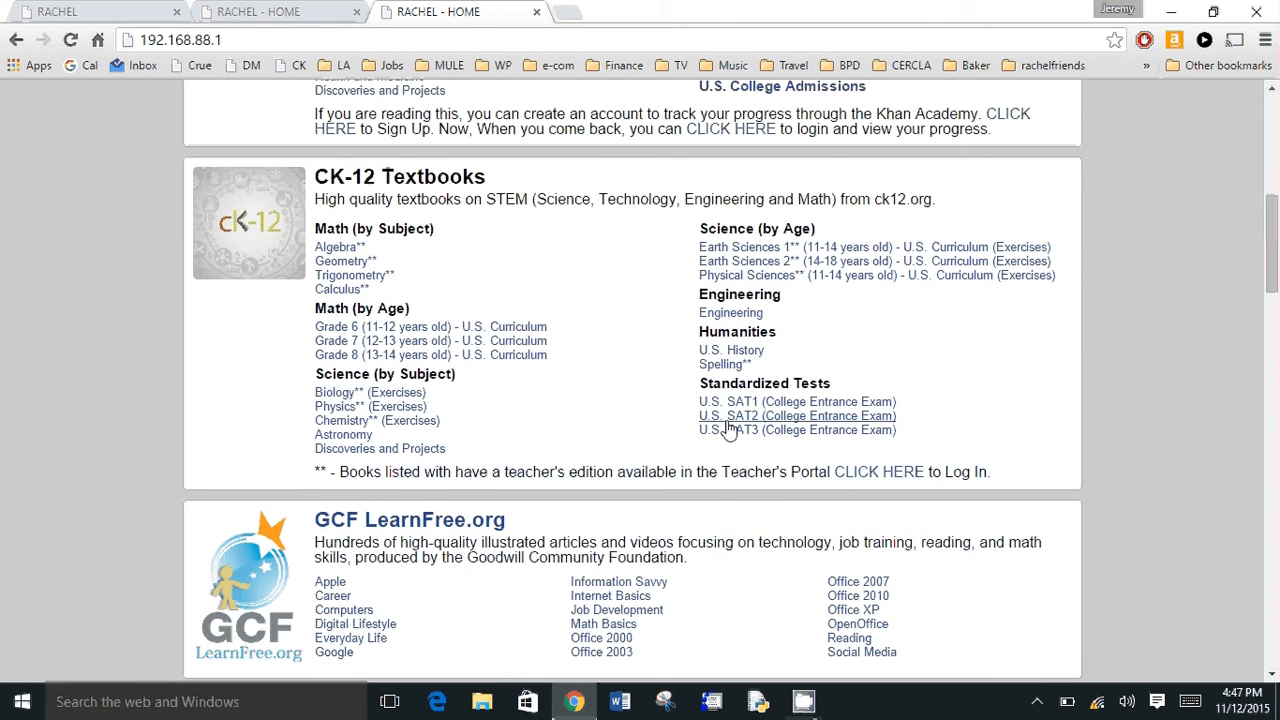
mouse_move(505, 328)
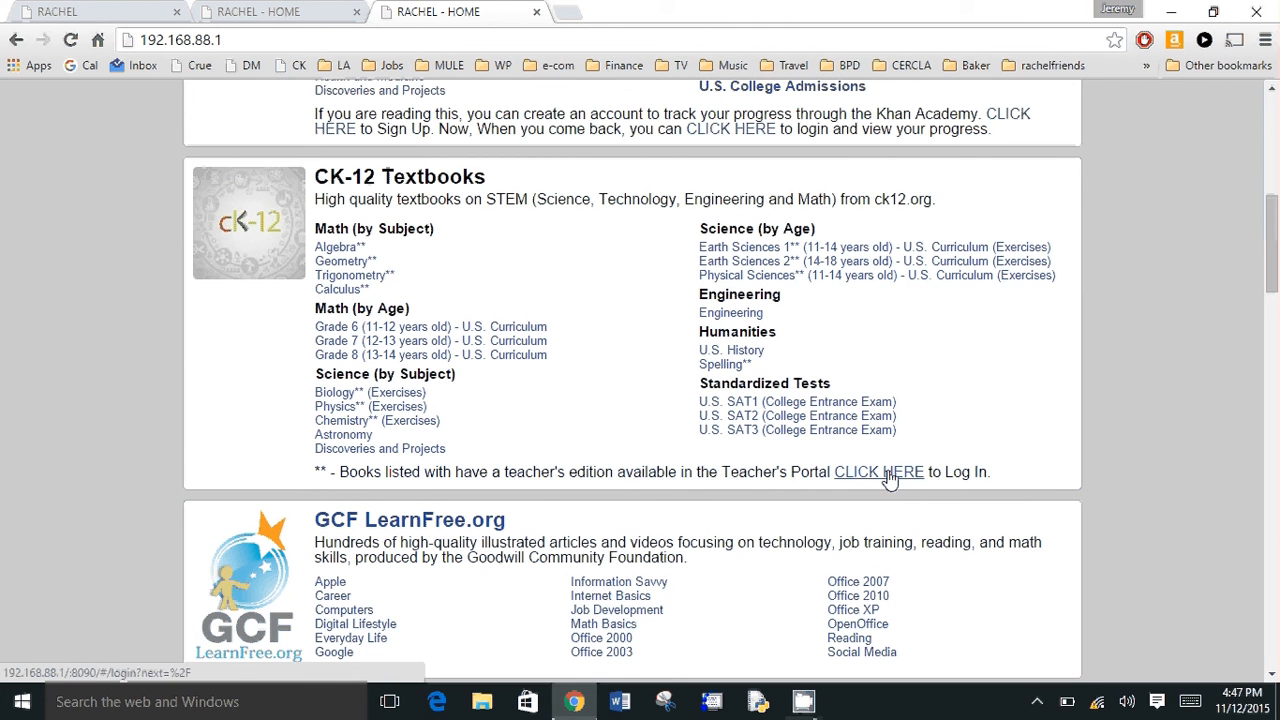
left_click(878, 471)
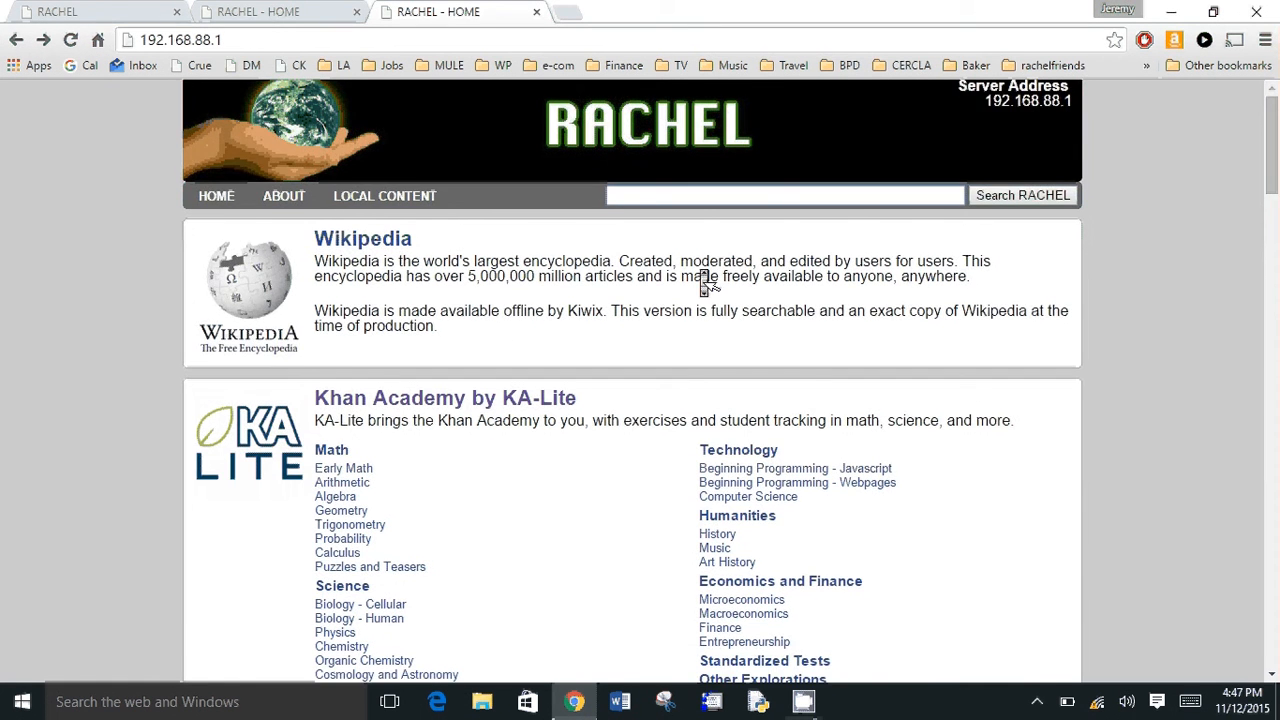
scroll("down", 3)
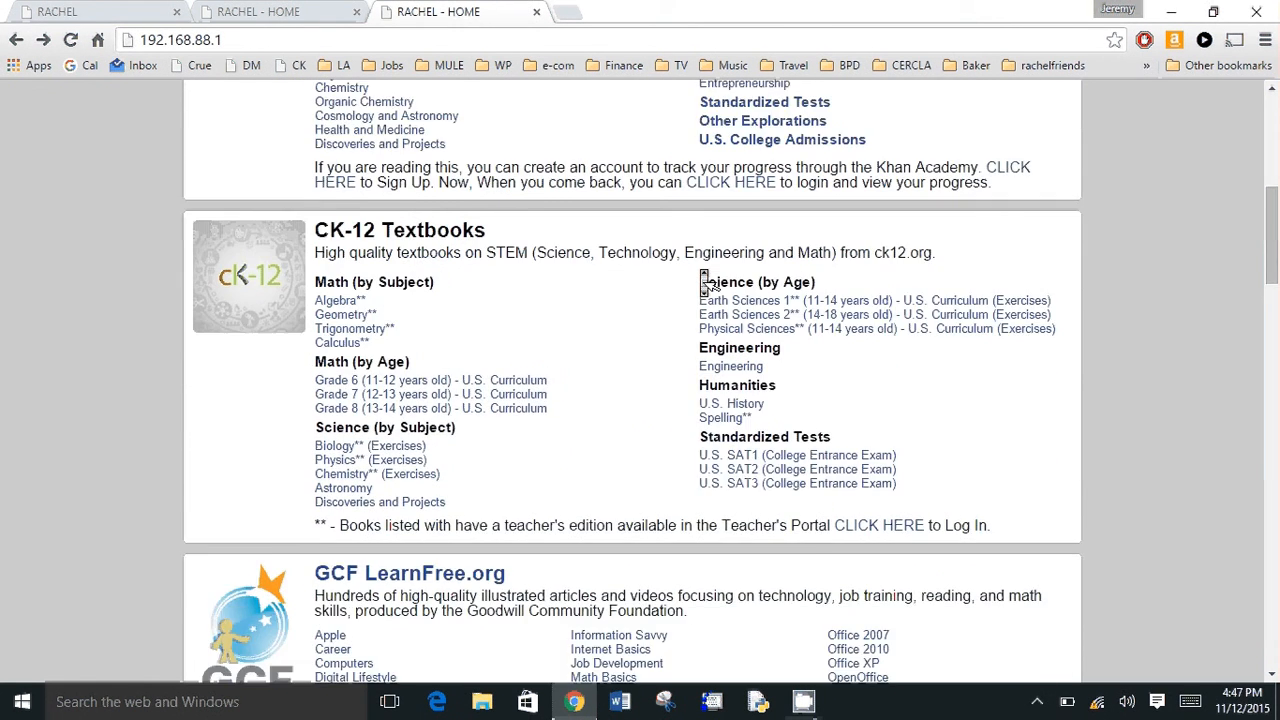
scroll("down", 3)
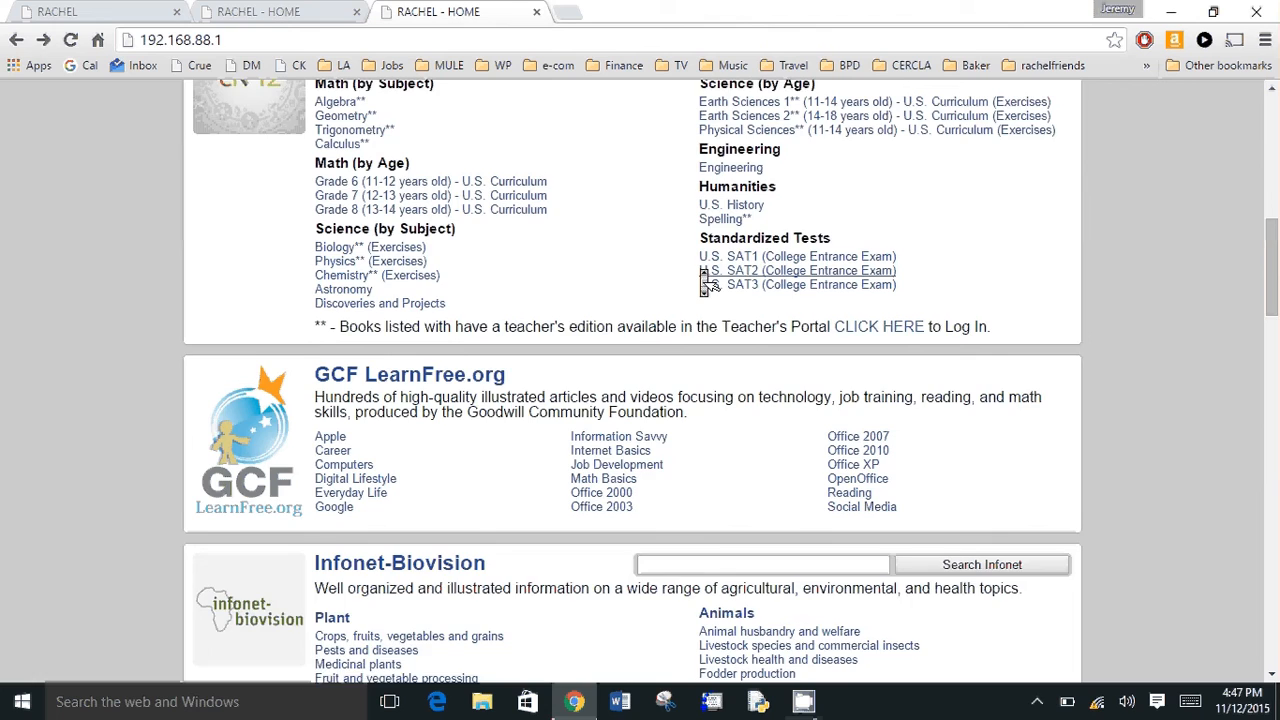
scroll("down", 3)
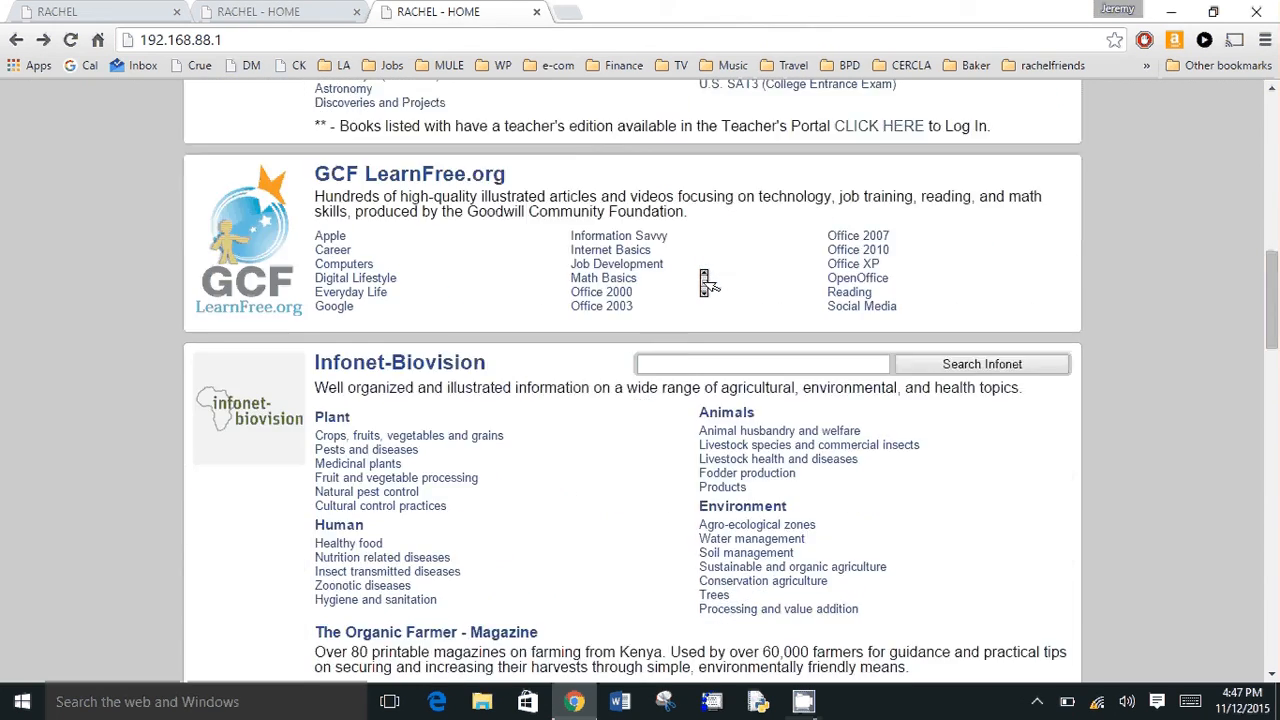
scroll("down", 3)
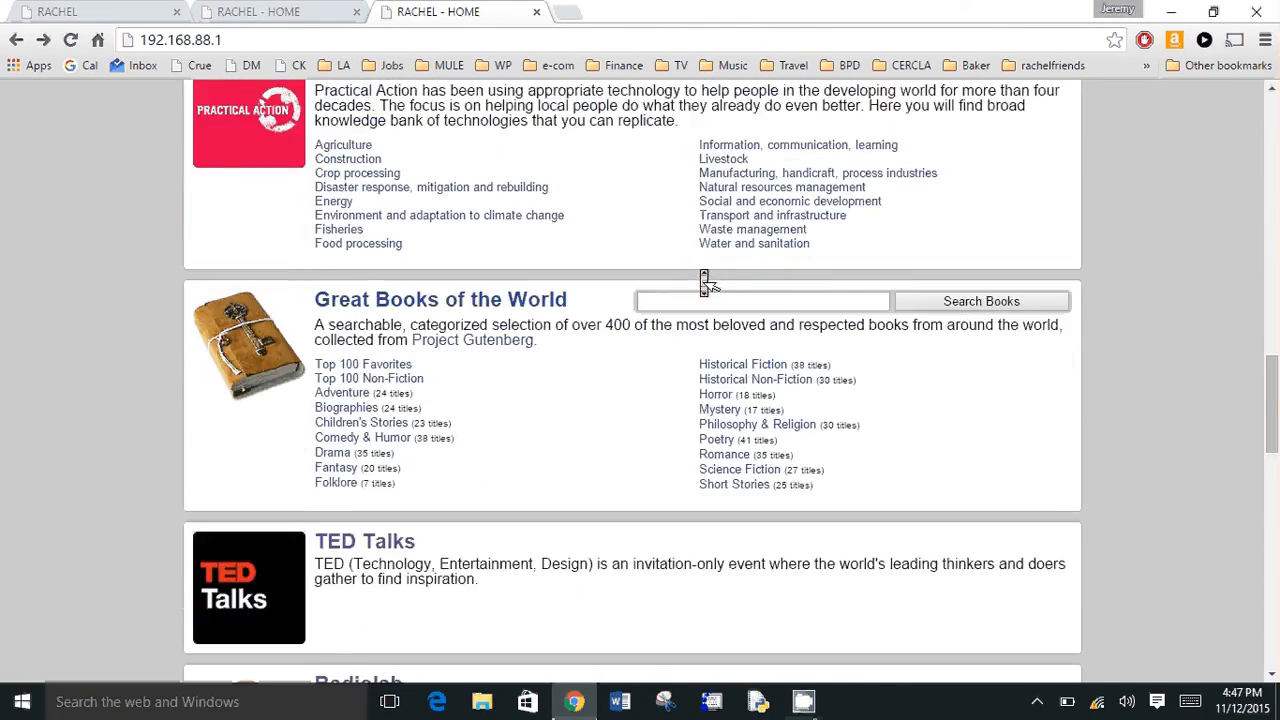
scroll("down", 3)
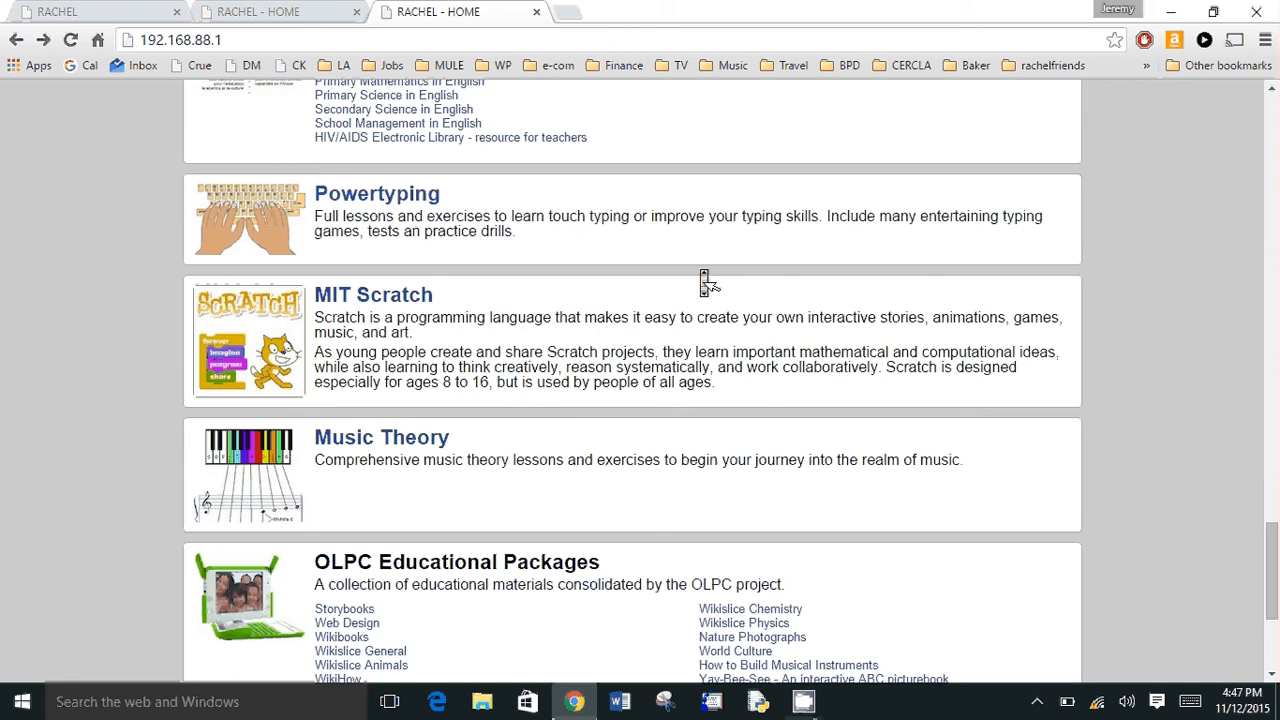
scroll("down", 3)
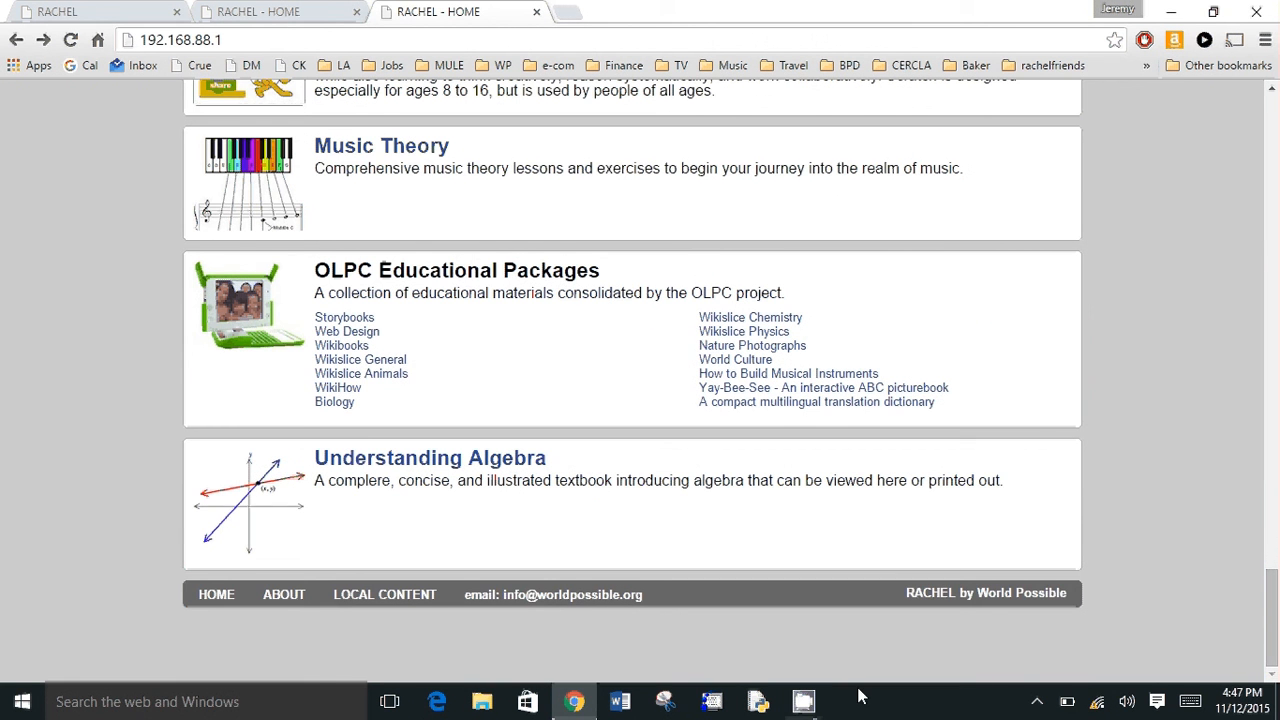